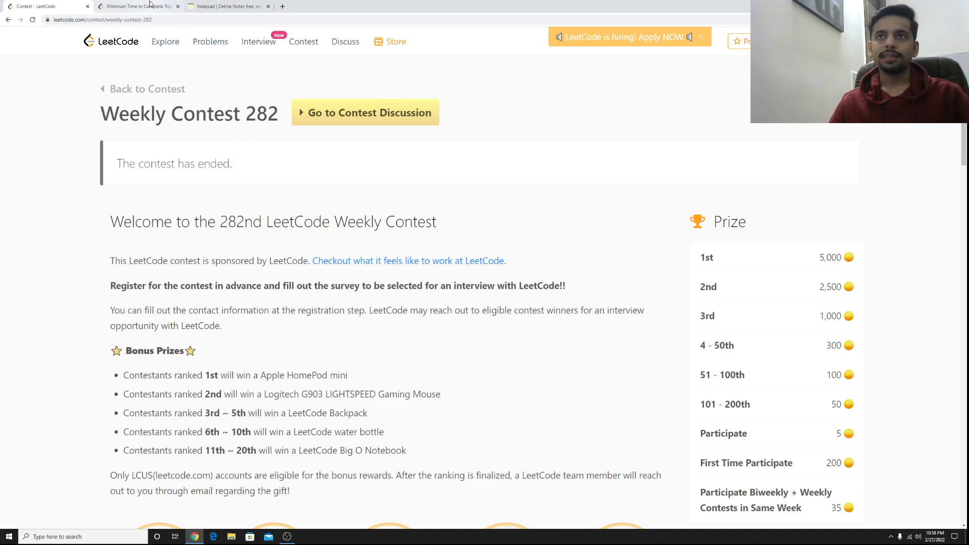
Scroll the Weekly Contest 282 page before moving to problem 2187, Minimum Time to Complete Trips
scroll(down, 3)
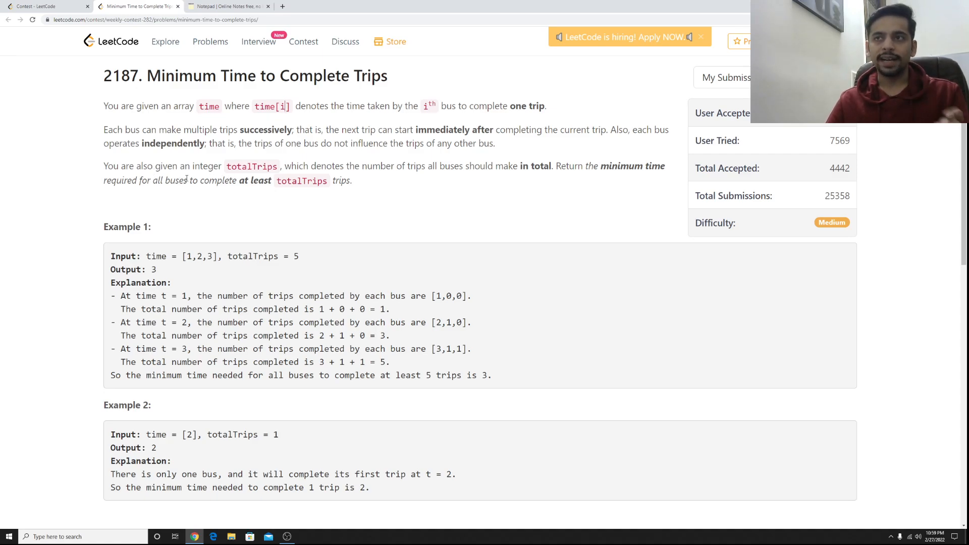
Switch to the RapidTables Notepad to start writing the example times 1 2
double_click(288, 181)
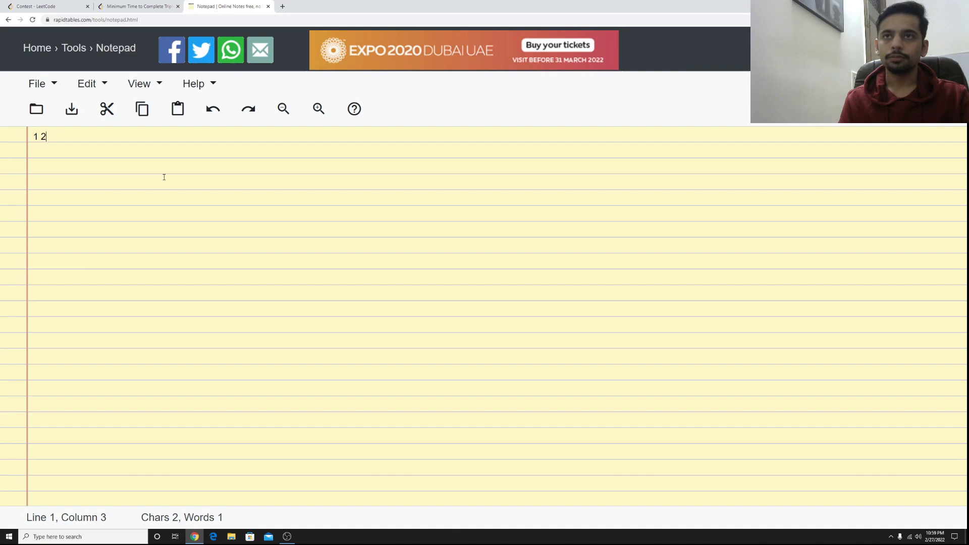
Complete the example array as [1 2 3] and enlarge the note text via Zoom In
text(3)
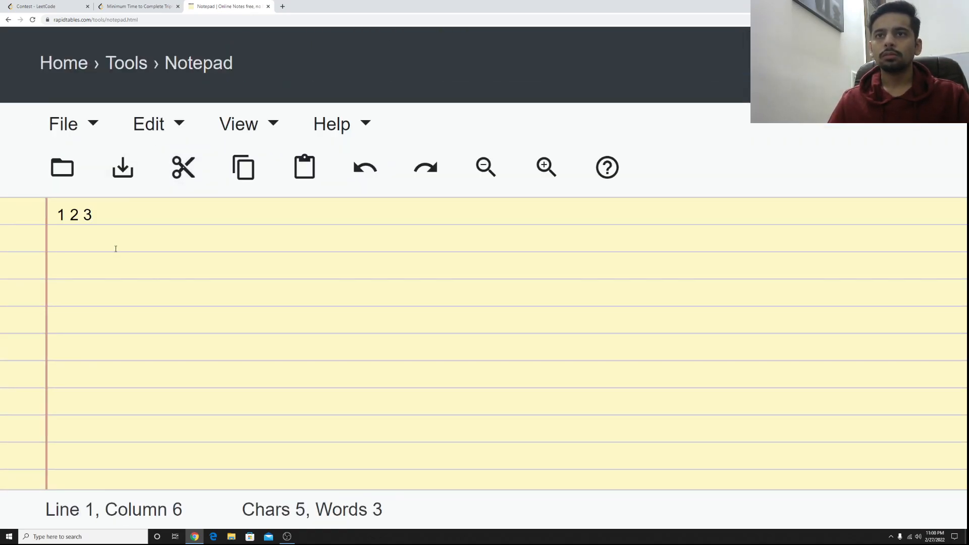
click(238, 123)
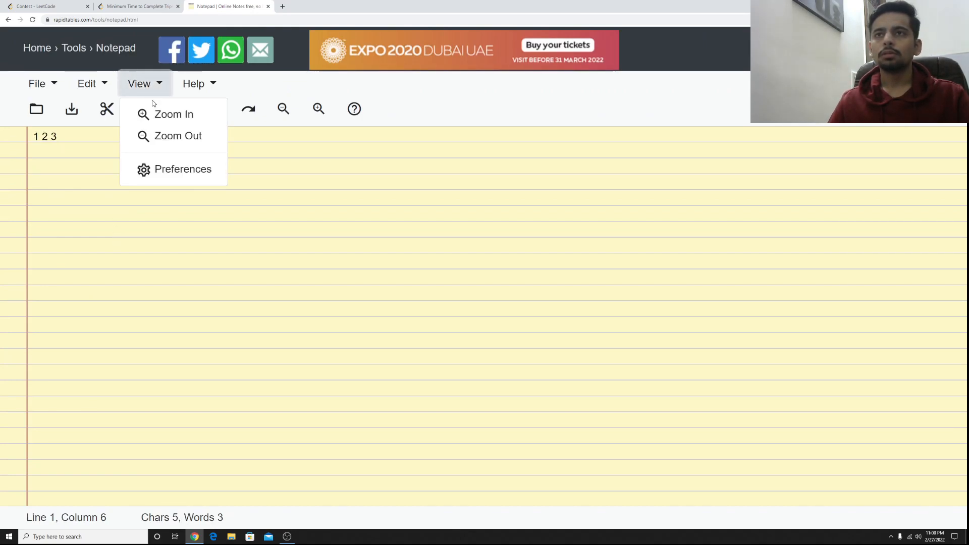
mouse_move(153, 111)
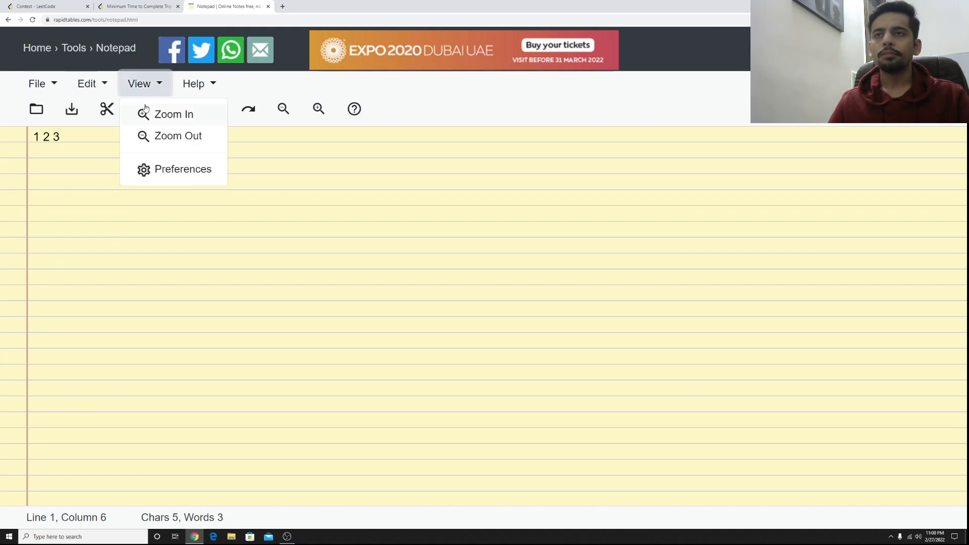
click(140, 83)
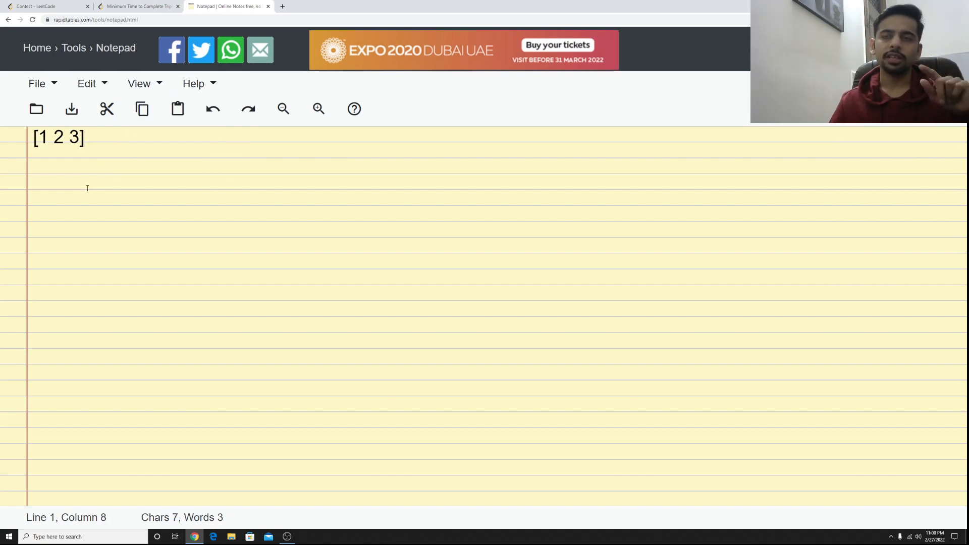
Note the target 5 on its own line, then the first trip count f(0) = 0
key(enter)
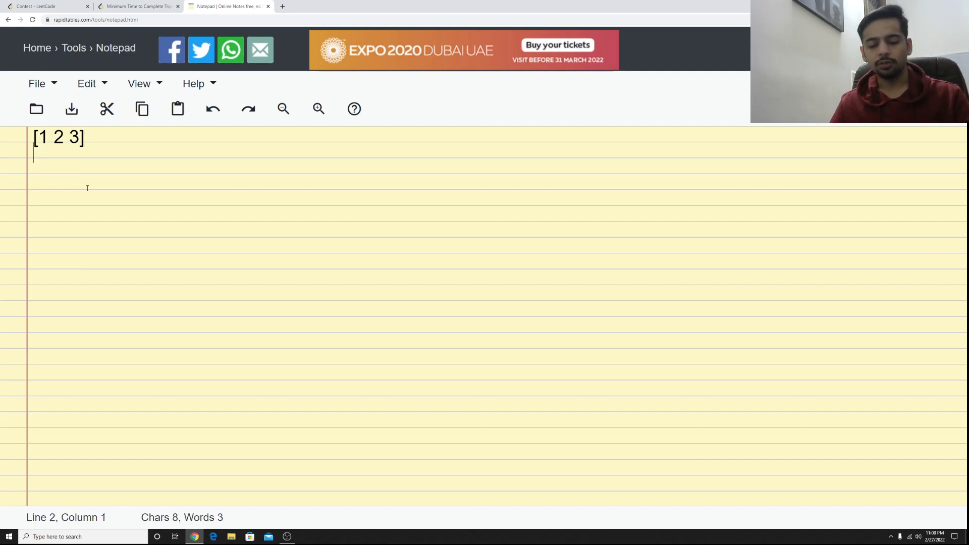
text(5)
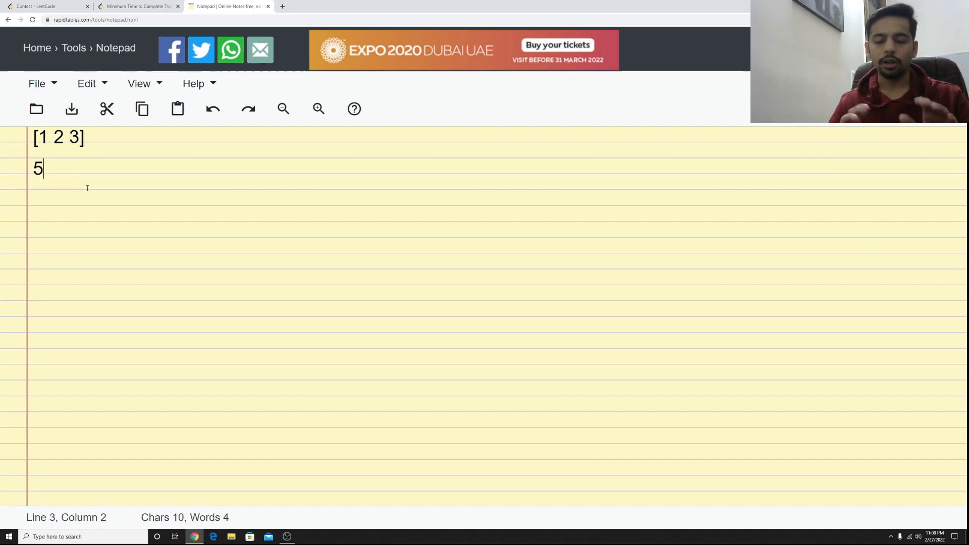
key(enter)
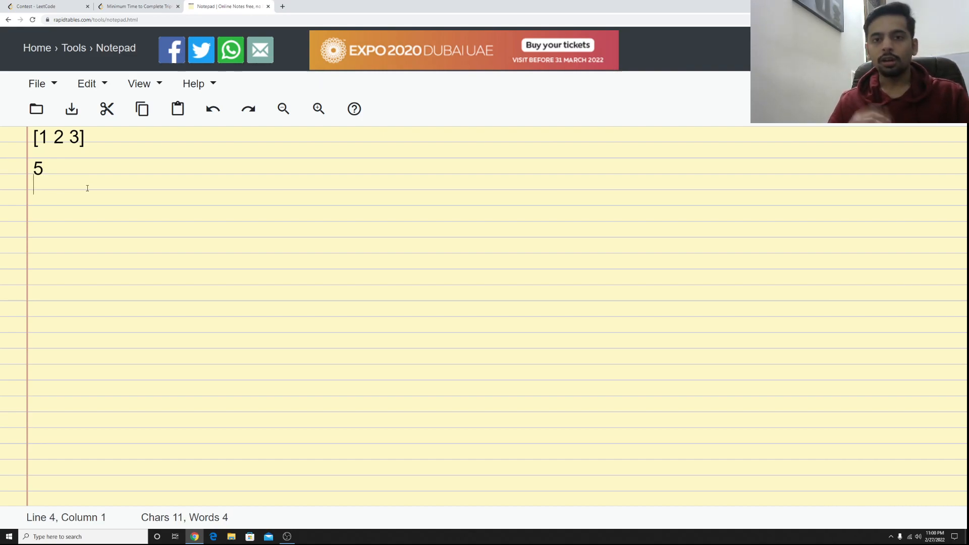
text(f)
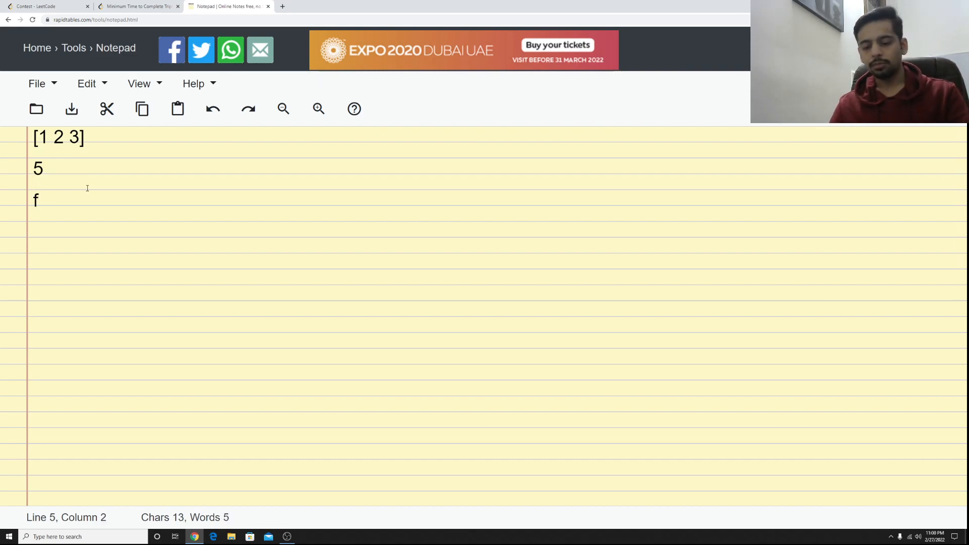
text((0))
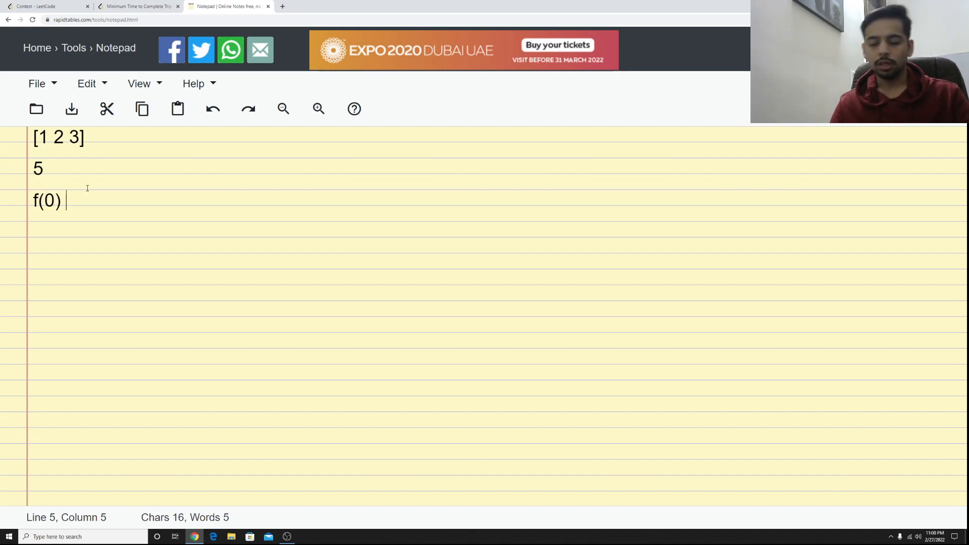
text(= 0)
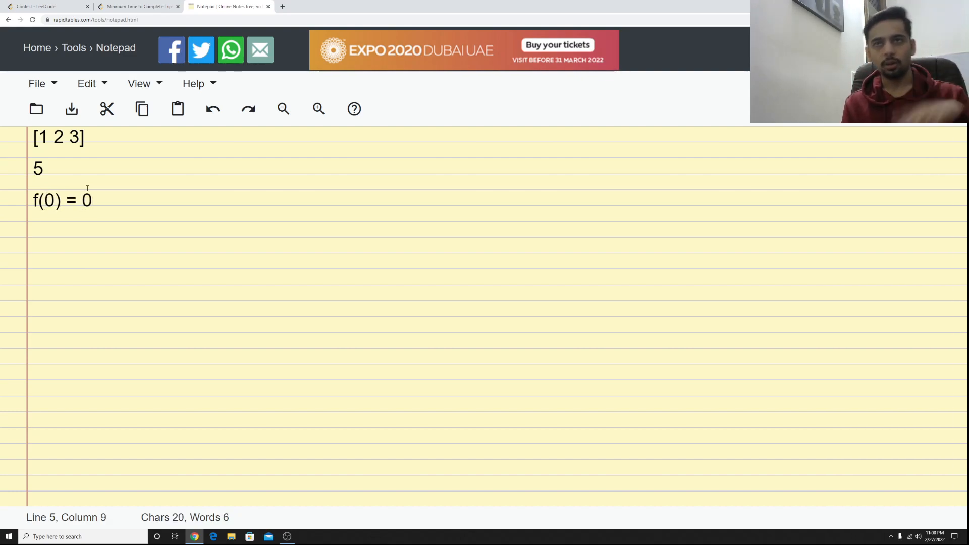
Add the remaining trip counts f(1) = 1, f(2) = 3, f(3) = 5 and select the target 5
text(f(O)
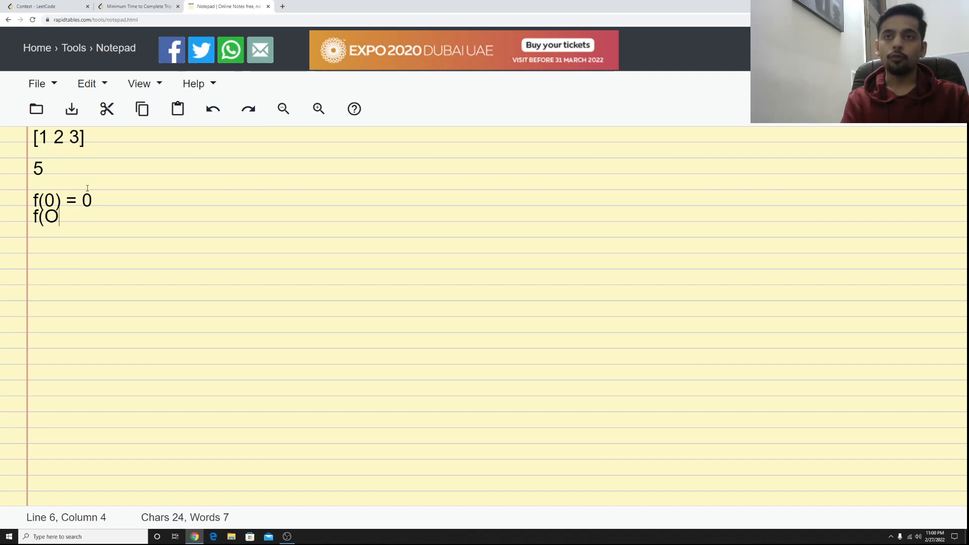
text(1) =)
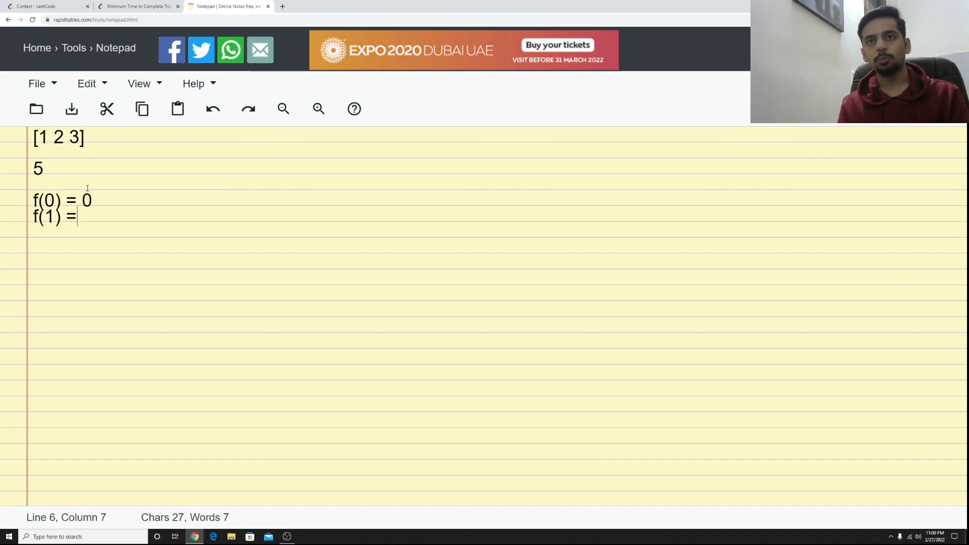
text(1)
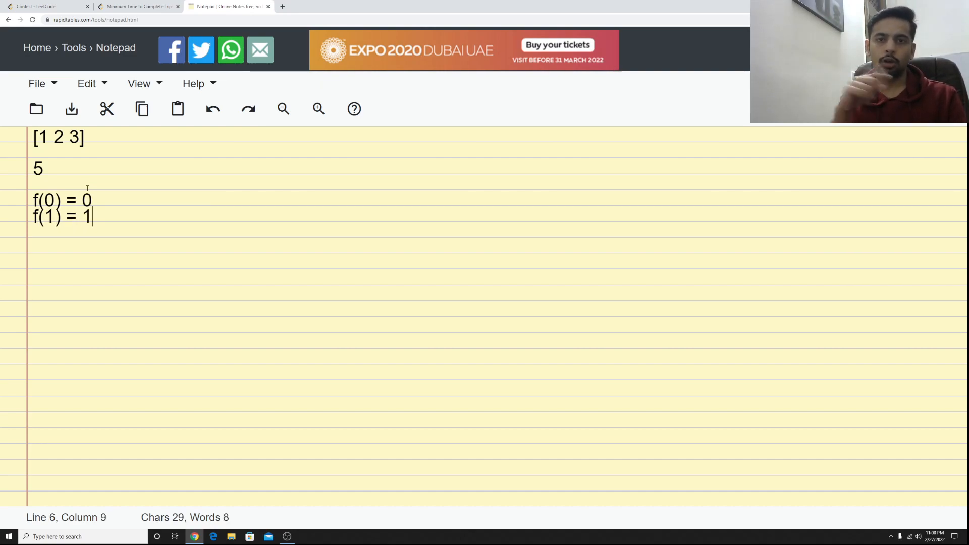
key(enter)
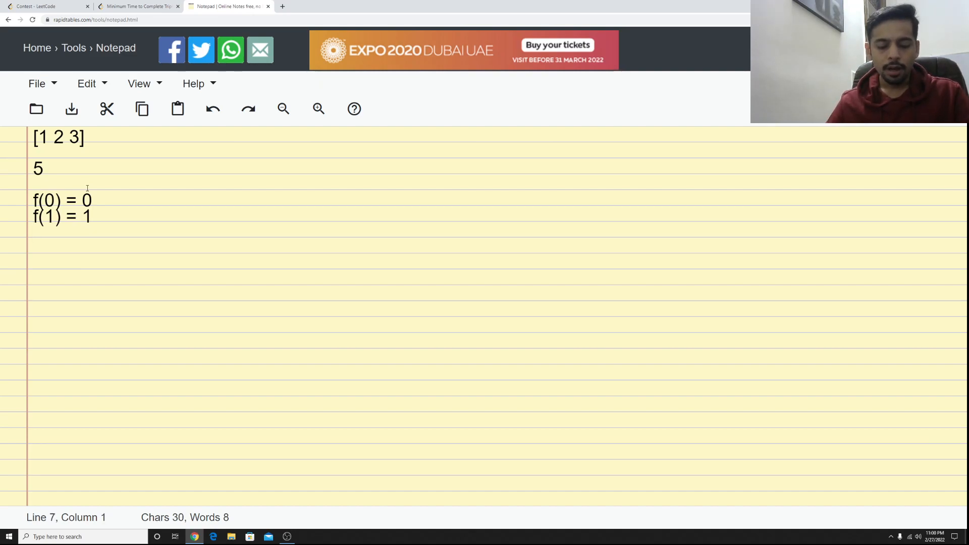
text(f(2) =)
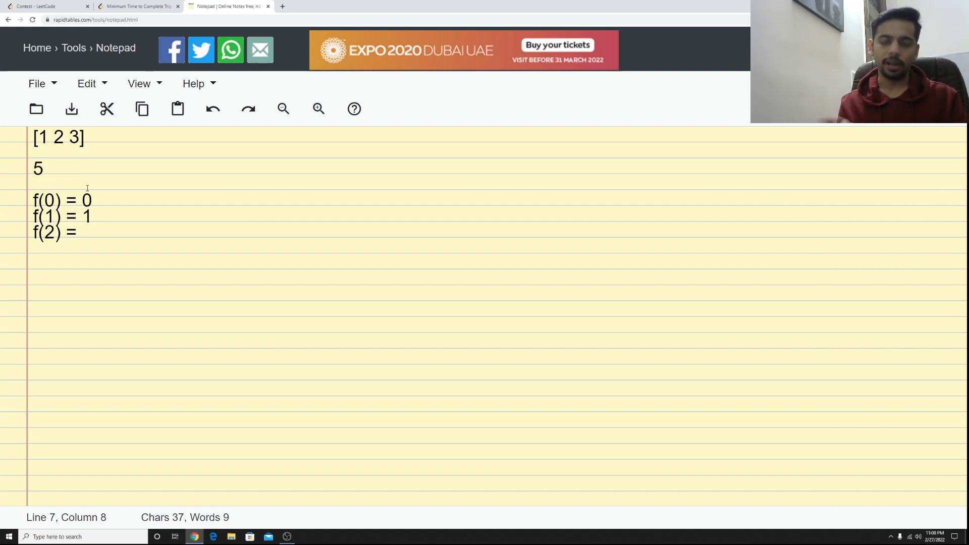
text(3)
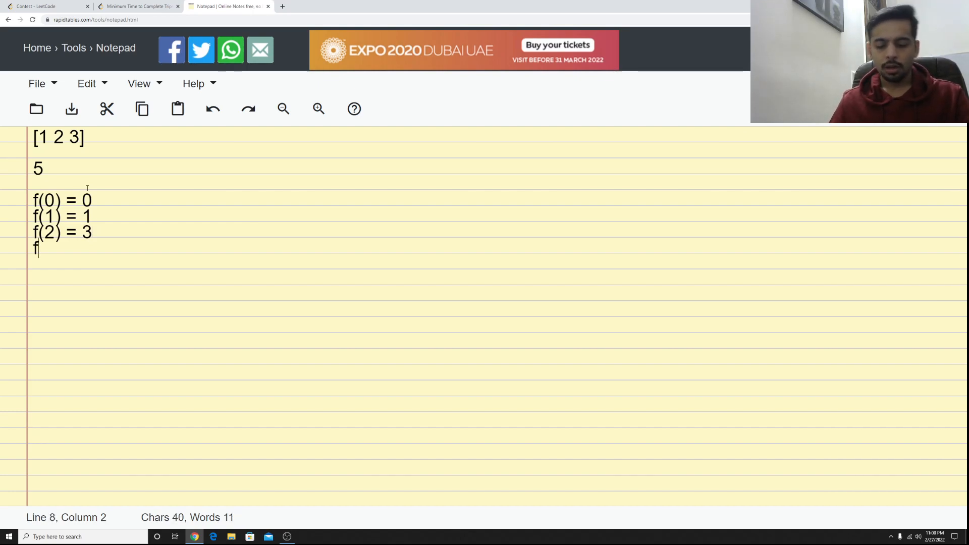
text((3) =)
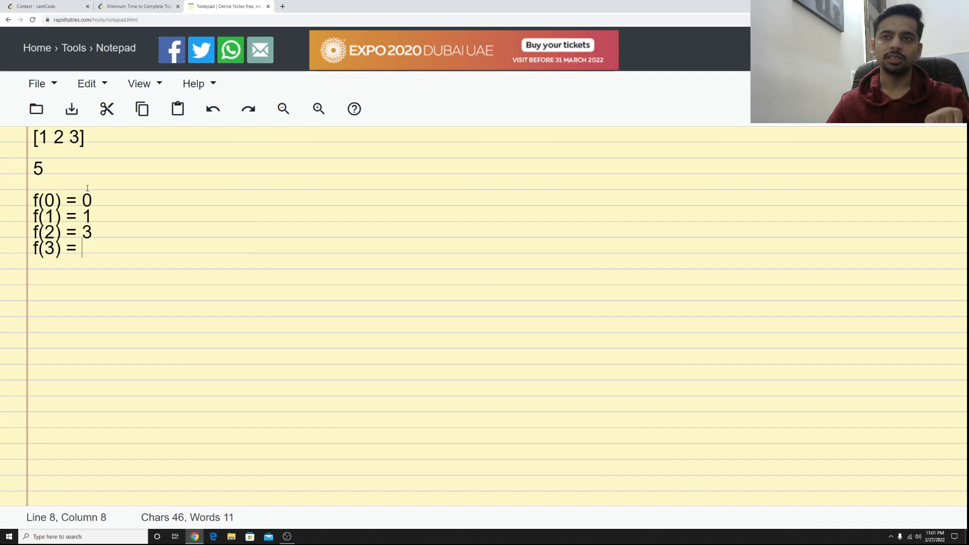
text(5)
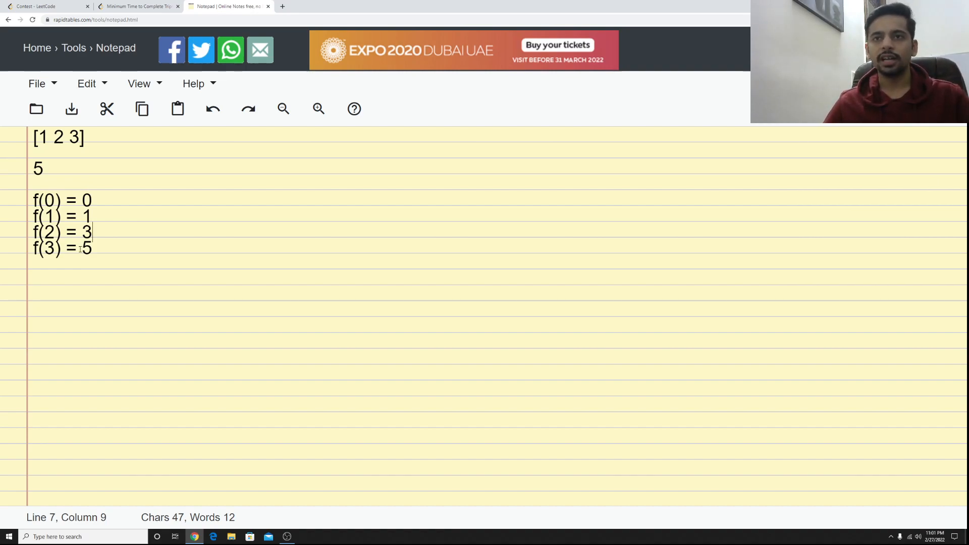
double_click(38, 168)
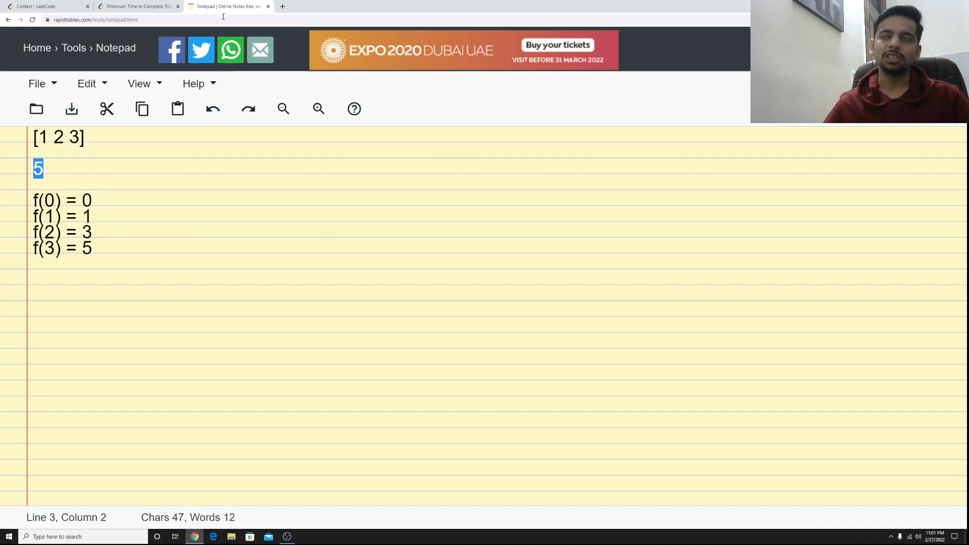
Return to the LeetCode statement and review Example 1 (time [1,2,3], totalTrips 5, output 3)
click(139, 6)
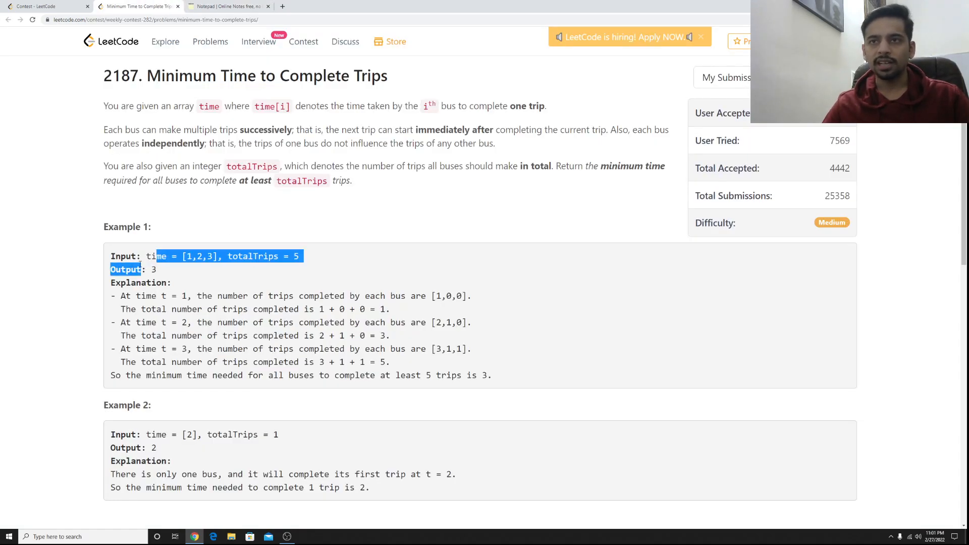
scroll(down, 3)
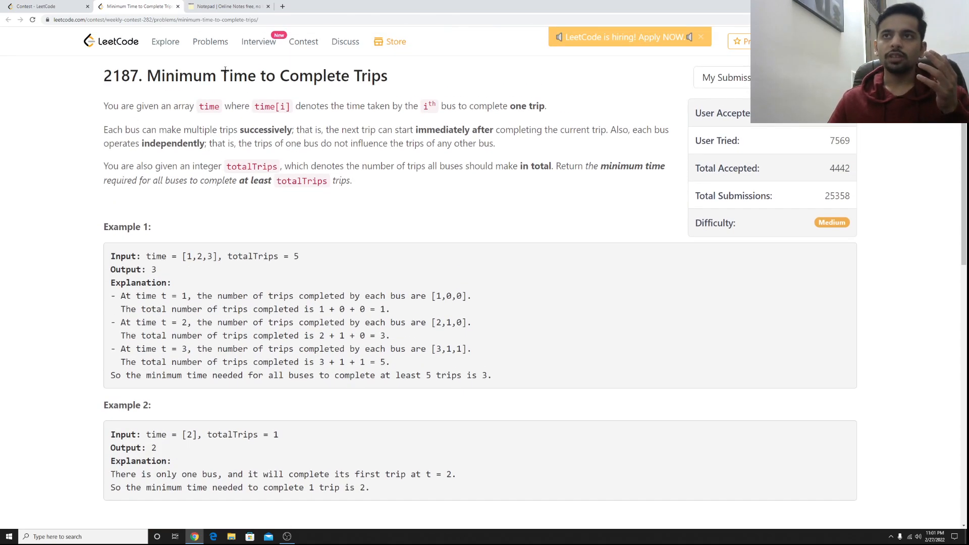
Back in the notepad, add continuation dots and the condition f(x) >= totalTrips below the f values
click(229, 6)
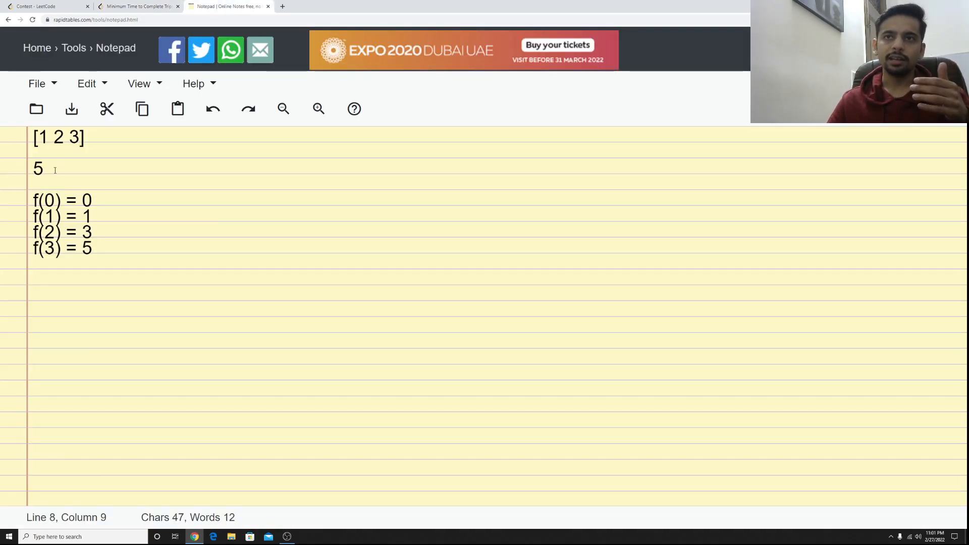
click(46, 184)
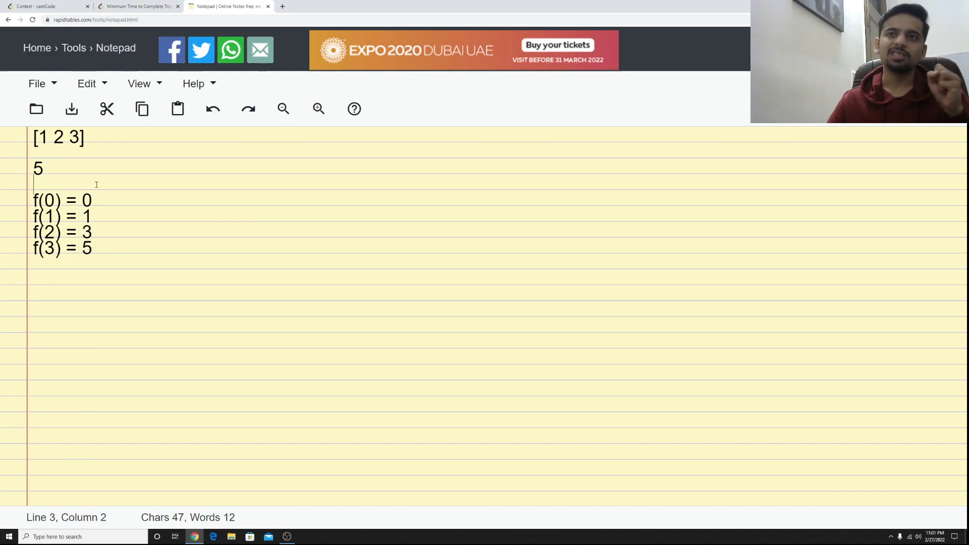
drag(34, 184, 92, 253)
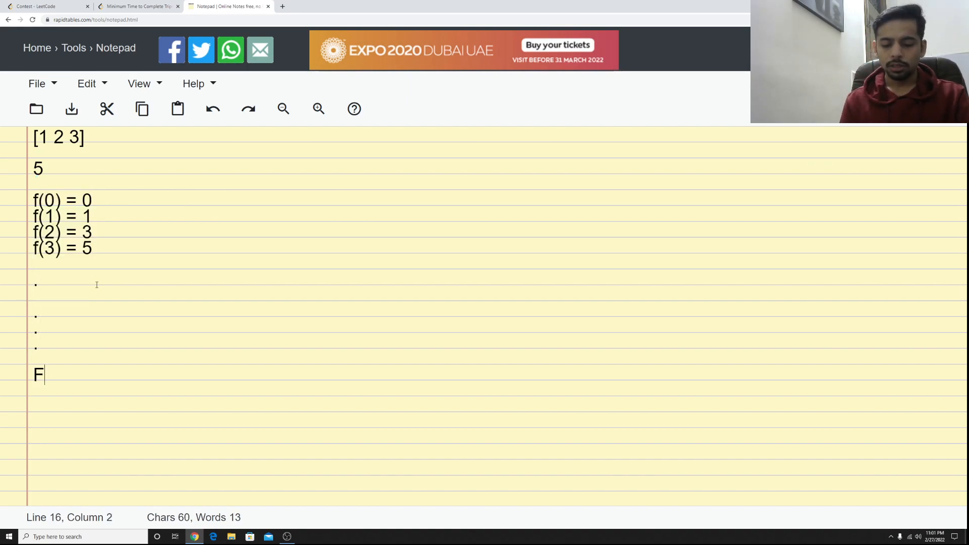
text((x))
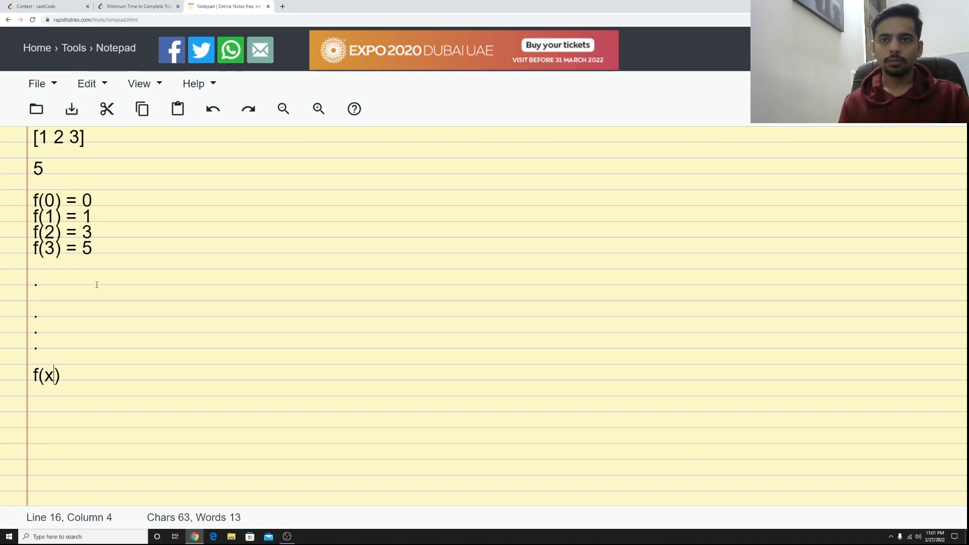
text(>= tot)
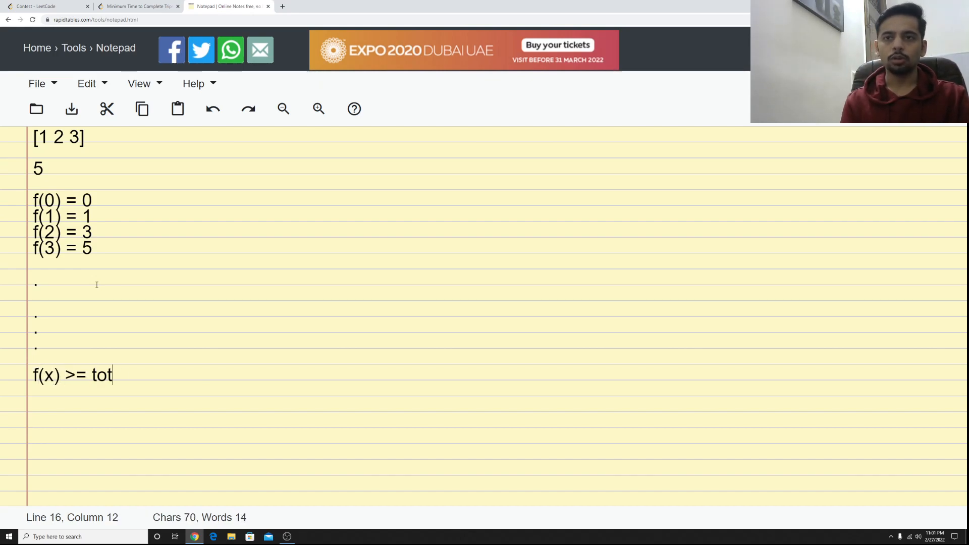
text(alTrips)
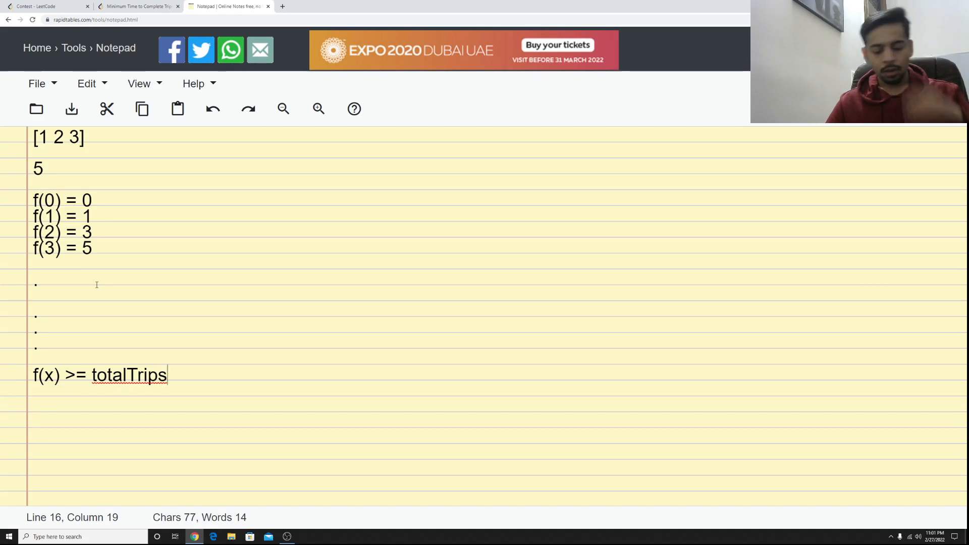
Review the time.length constraint in the LeetCode statement, then return to the notepad notes
click(137, 6)
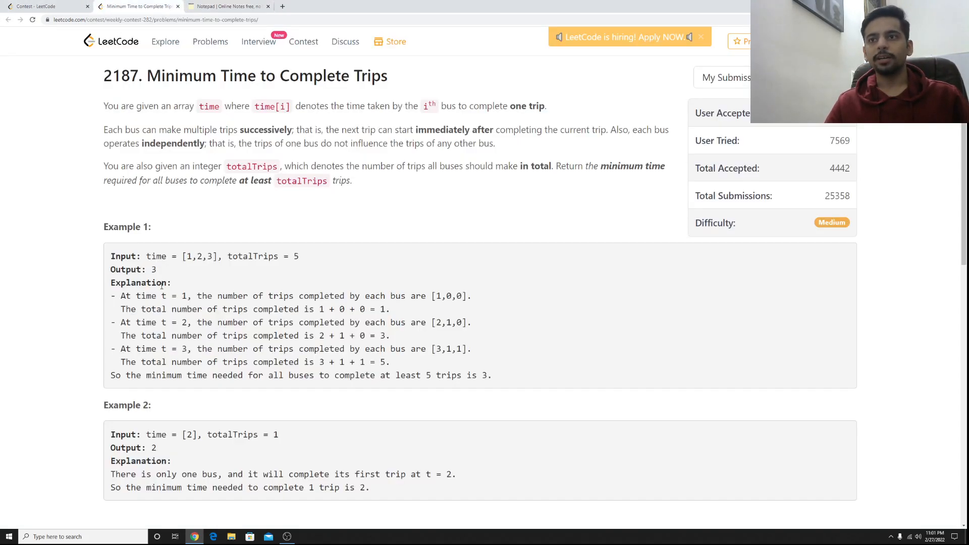
scroll(down, 3)
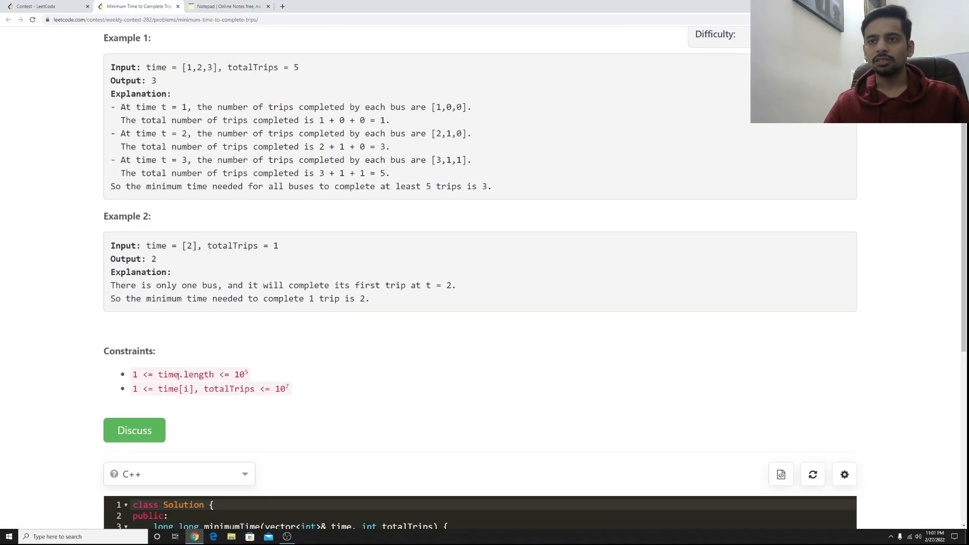
drag(216, 373, 249, 373)
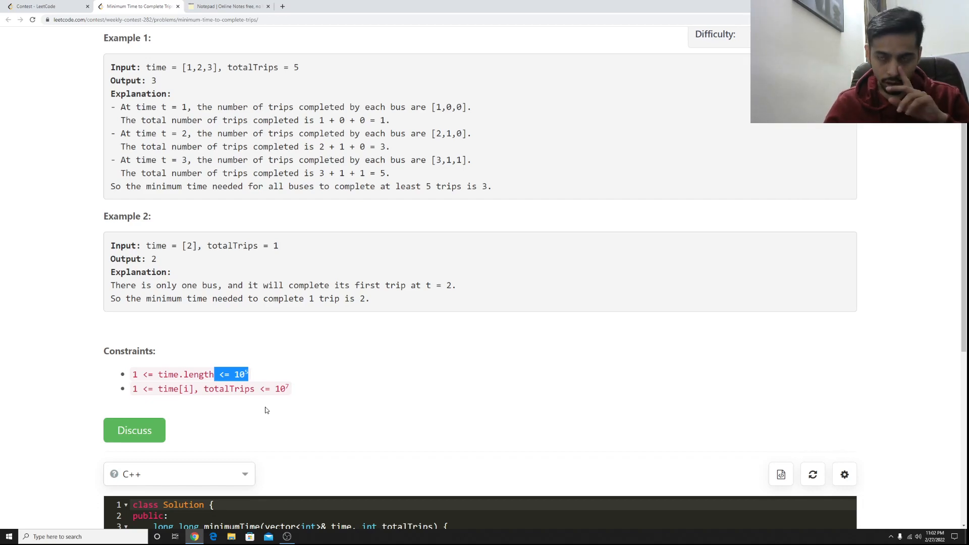
mouse_move(242, 350)
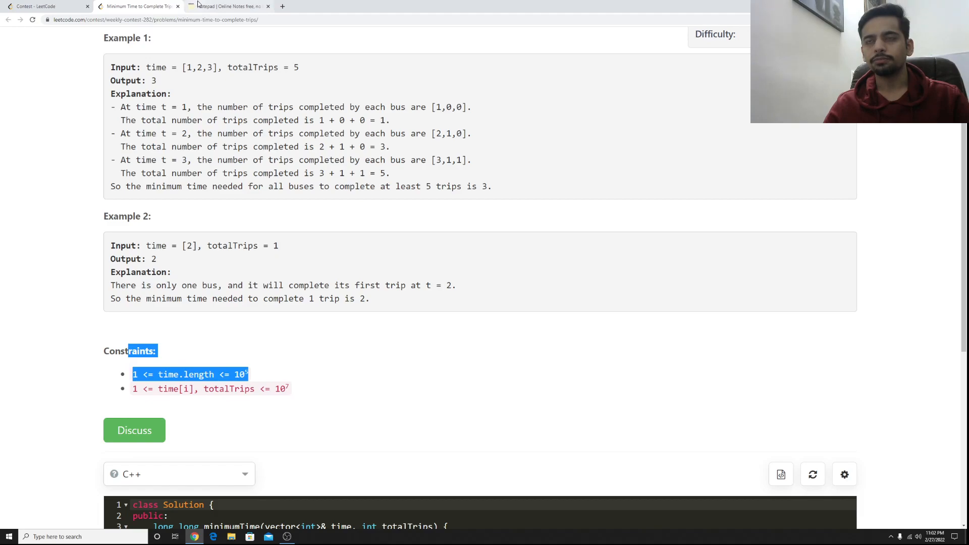
click(229, 6)
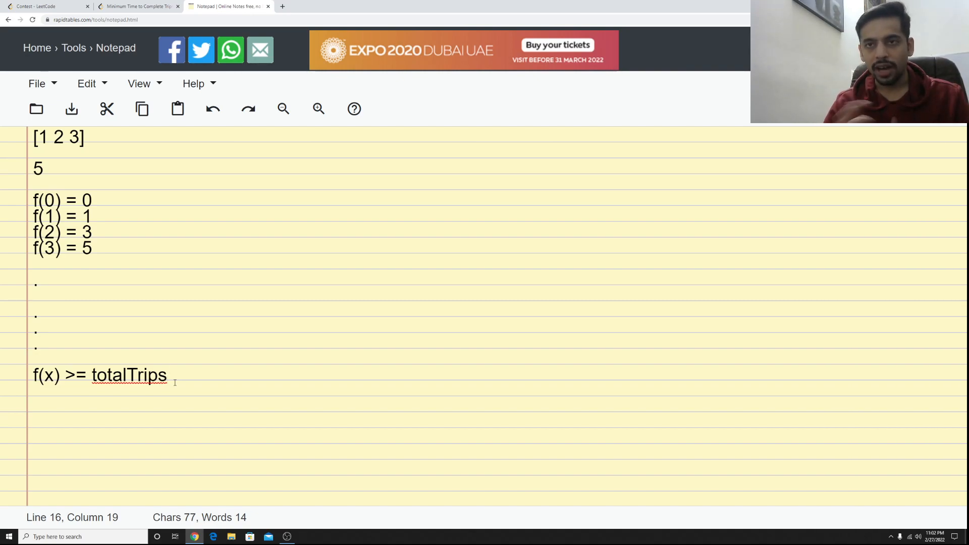
Write the formula f(i) = [trips(b1) + trips(b2) + .. + trips(bn)], correcting typos along the way
text(f())
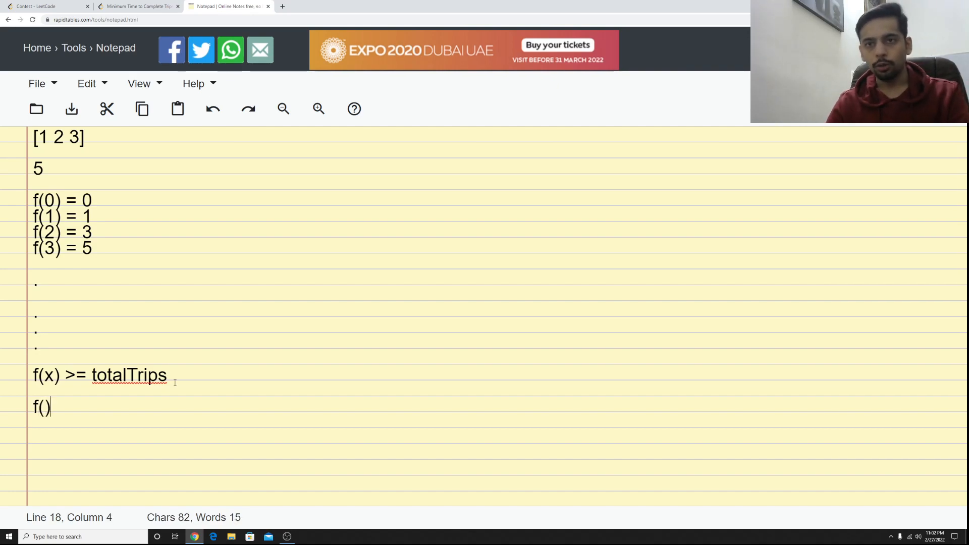
text(i =)
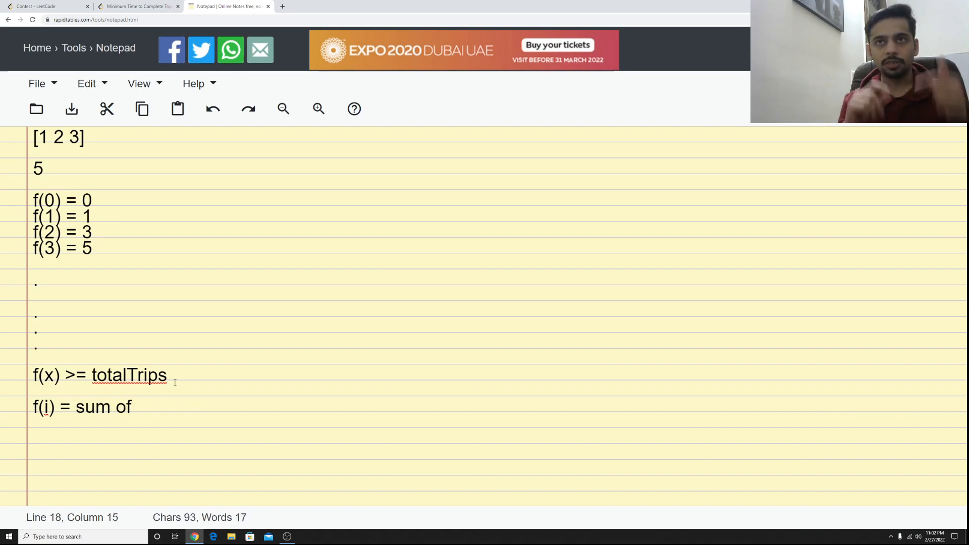
text(numbe)
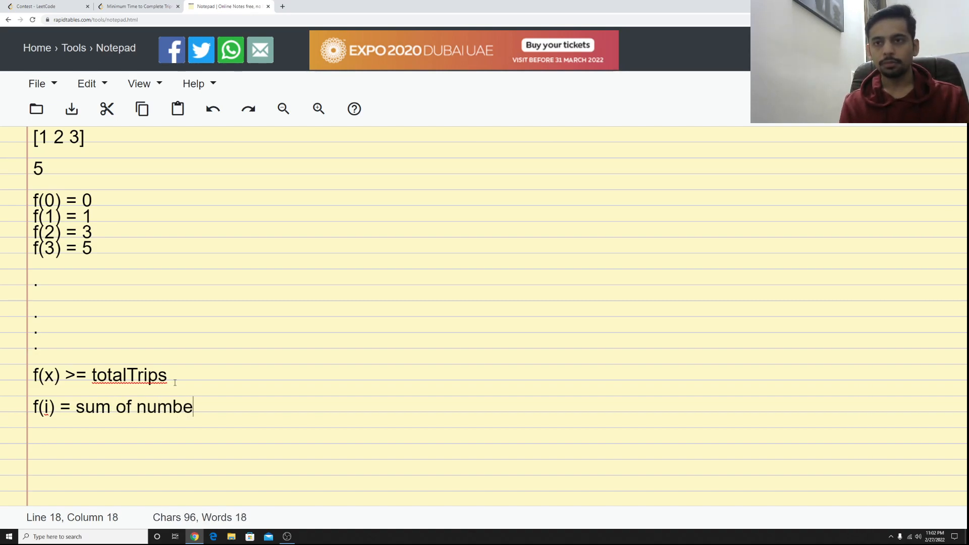
key(BackSpace)
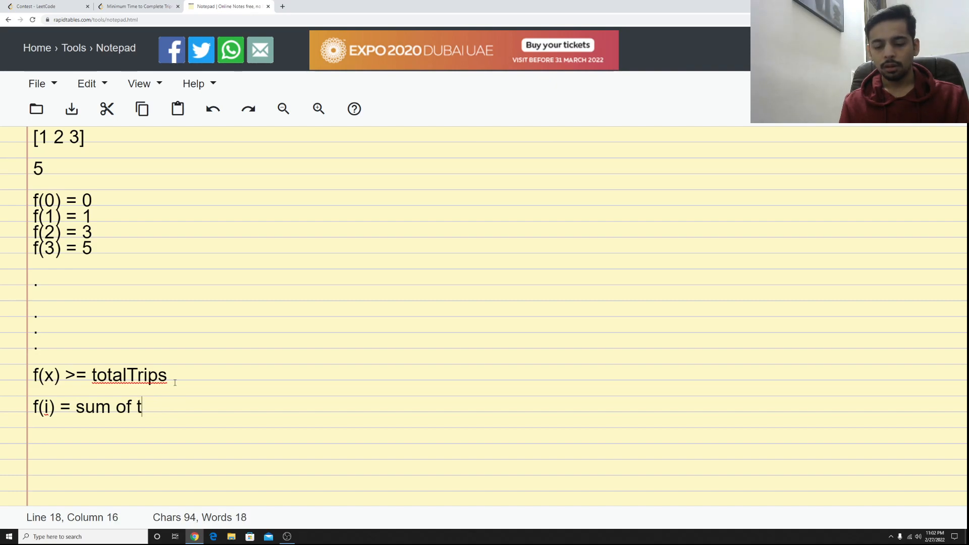
text(rips(b1) +)
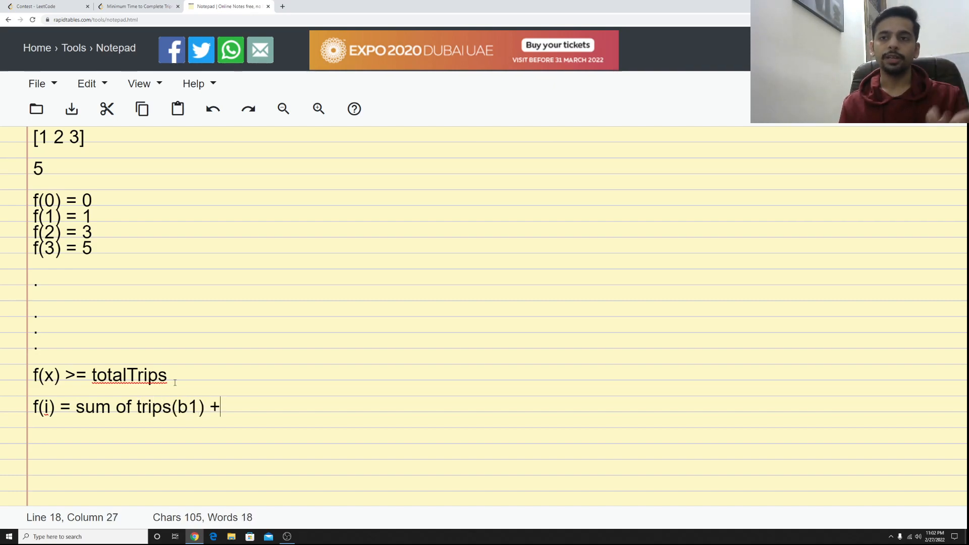
text([)
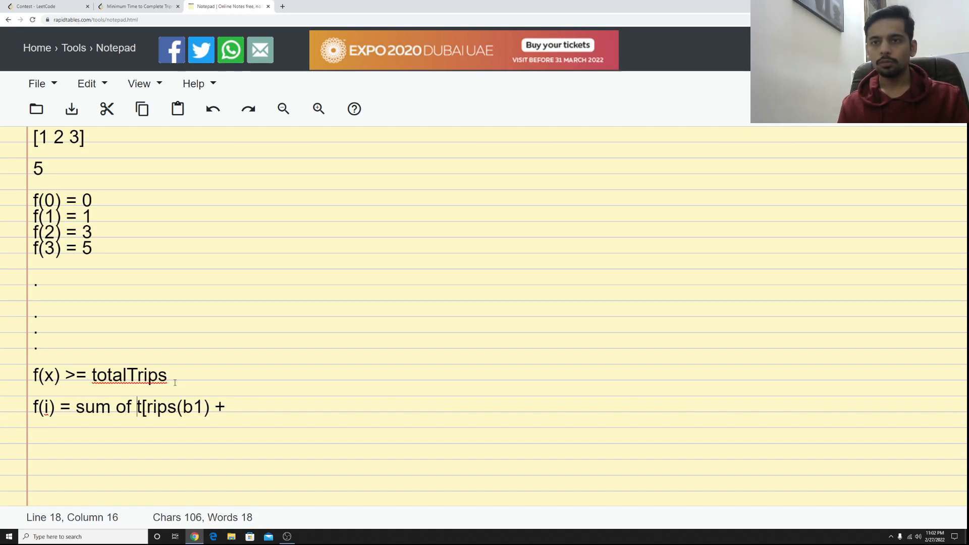
key(Backspace)
text([)
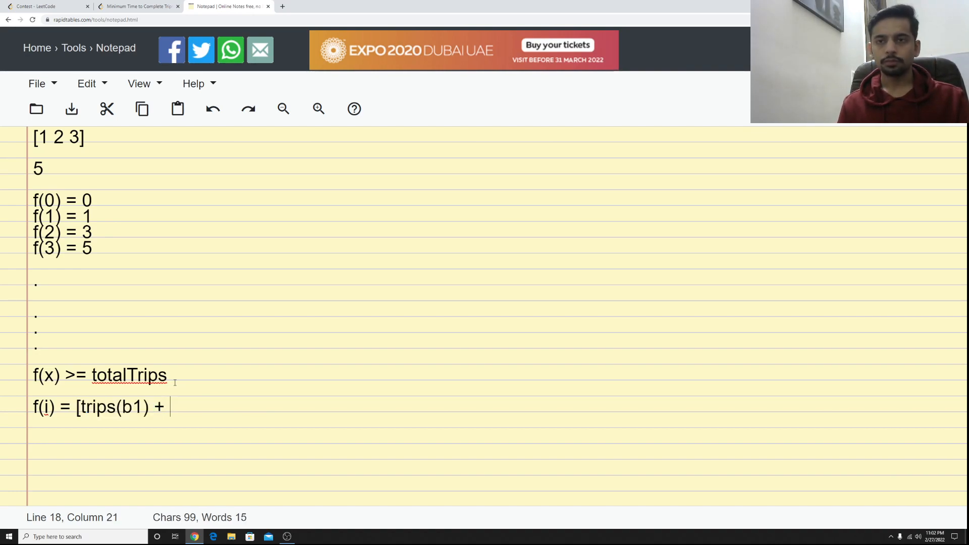
text(trips(b2))
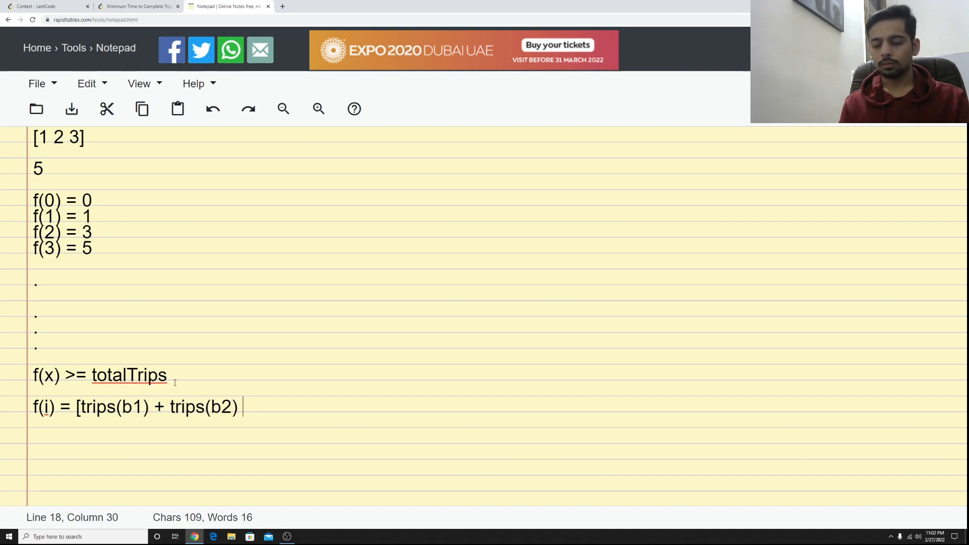
text(+ .. + trips(b1))
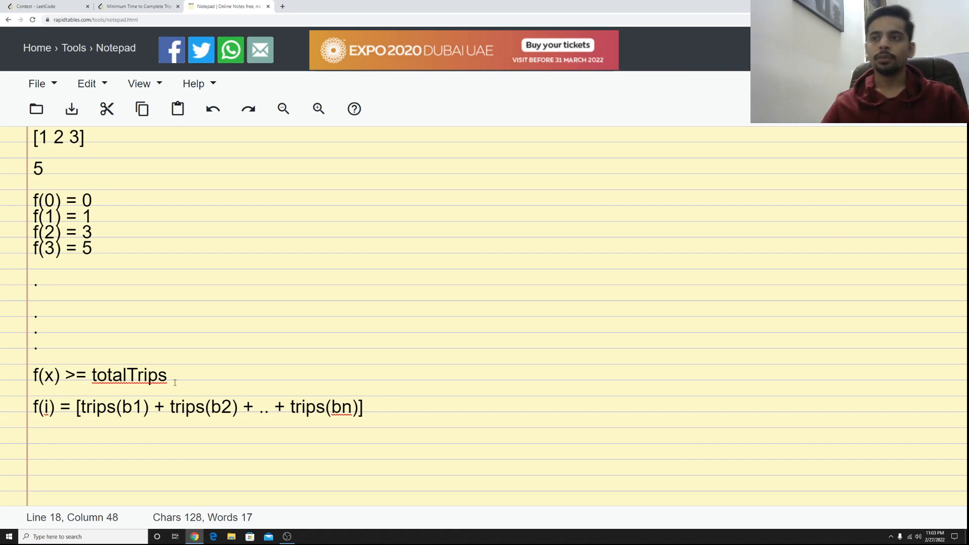
Highlight and review the bracketed sum and the totalTrips condition, then start a new line
double_click(340, 407)
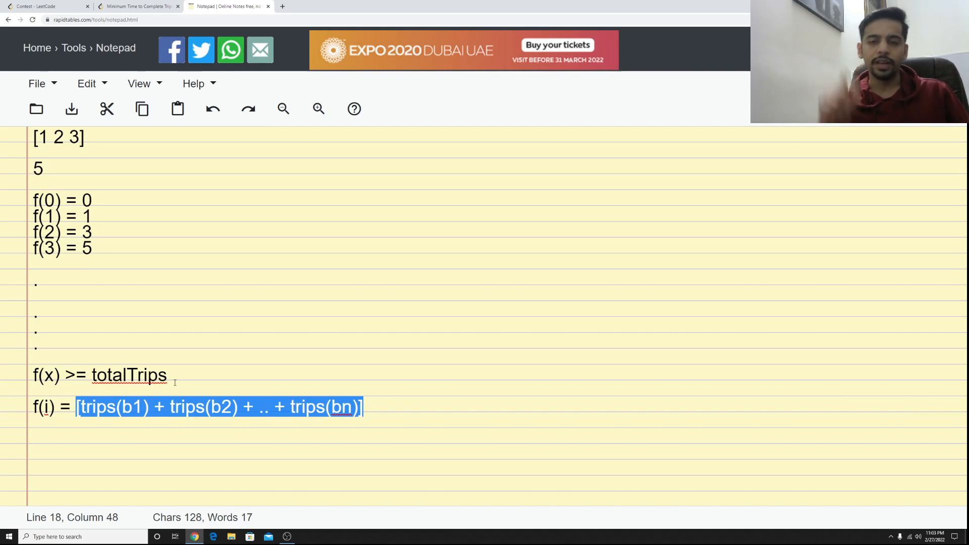
click(50, 406)
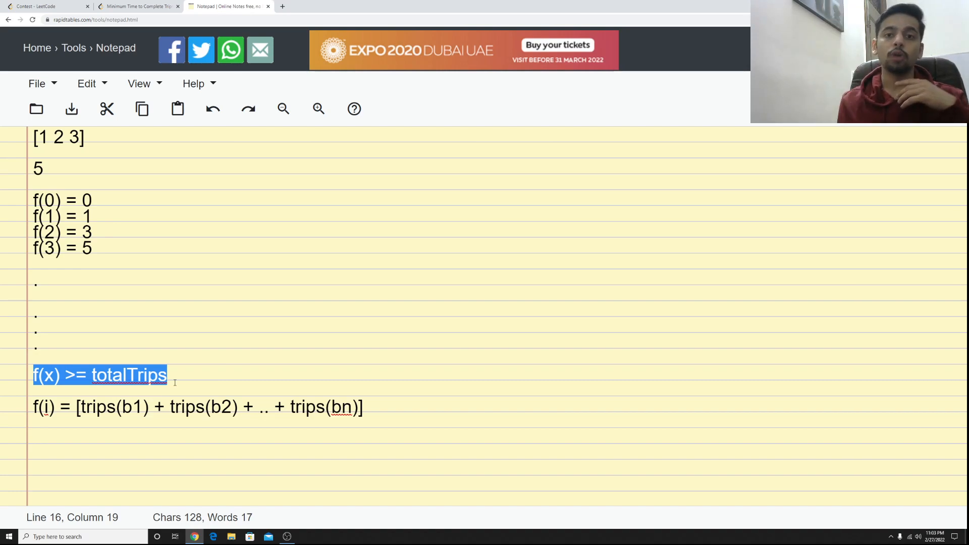
click(98, 386)
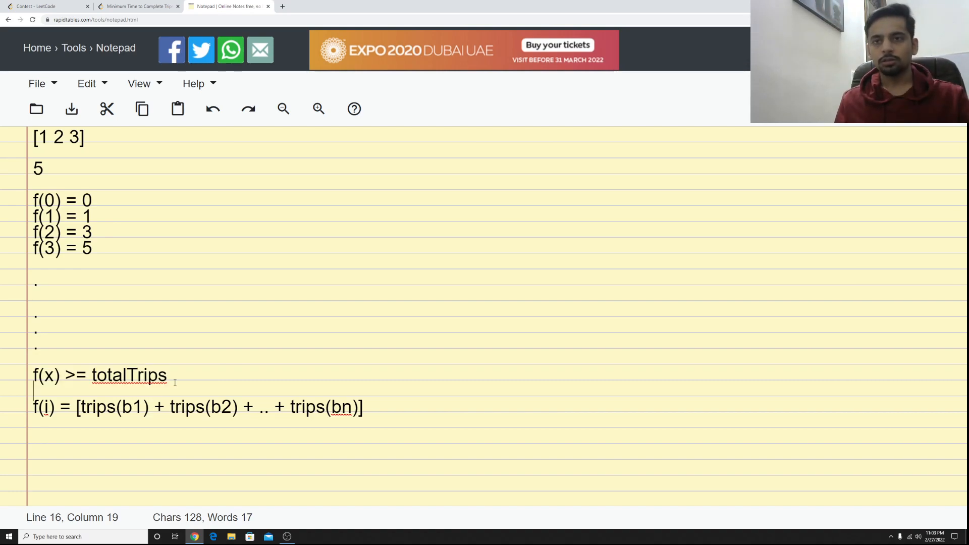
key(Enter)
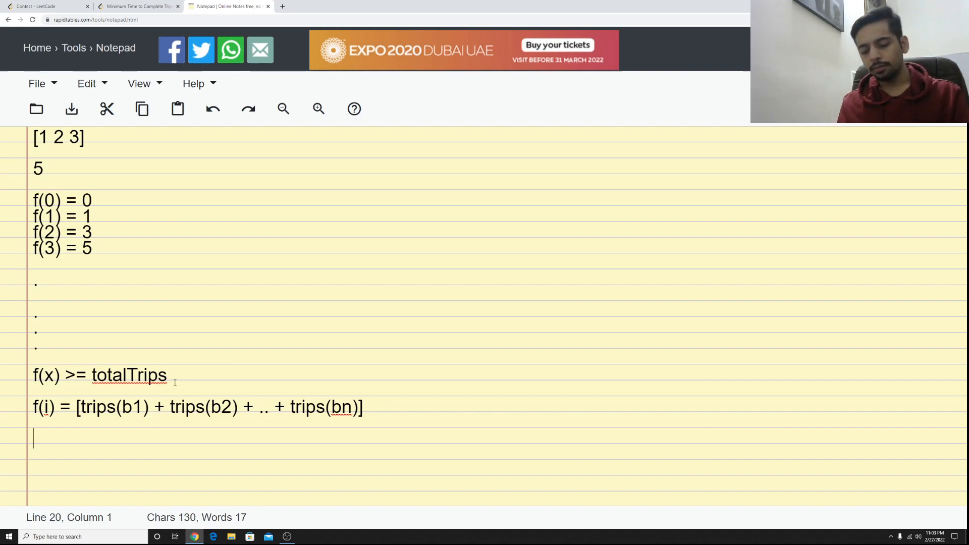
Note the O(N*X) complexity below the formula
text(O(N))
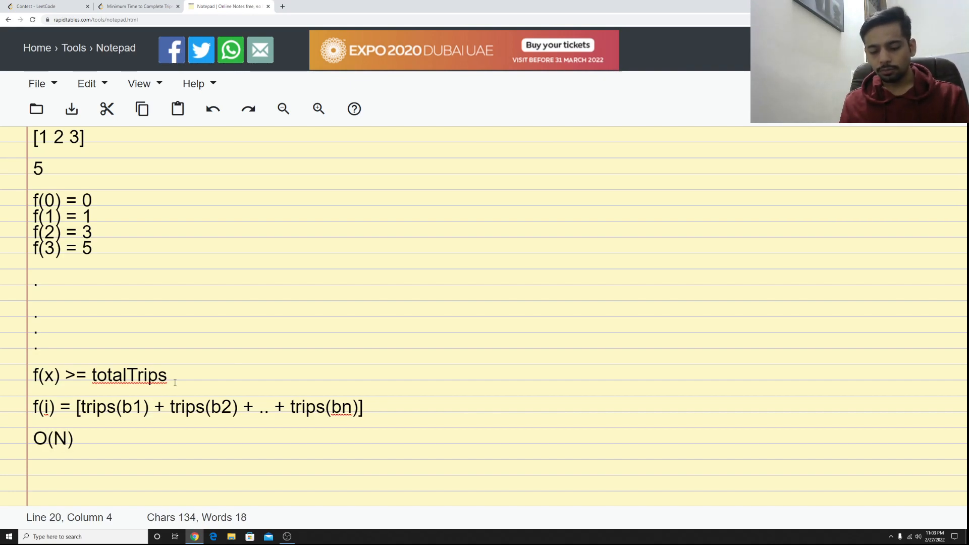
text(*X)
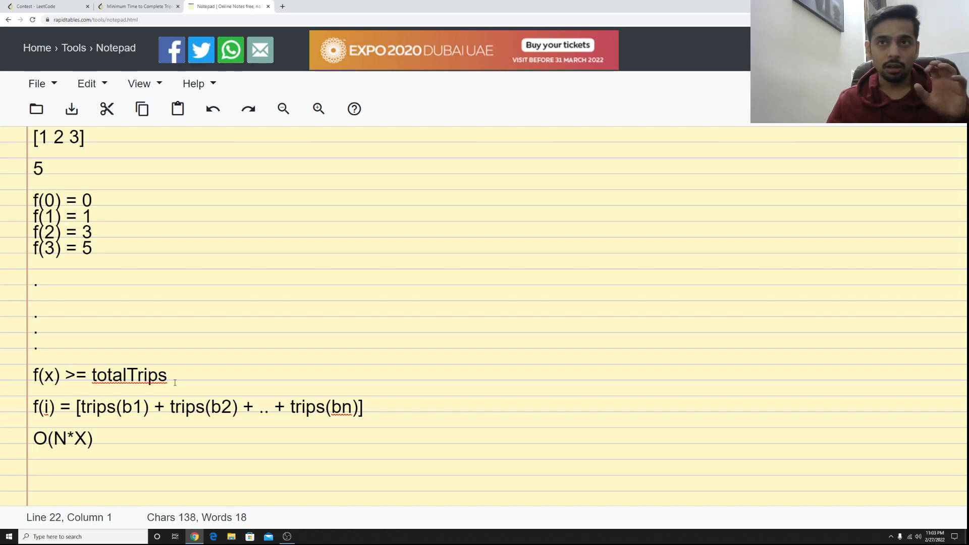
click(39, 169)
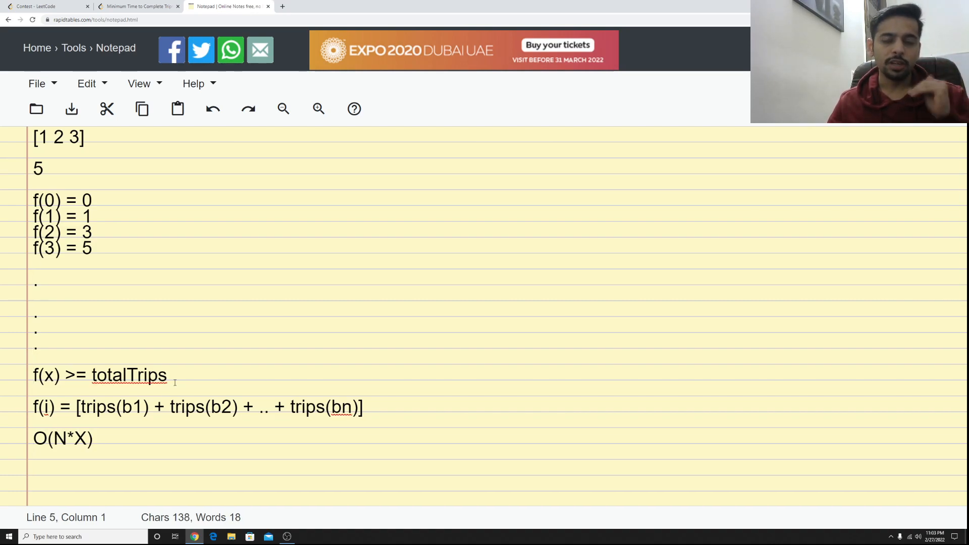
click(34, 216)
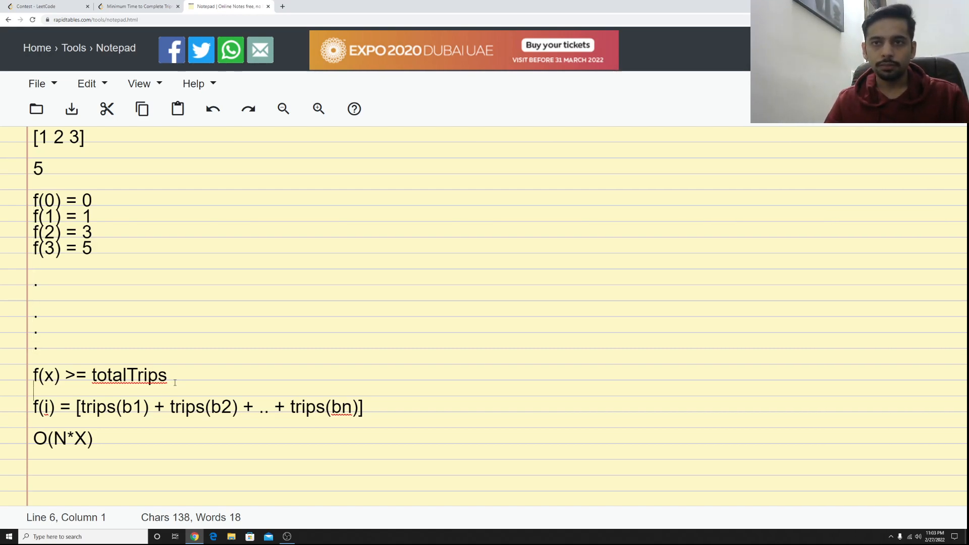
Add the monotonic rule f(i + 1) >= f(i), then switch to the LeetCode C++ editor
text(f)
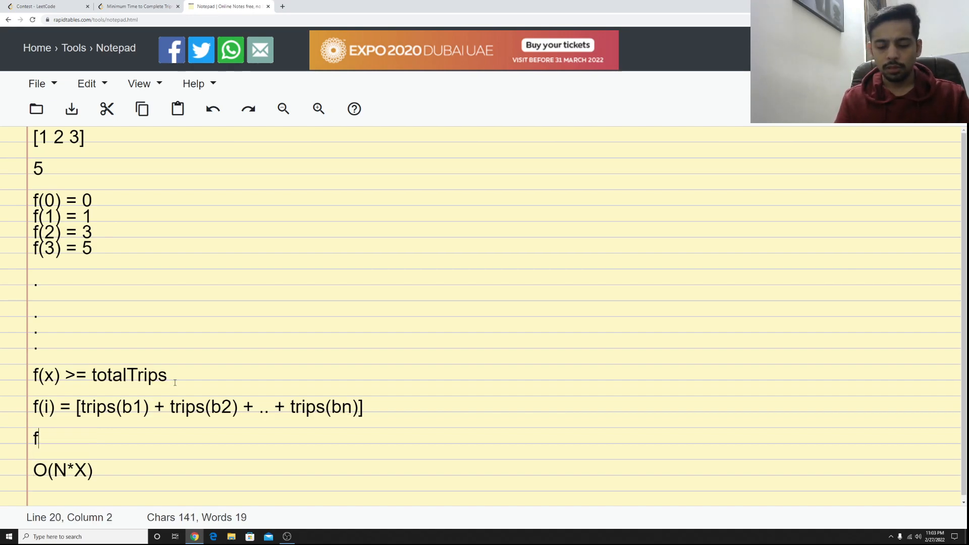
text((i +)
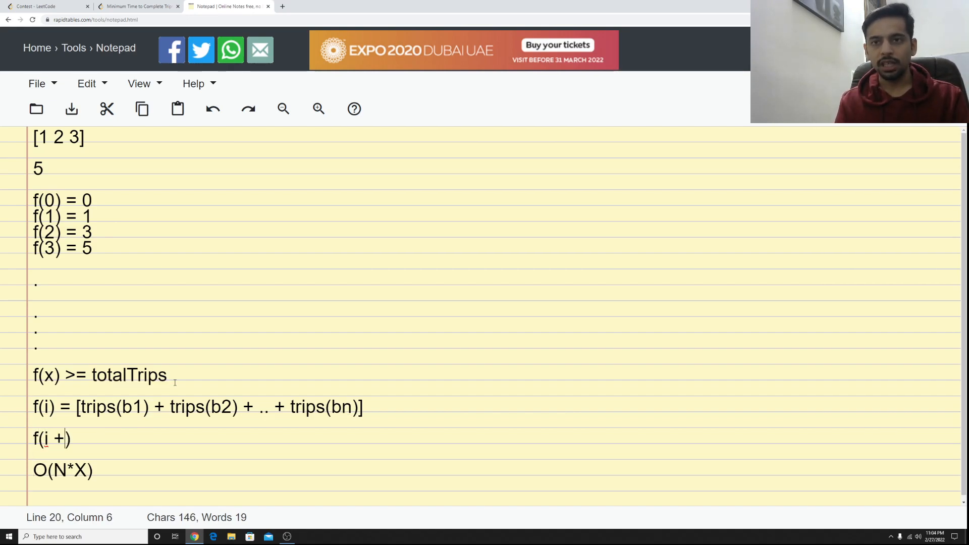
text(1) > =)
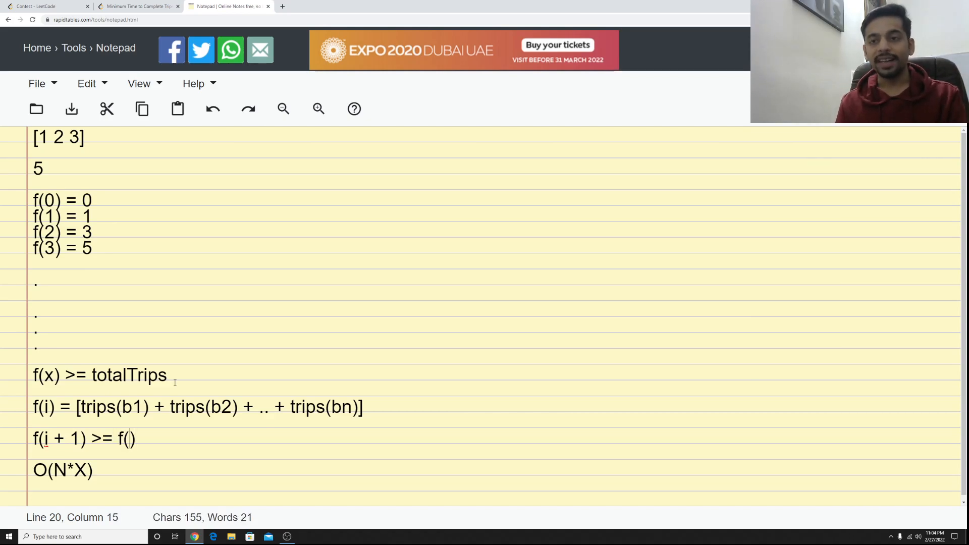
text(i)
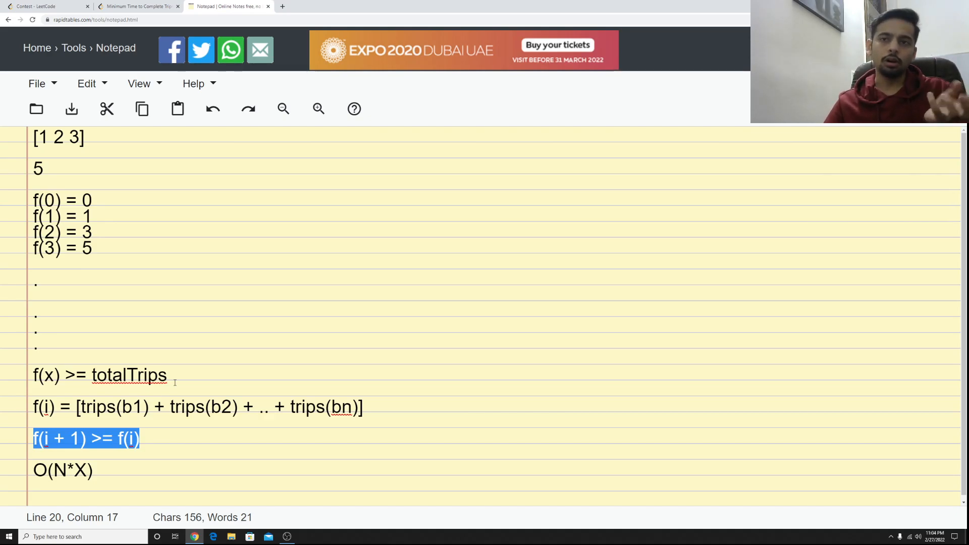
click(36, 391)
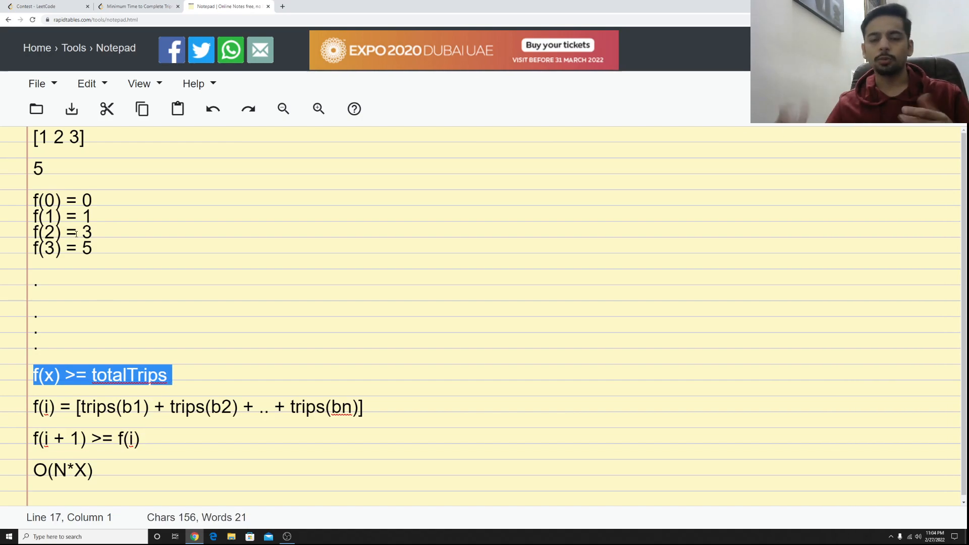
click(139, 6)
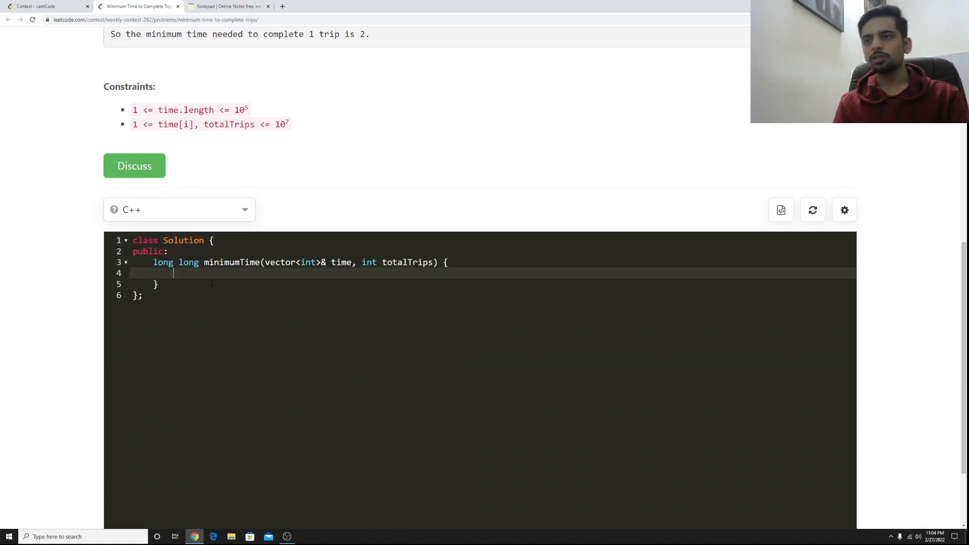
Declare the lower search bound int minimumTime = 0; in the C++ solution
text(int)
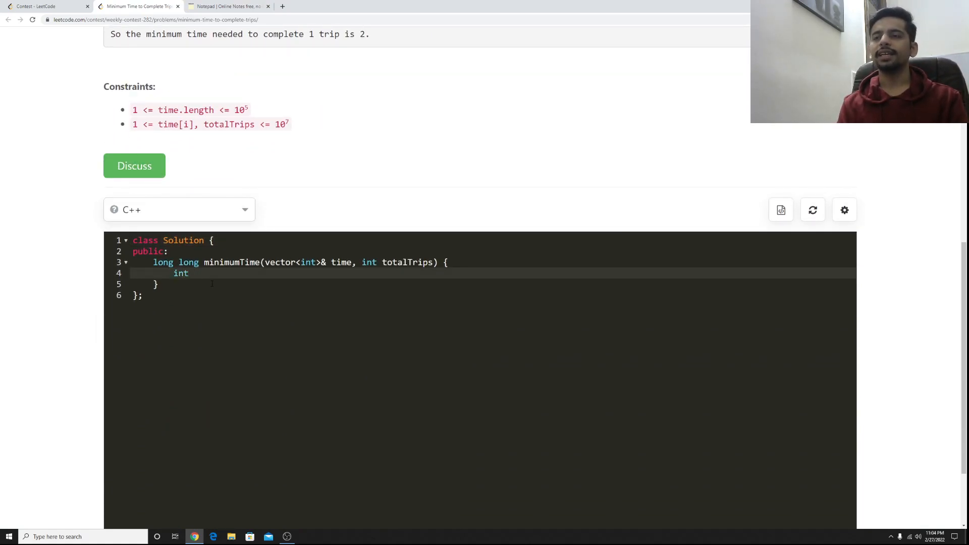
text(minimum)
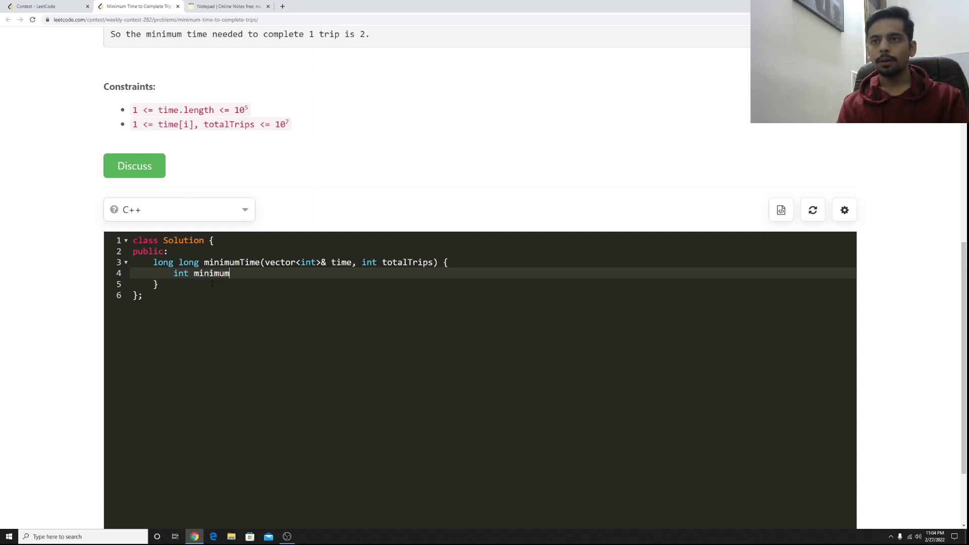
text(Trips)
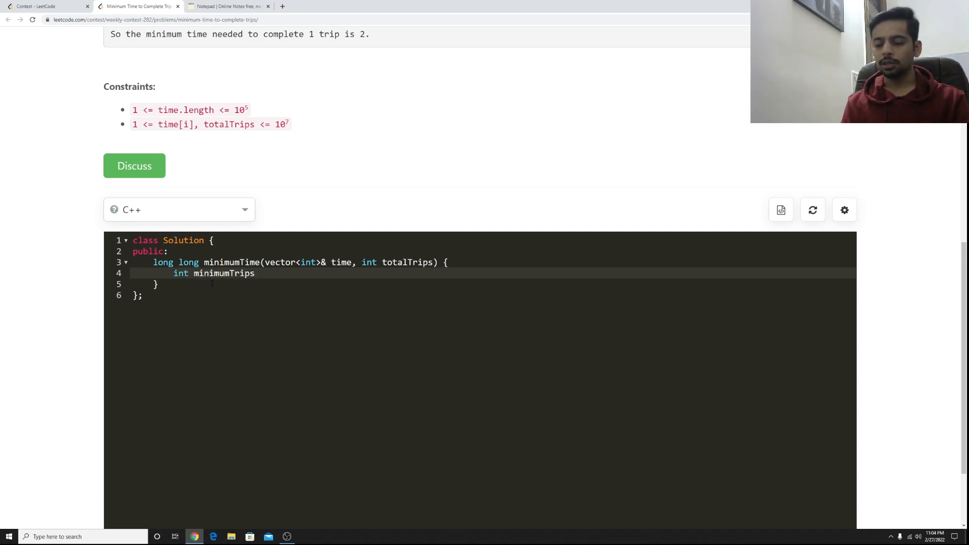
text(=)
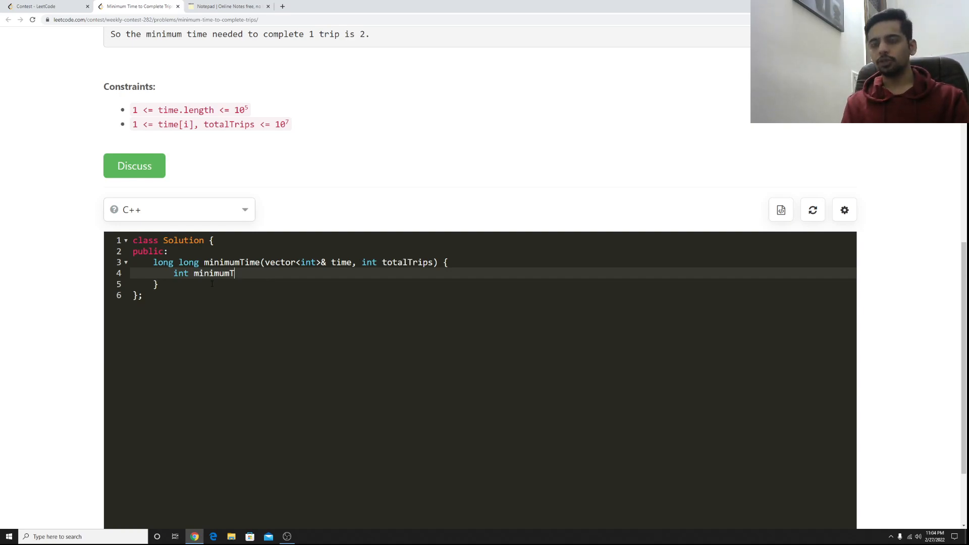
text(ime =)
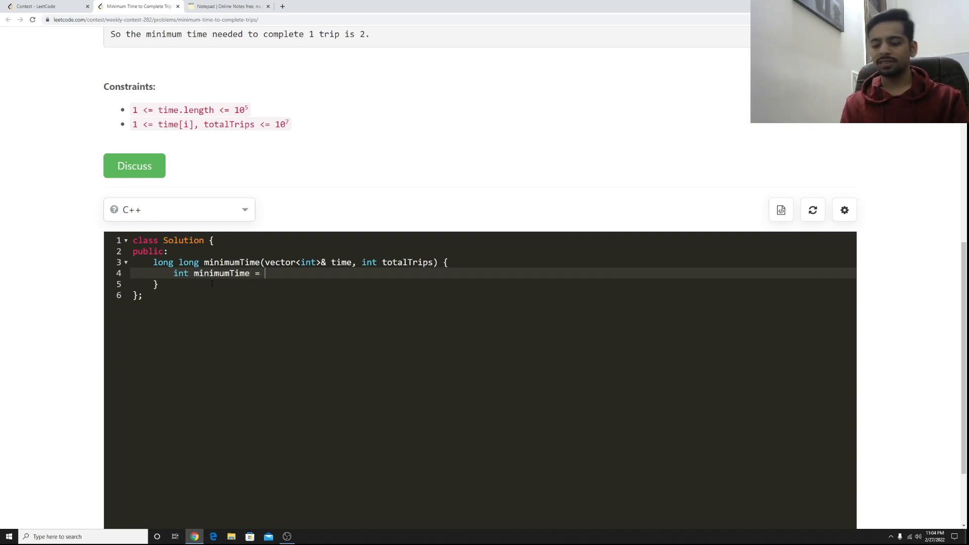
text(0;)
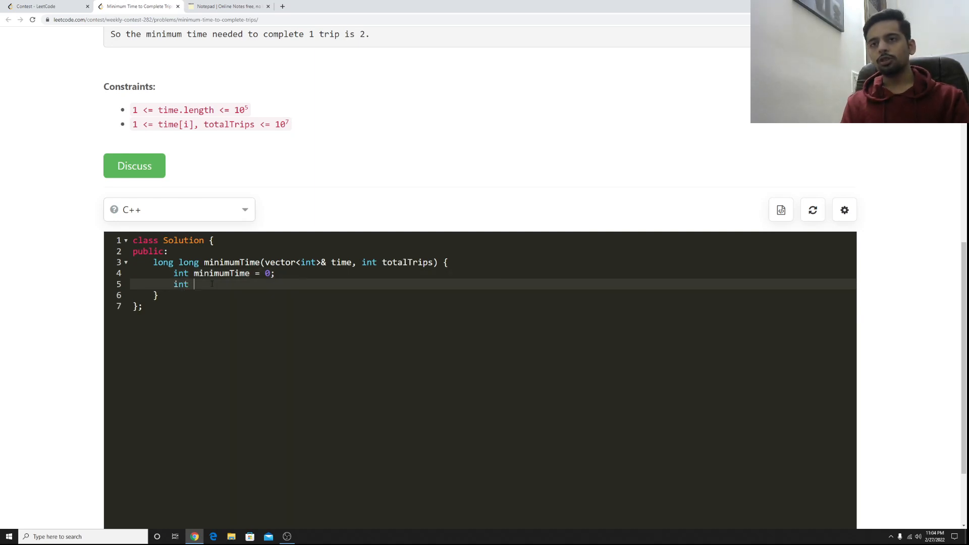
Declare the upper bound int maximumTime = totalTrips/time[0];
text(maximum)
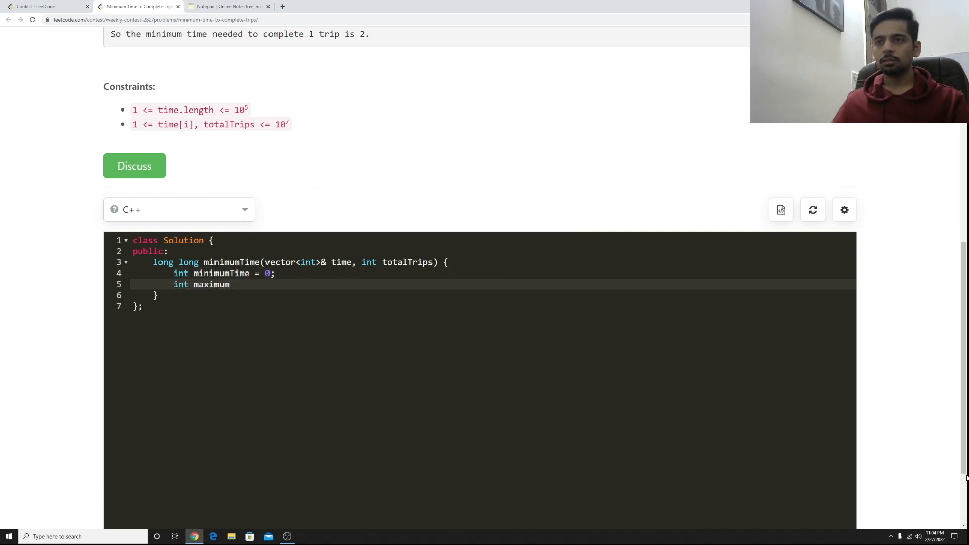
text(Time =)
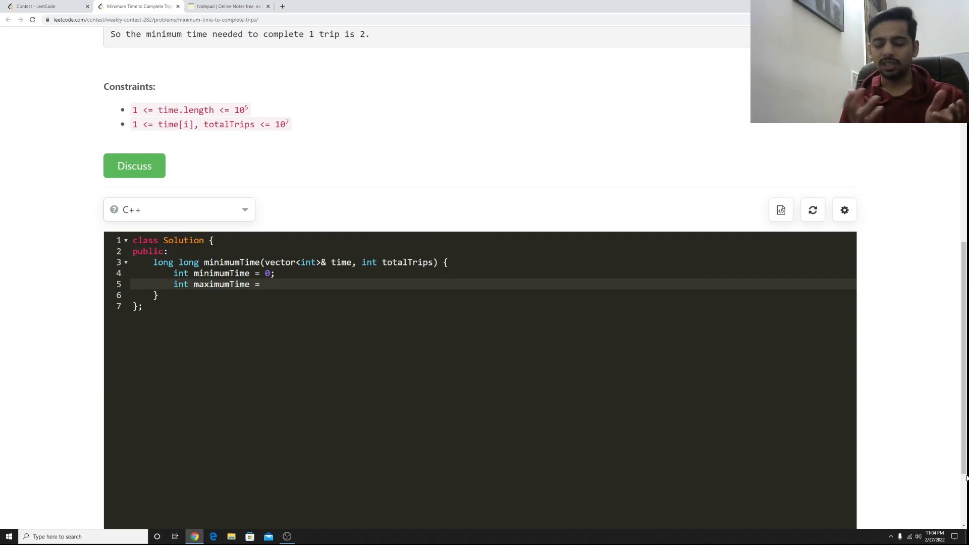
click(266, 284)
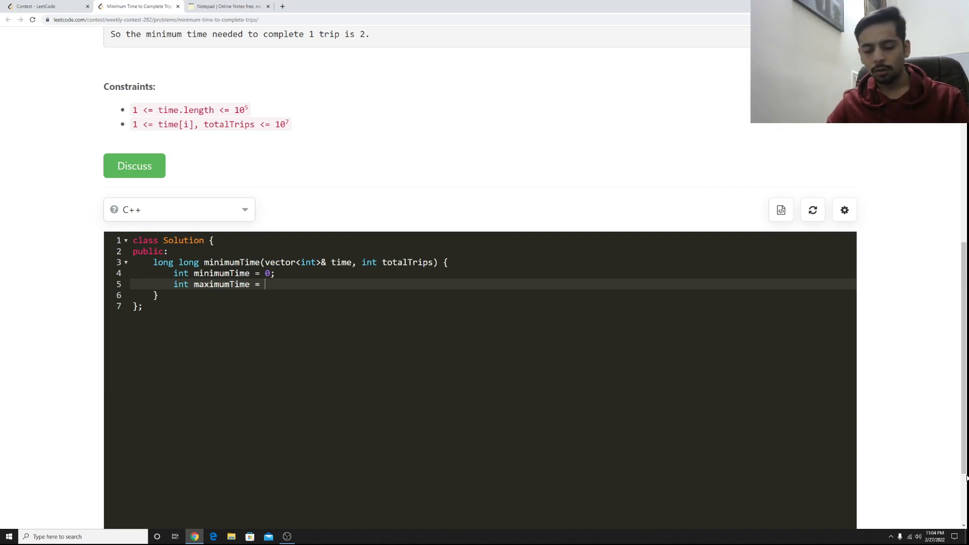
text(time[])
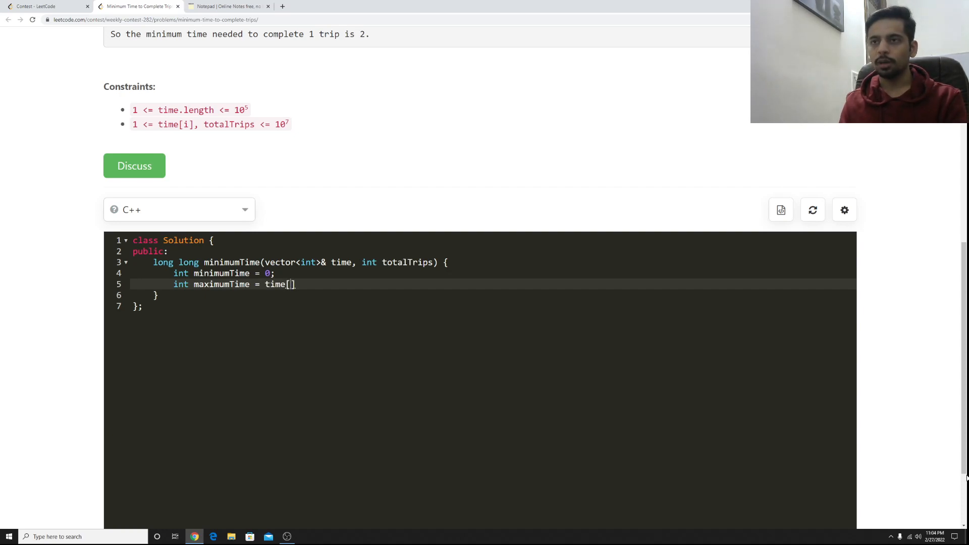
text(0)
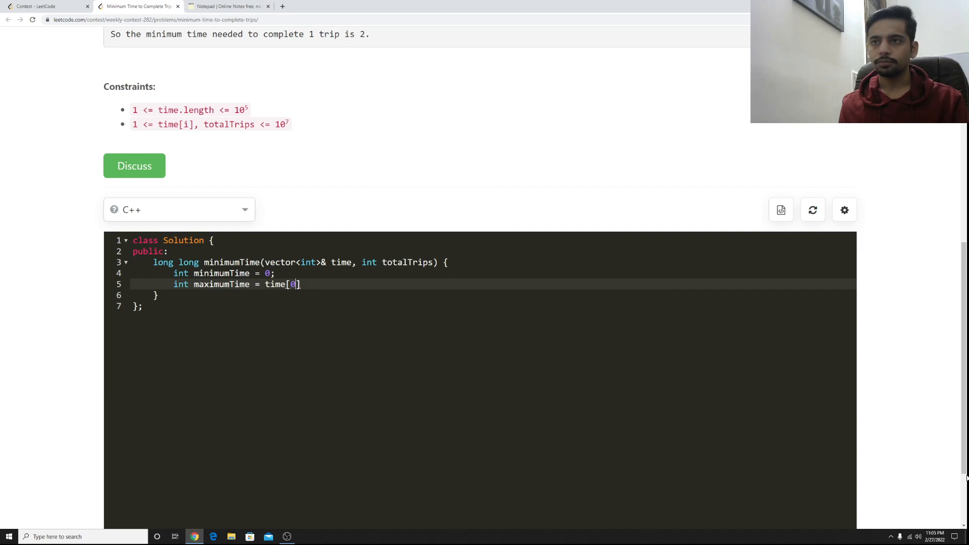
text(totalTt)
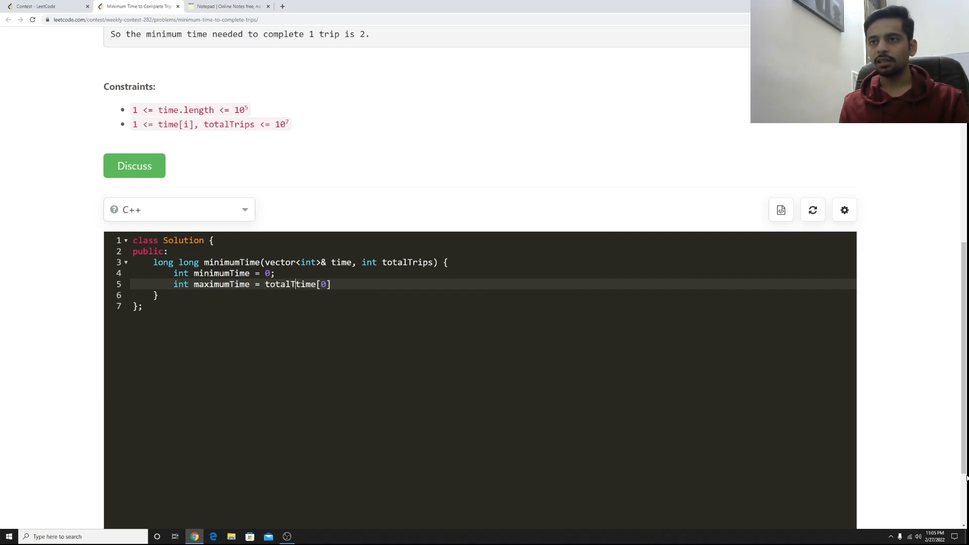
text(rips)
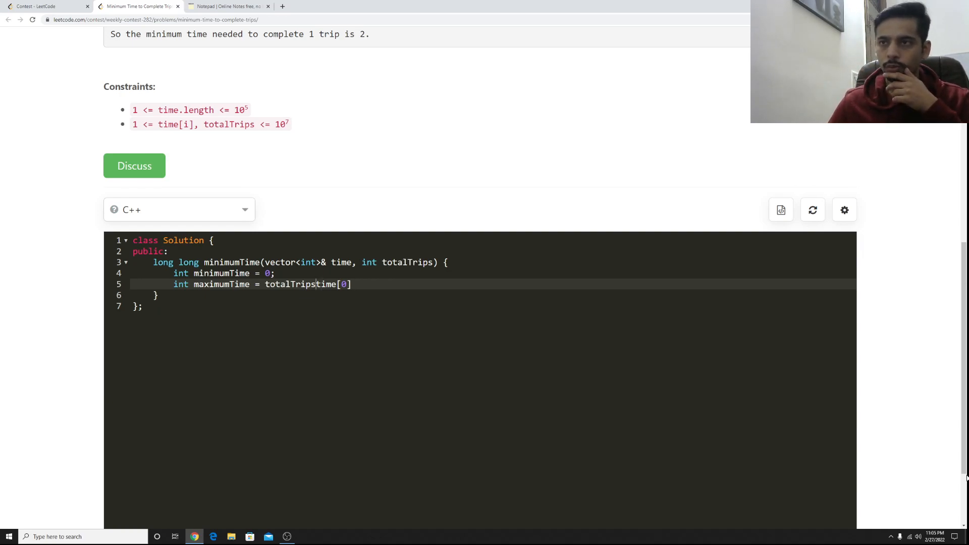
text(/)
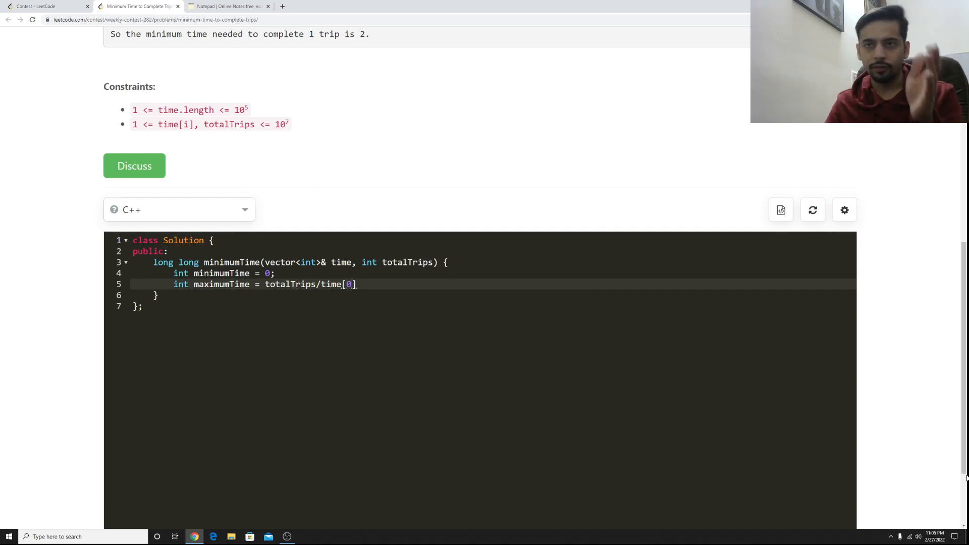
text(;)
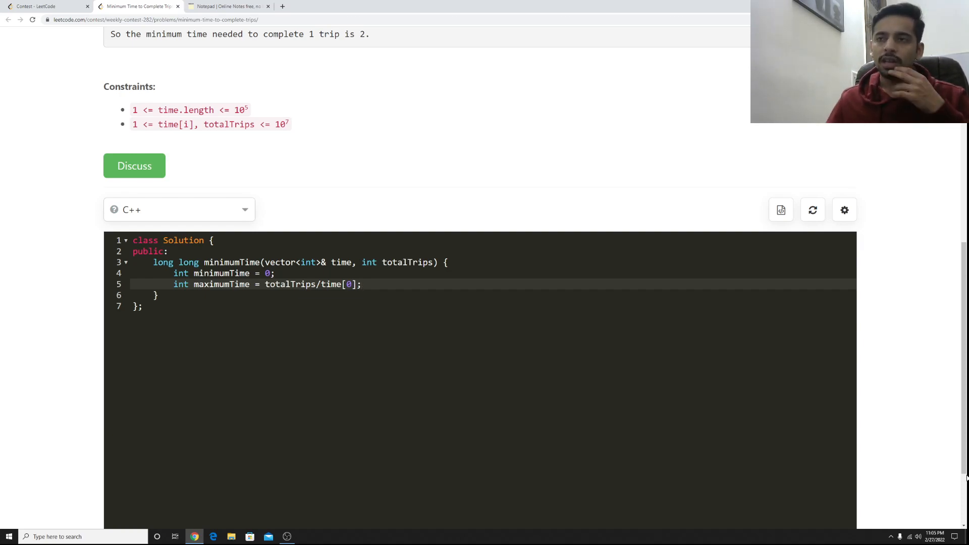
double_click(224, 273)
text(()
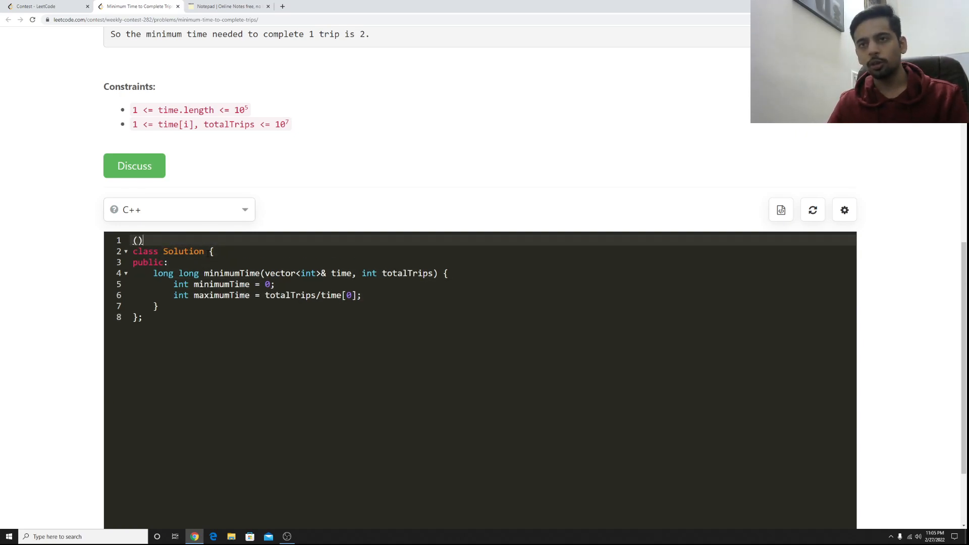
Head the solution with the comment // O(N*log(totalTrips)) and start the while keyword below the bounds
text(O)
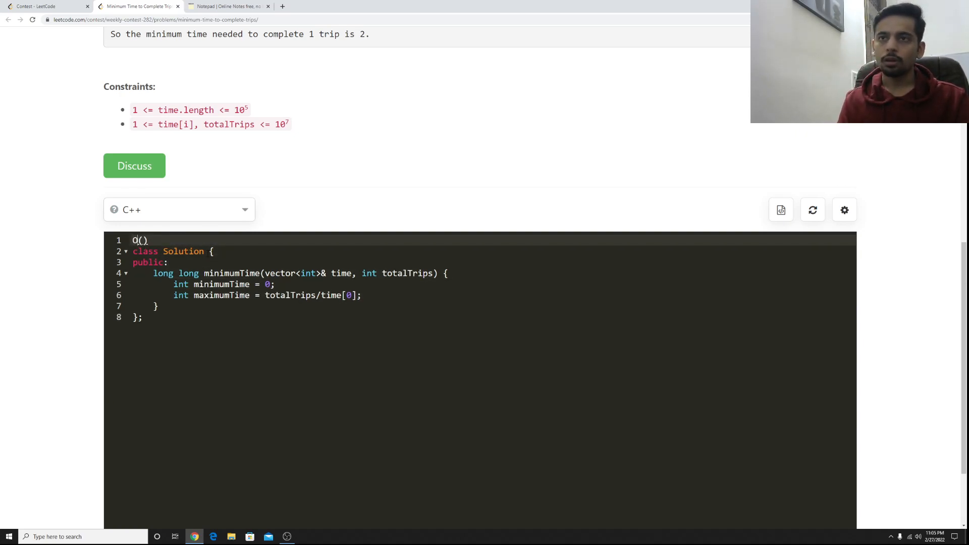
text(//)
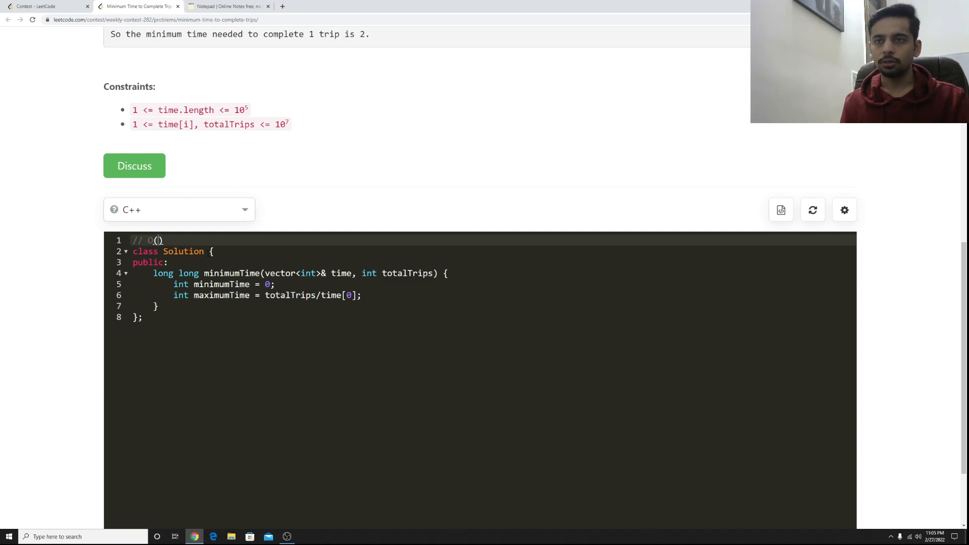
text(totalTrips)
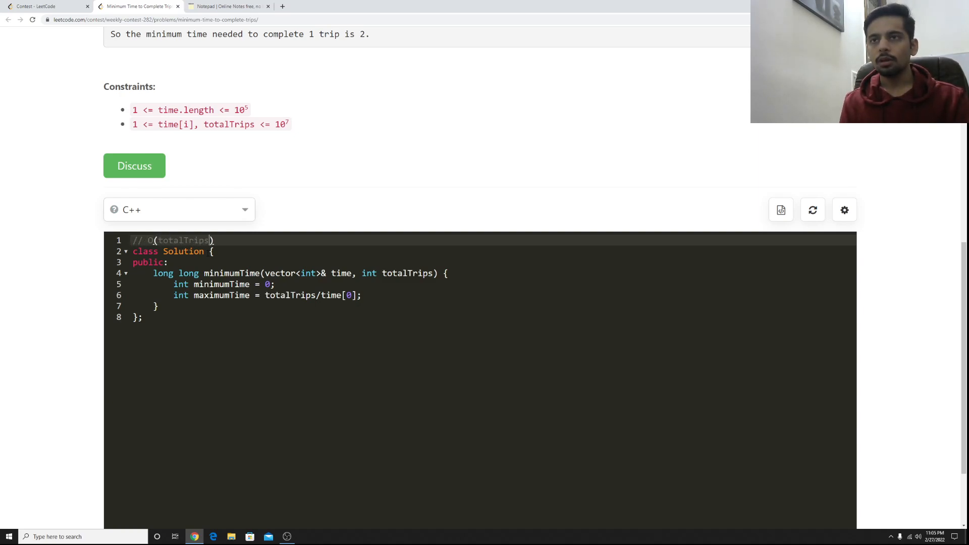
text(*N)
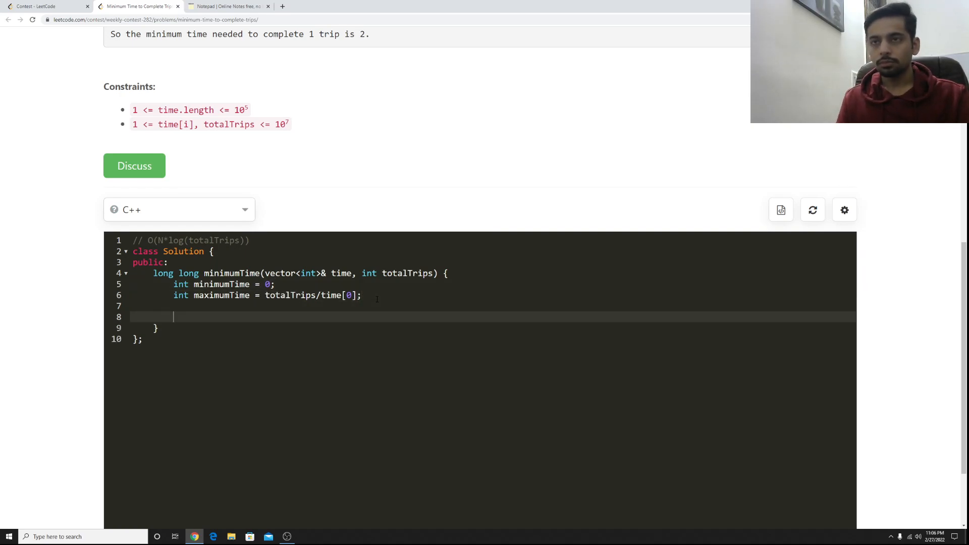
text(w)
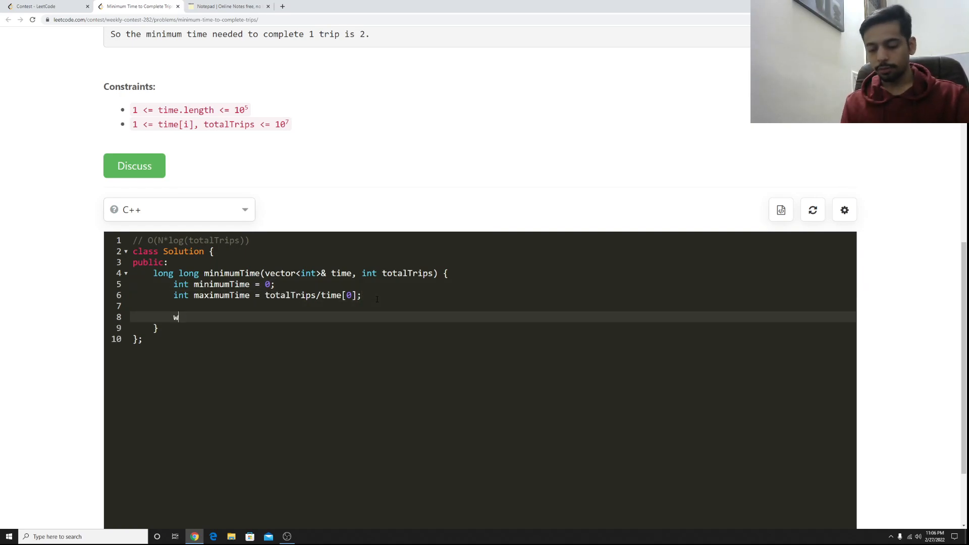
Write the loop header while(minimumTime < maximumTime){, fixing the misspelt keyword
text(hike)
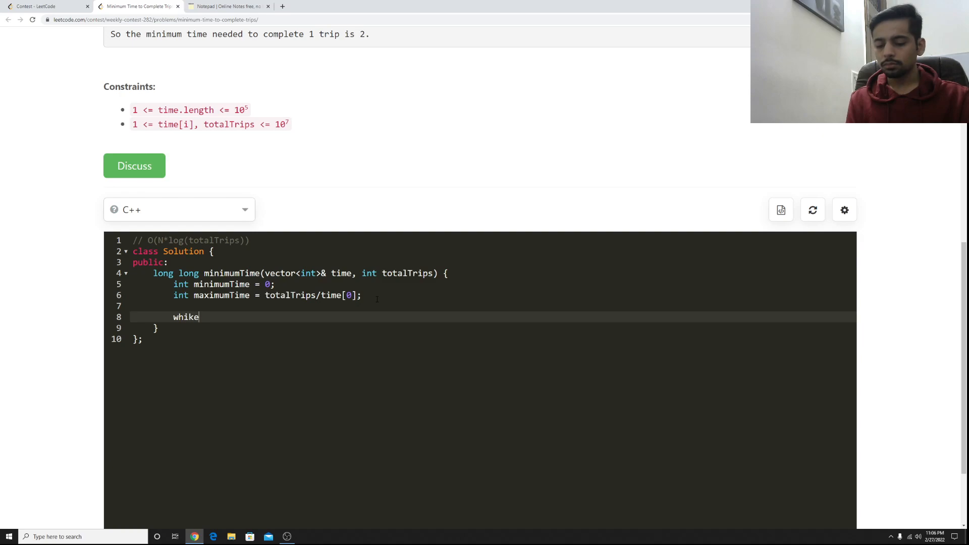
key(Backspace)
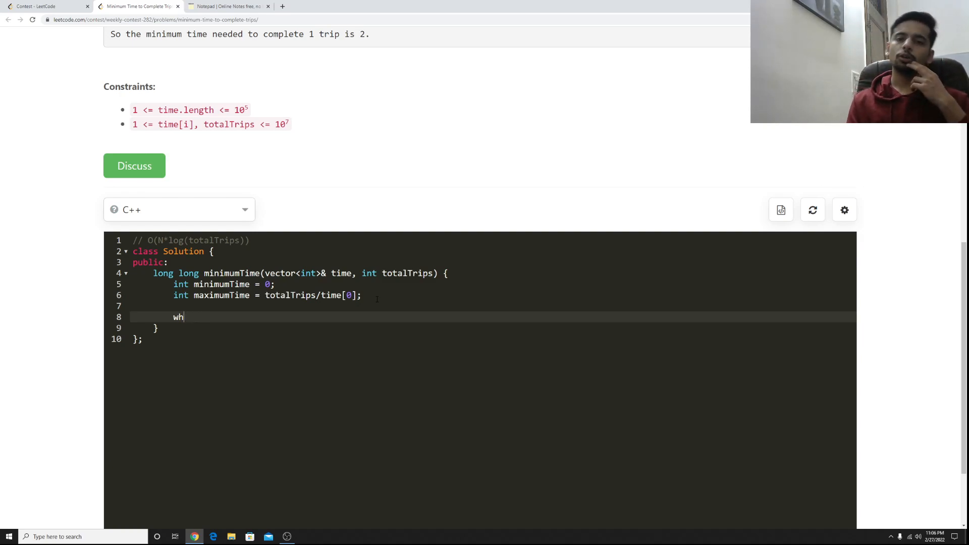
key(Backspace)
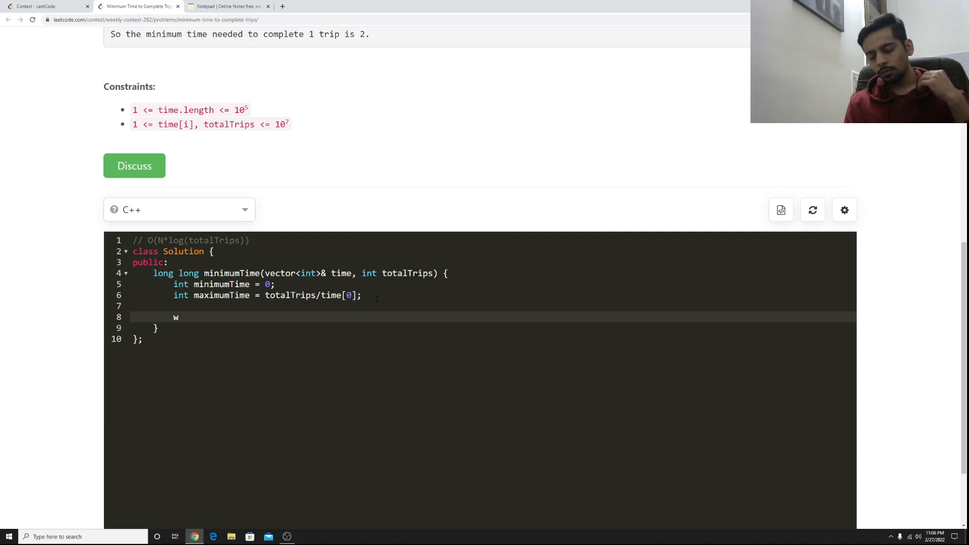
text(hile()
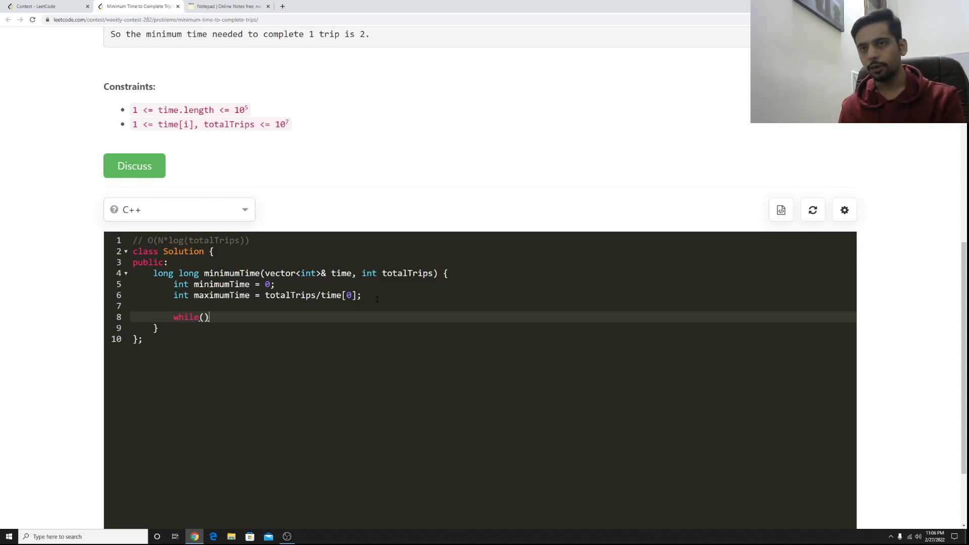
text(minimu)
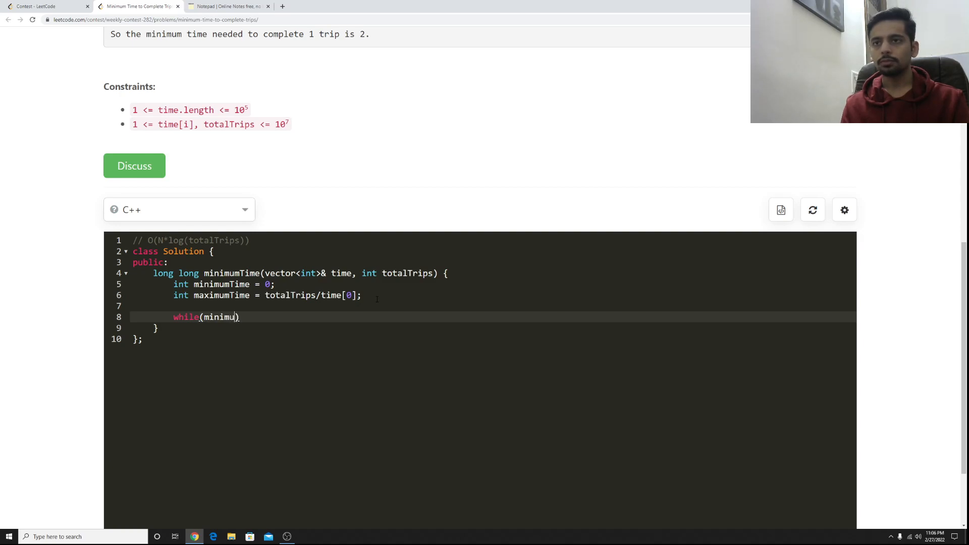
text(mTime < maximumTime)
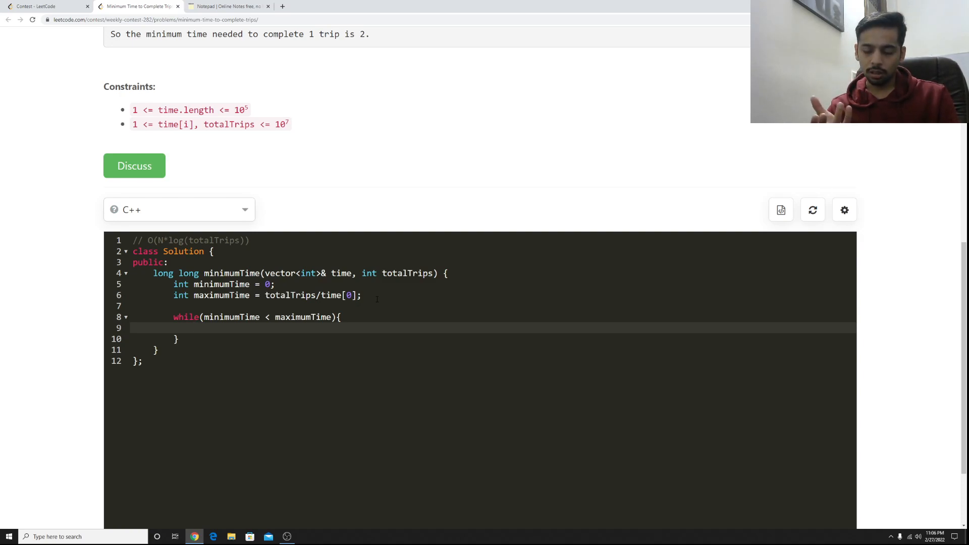
Inside the loop compute int midTime = (maximumTime + minimumTime)/2;
text(int mid)
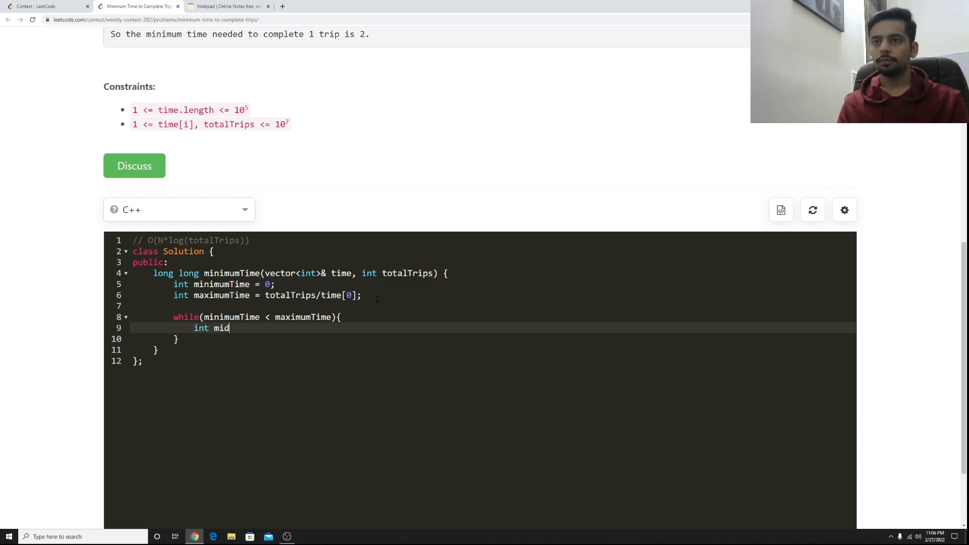
text(Time =)
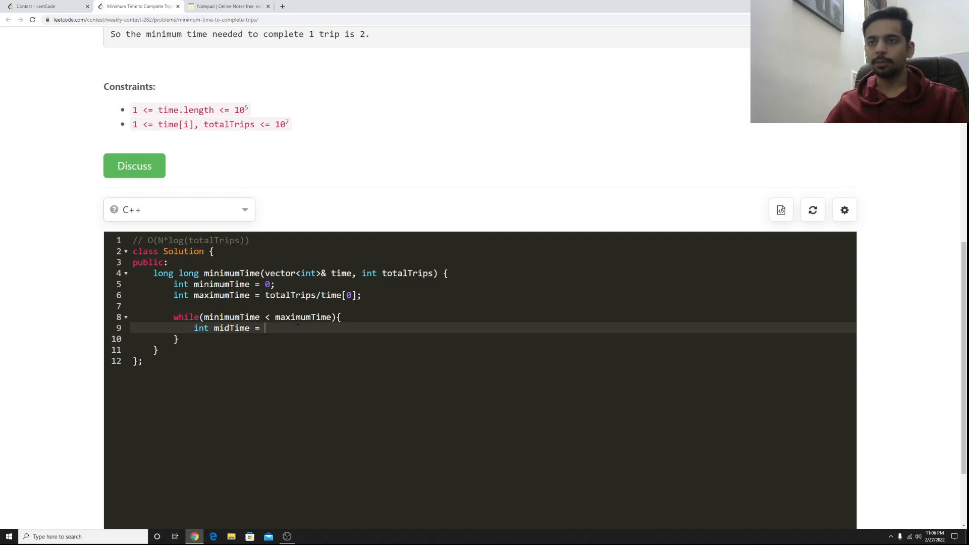
text(maximumTime + minimumTime)/2)
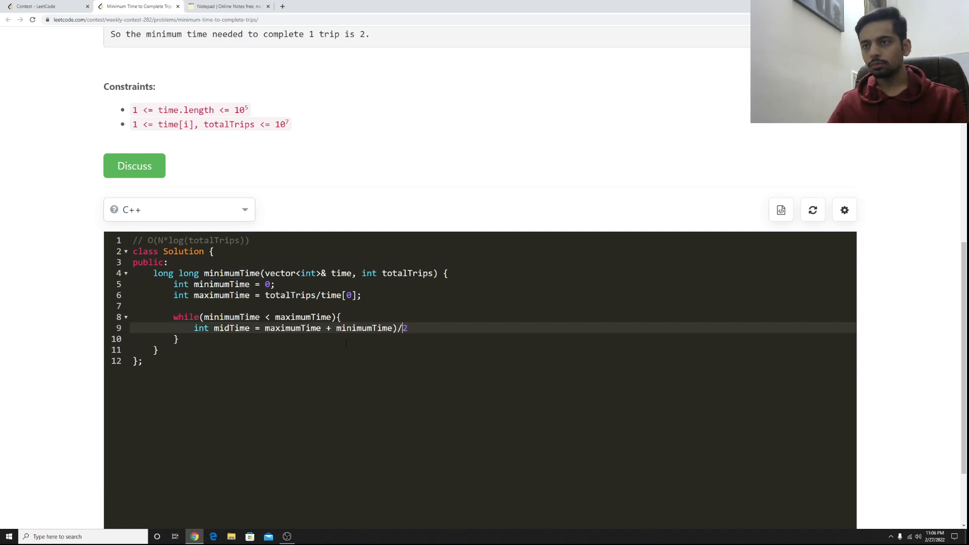
text(;)
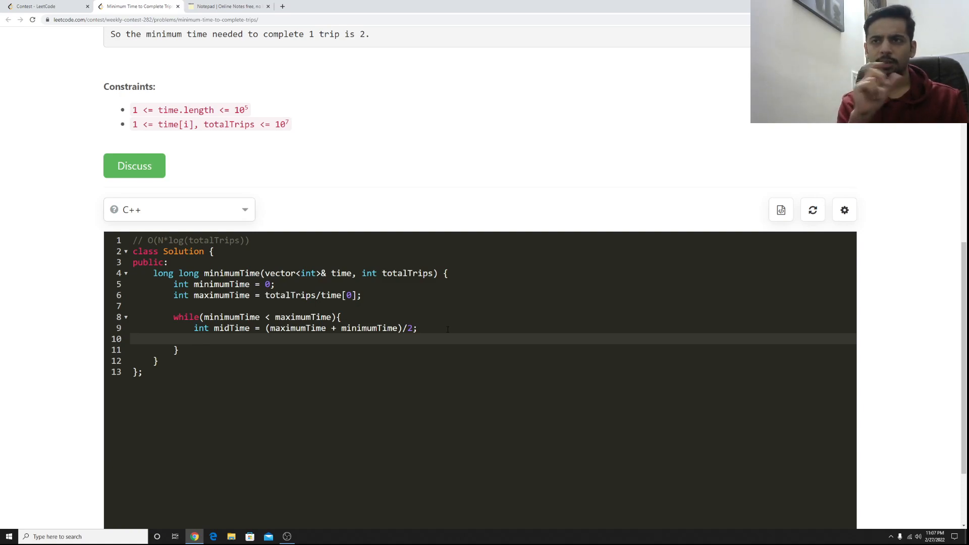
Declare int tripsCompleted = getCompletedTrips(); inside the loop
text(int)
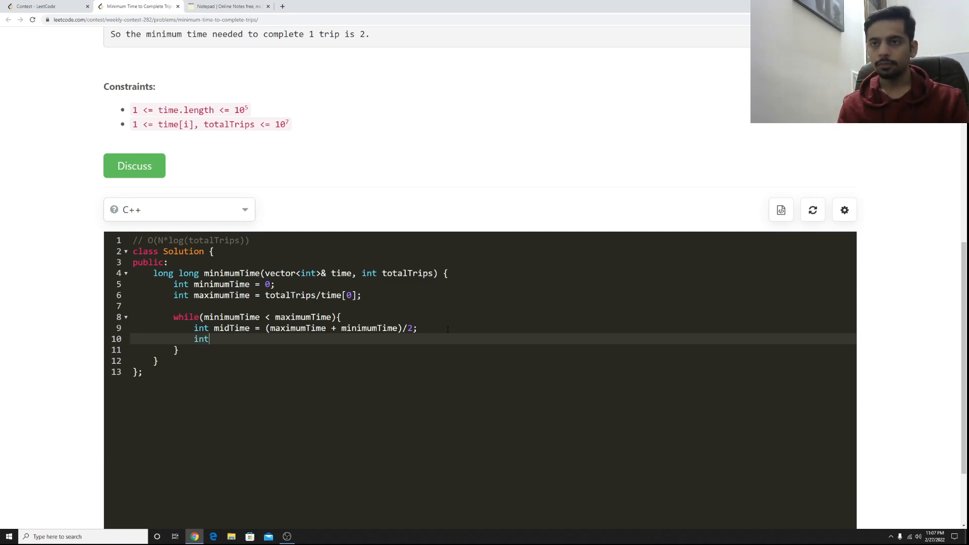
text(trips)
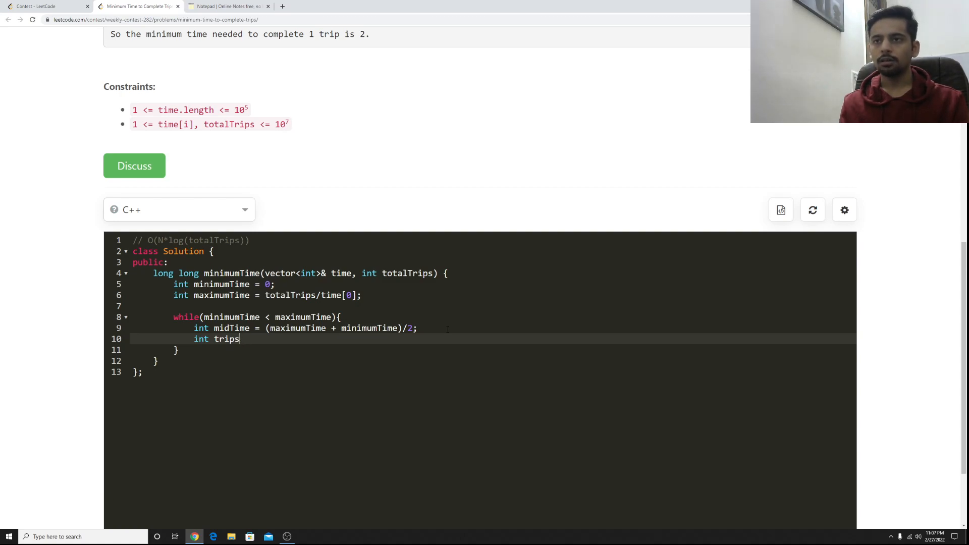
text(Completed)
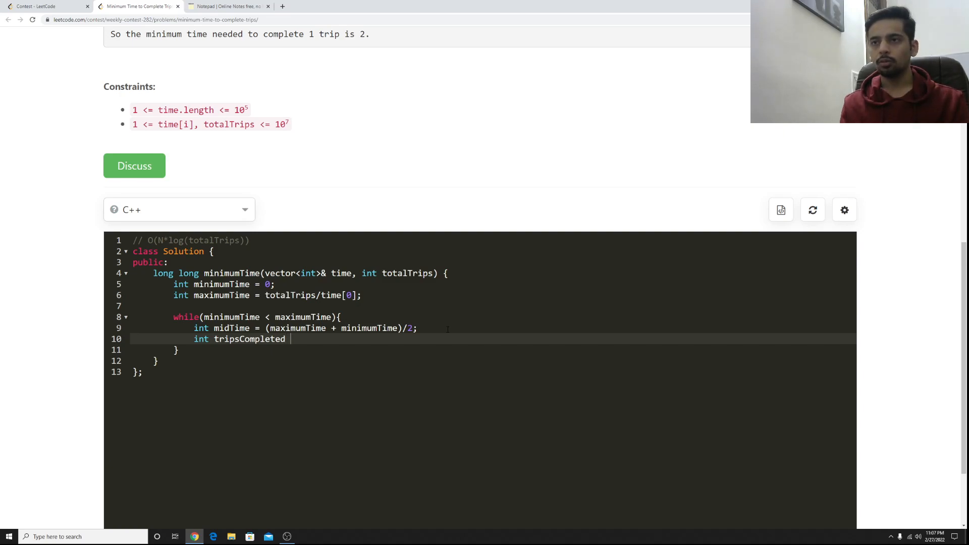
text(= getCompo)
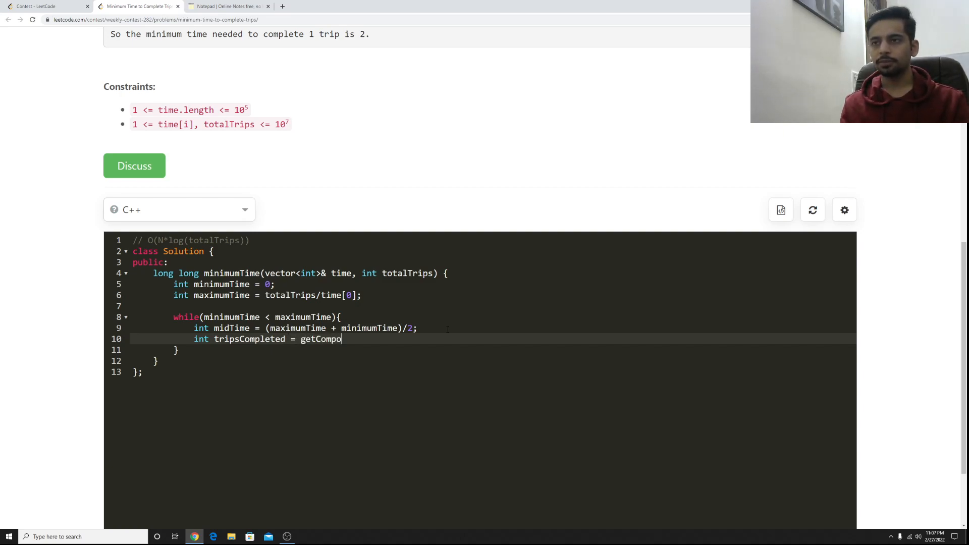
text(CompletedTr)
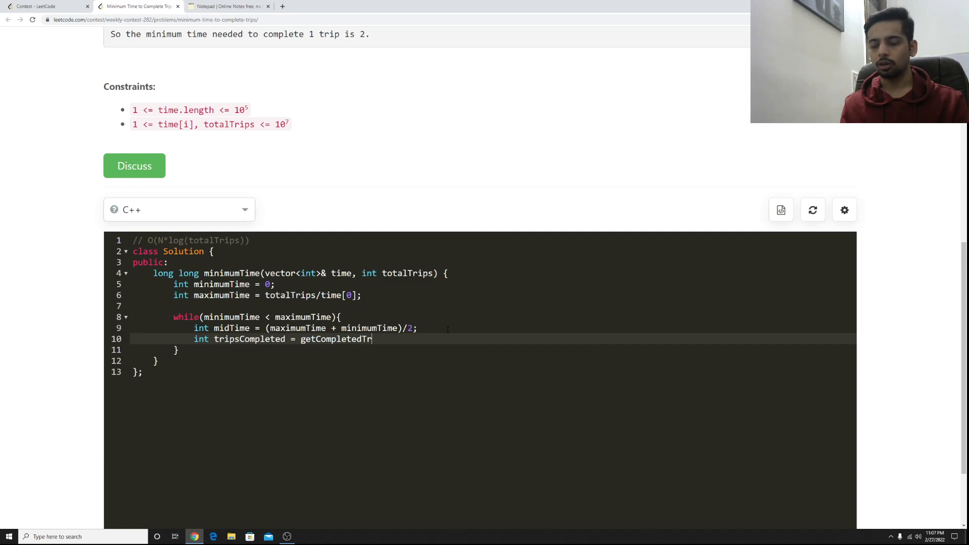
text(ips())
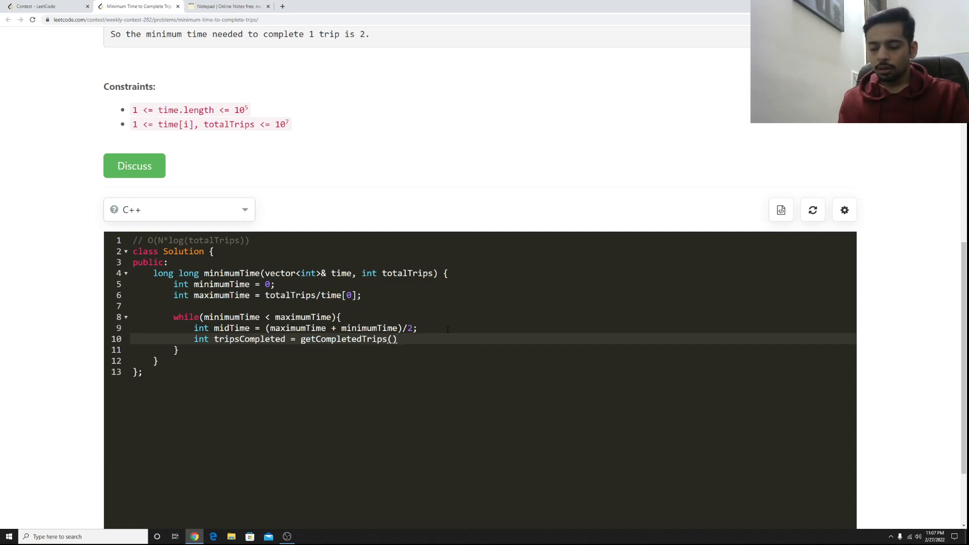
text(;)
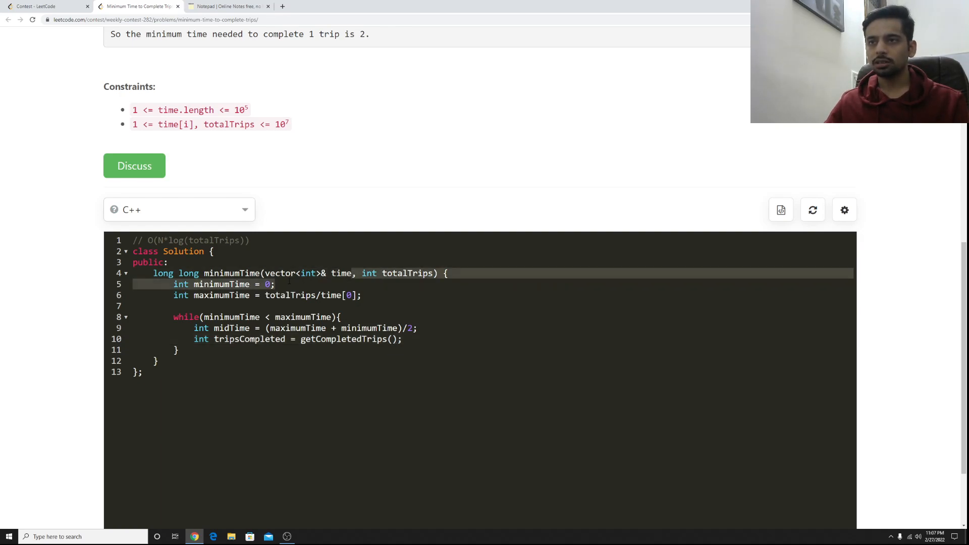
Fill the call's arguments as getCompletedTrips(time, midTime) and start a new line
click(391, 339)
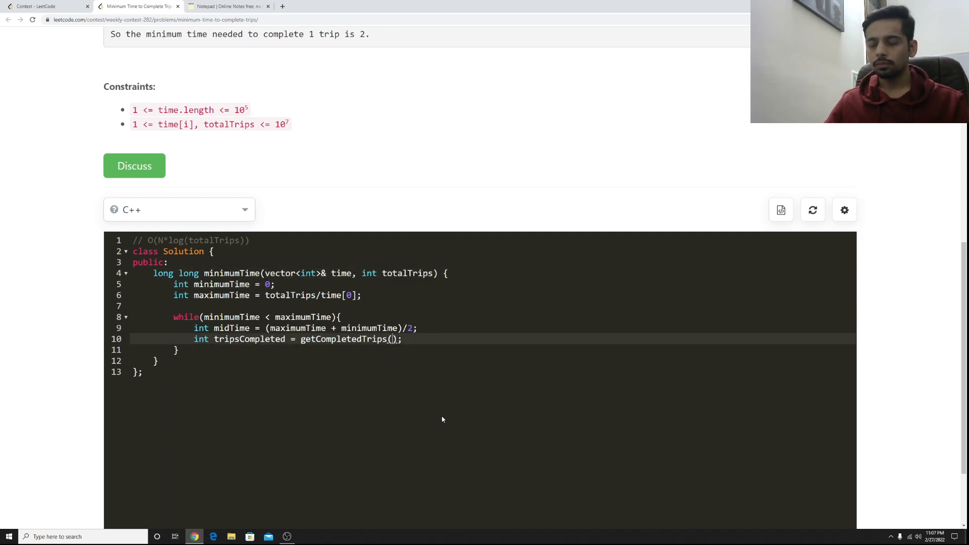
text(vector<int>& time,)
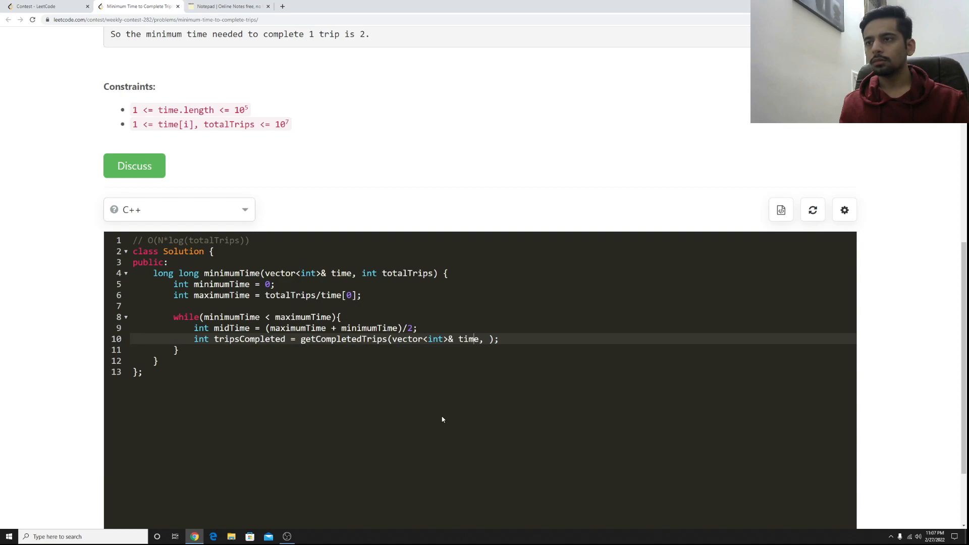
double_click(435, 339)
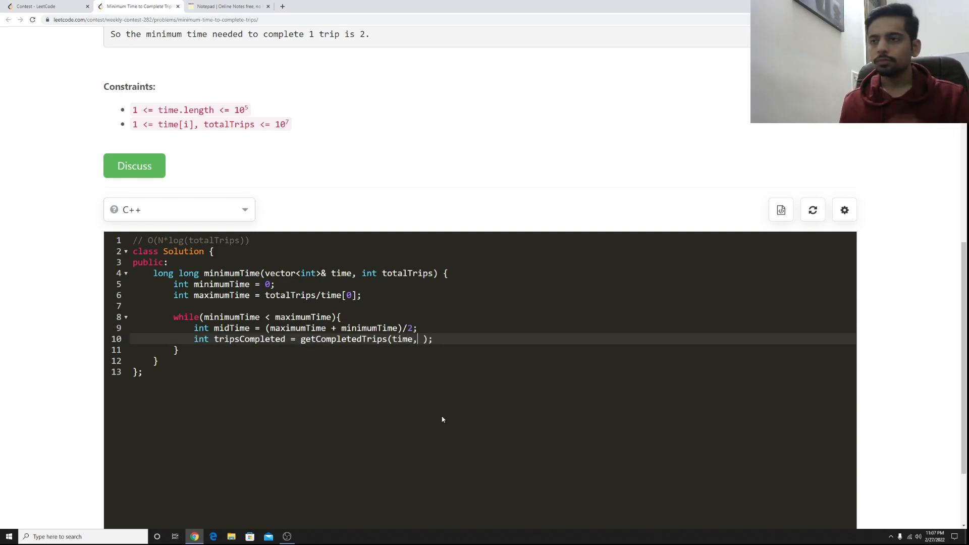
text(midtime)
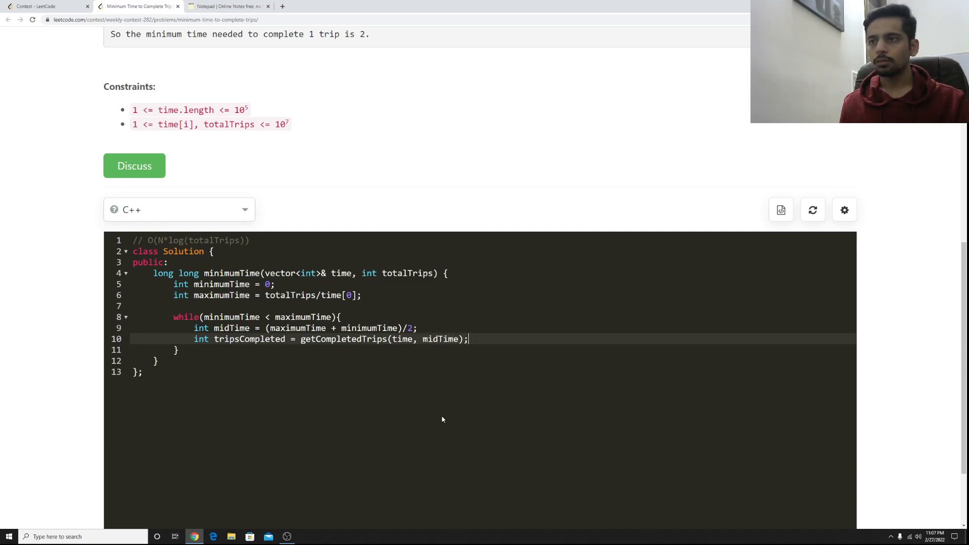
key(Enter)
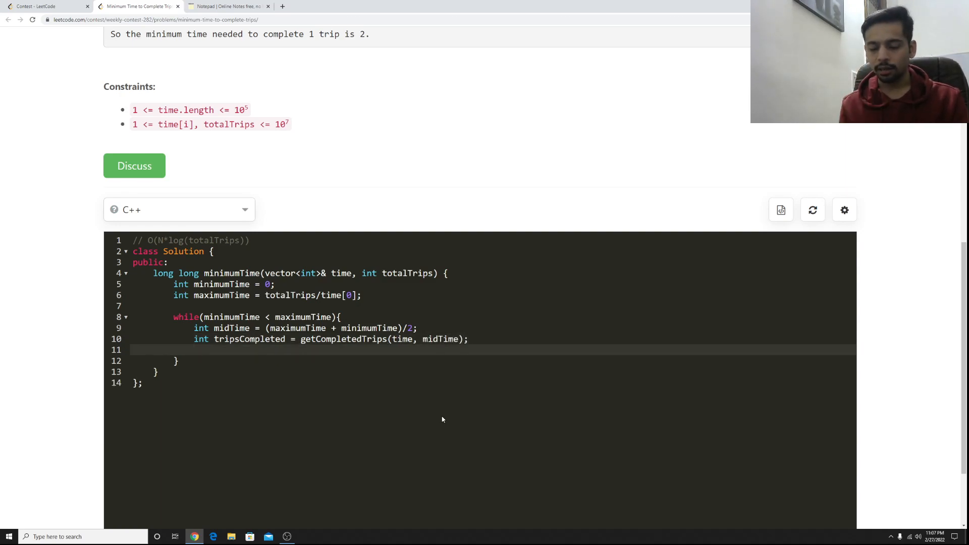
Write if(tripsCompleted >= totalTrips){ maximumTime = midTime; } inside the loop
text(if(tripsCompleted)
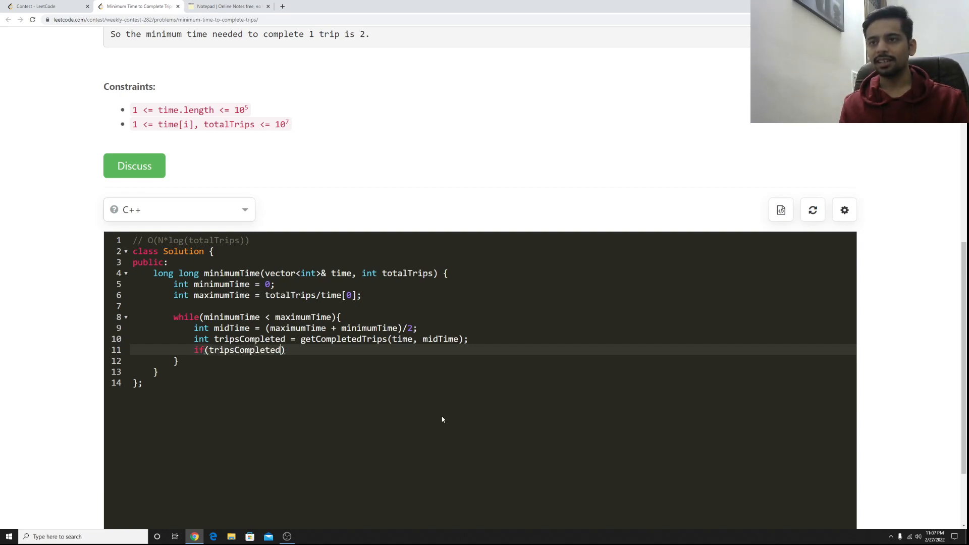
text(>= totalTrips)
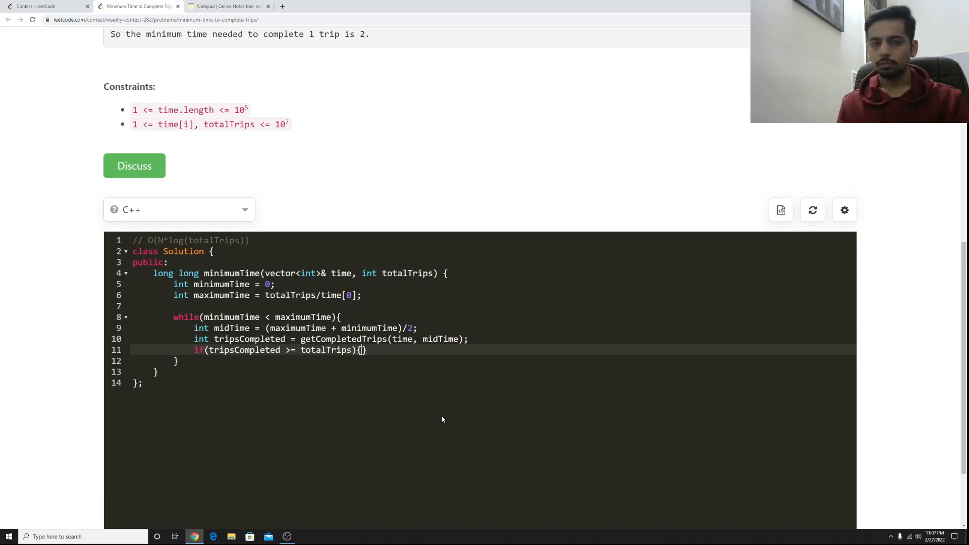
key(enter)
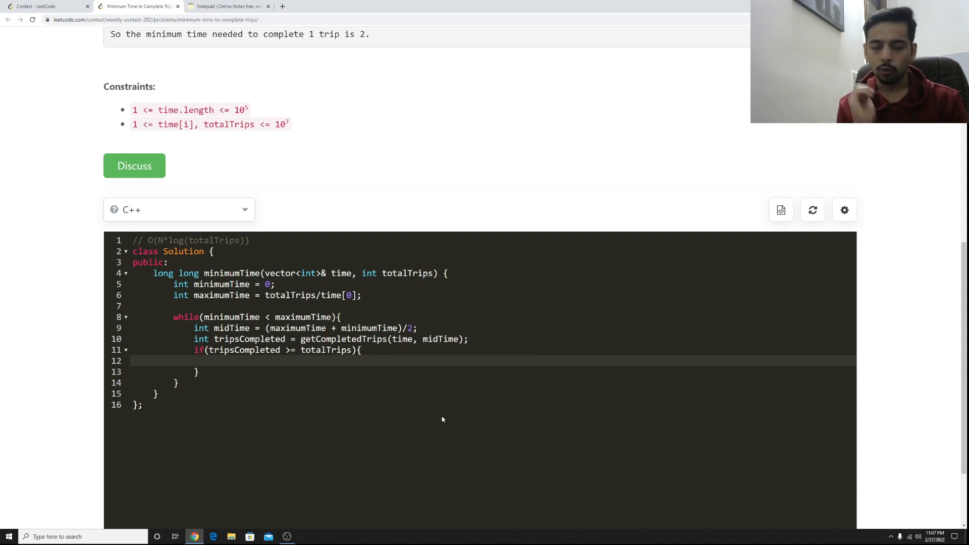
click(214, 360)
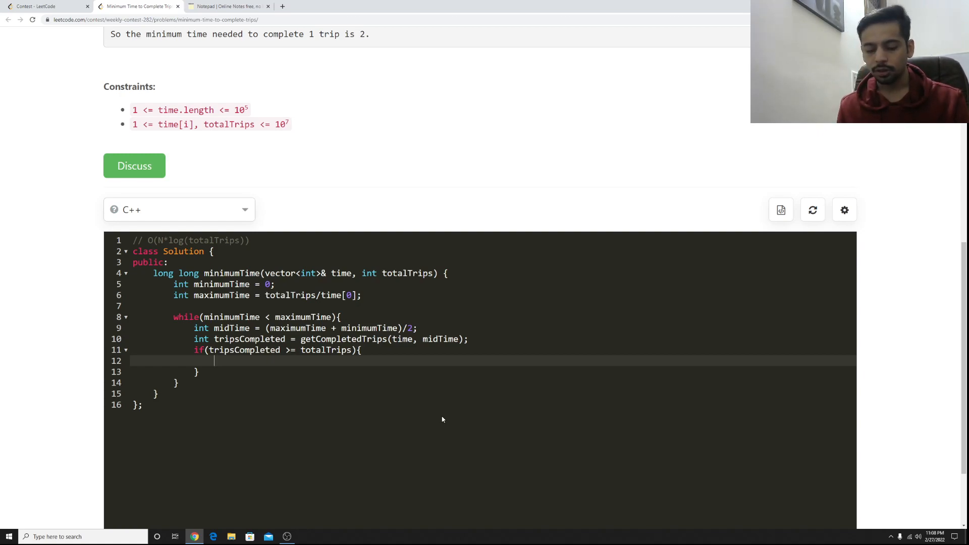
text(maximumTime = mm)
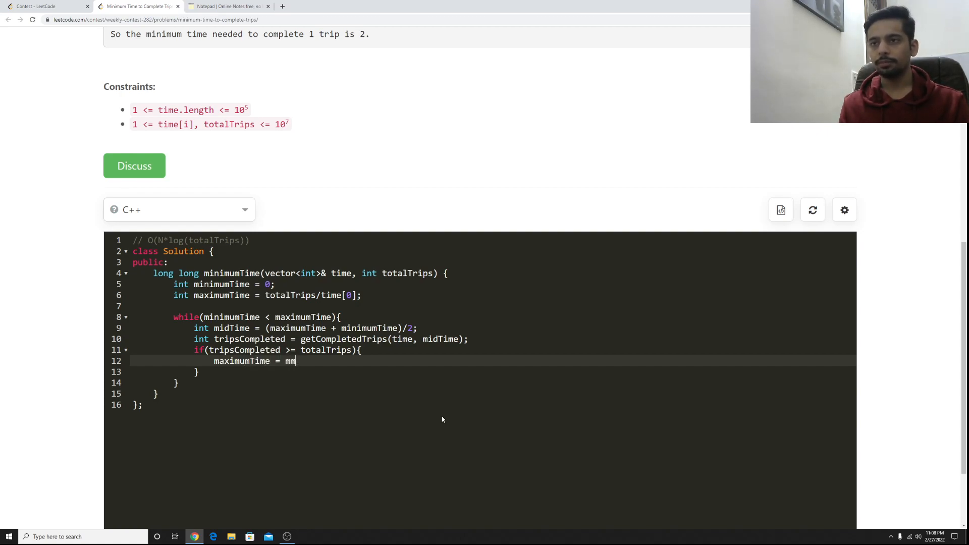
text(idTime;)
text(els)
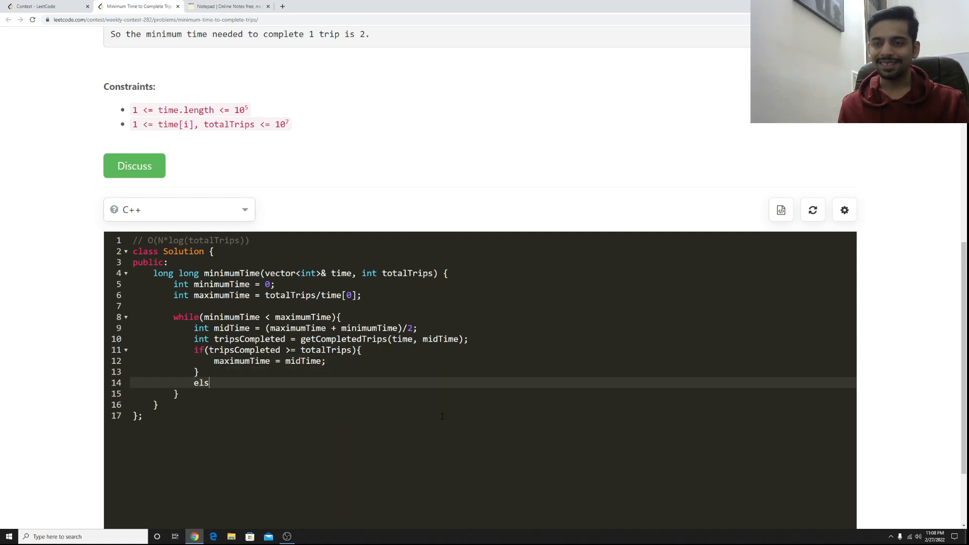
text(e)
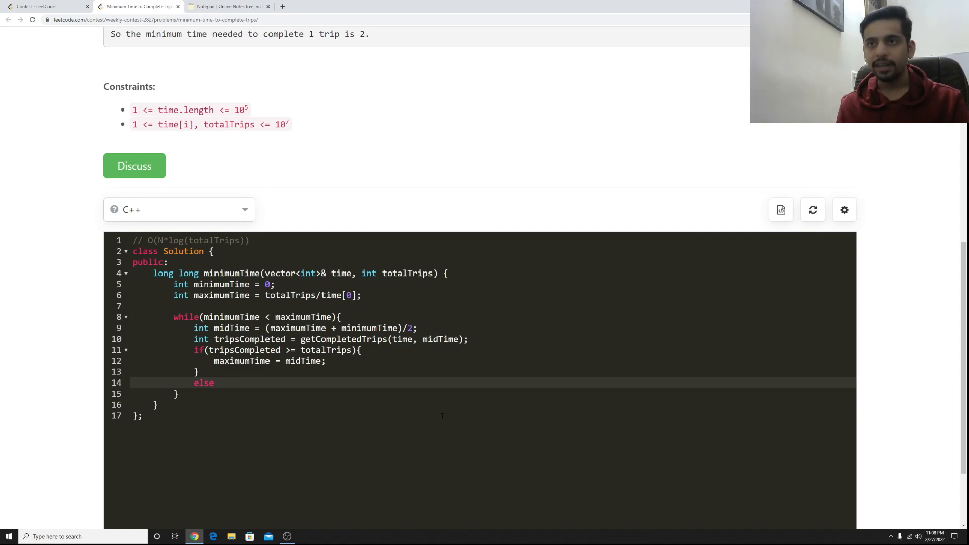
Add the else branch minimumTime = midTime + 1; and start a line after the loop
text(minimumTime = midTime)
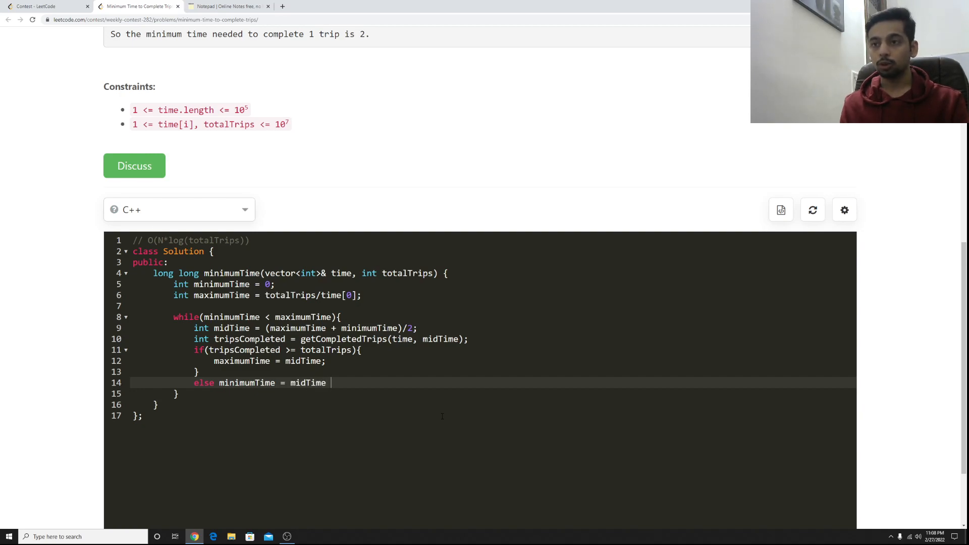
text(+ 1;)
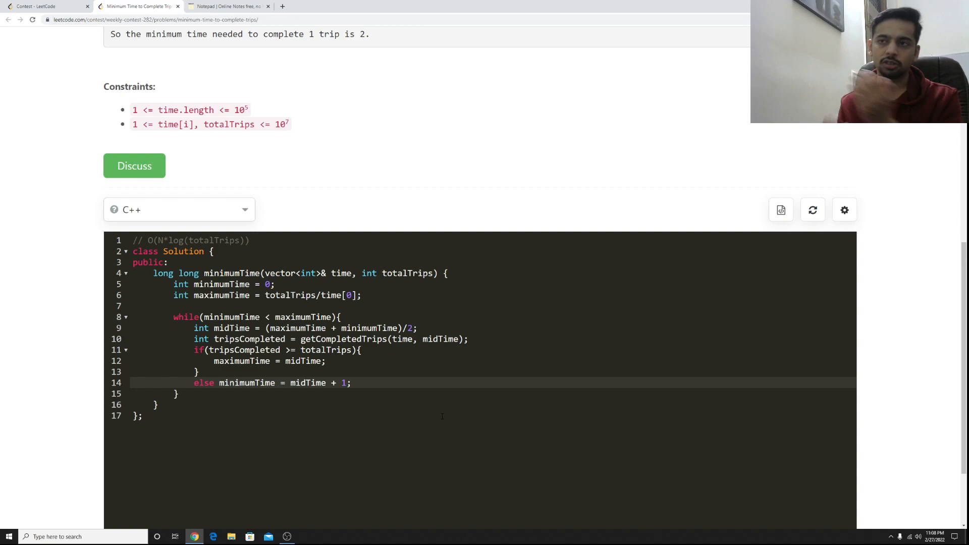
key(Enter)
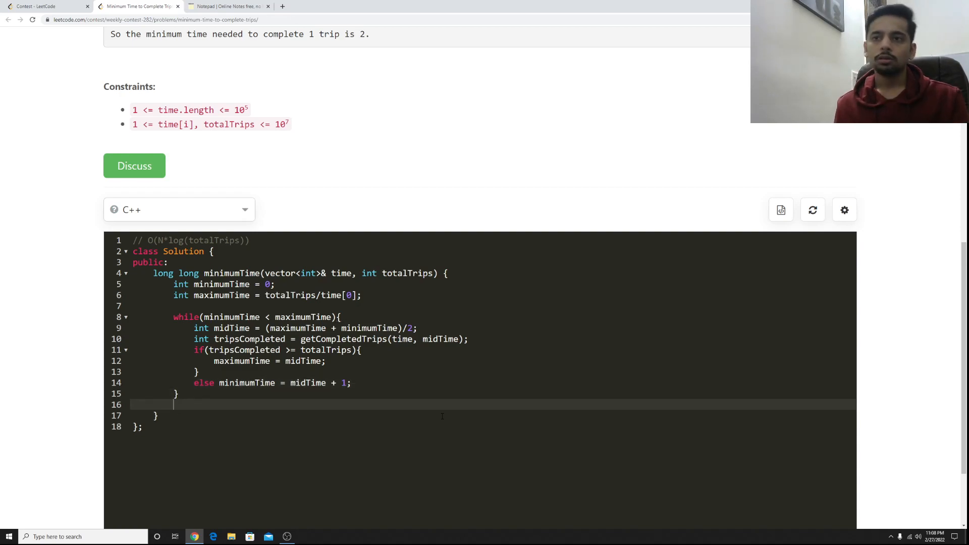
Return minimumTime after the loop and begin the int getCompletedTrips(vector<int>& time, int ) signature above public
text(return mi)
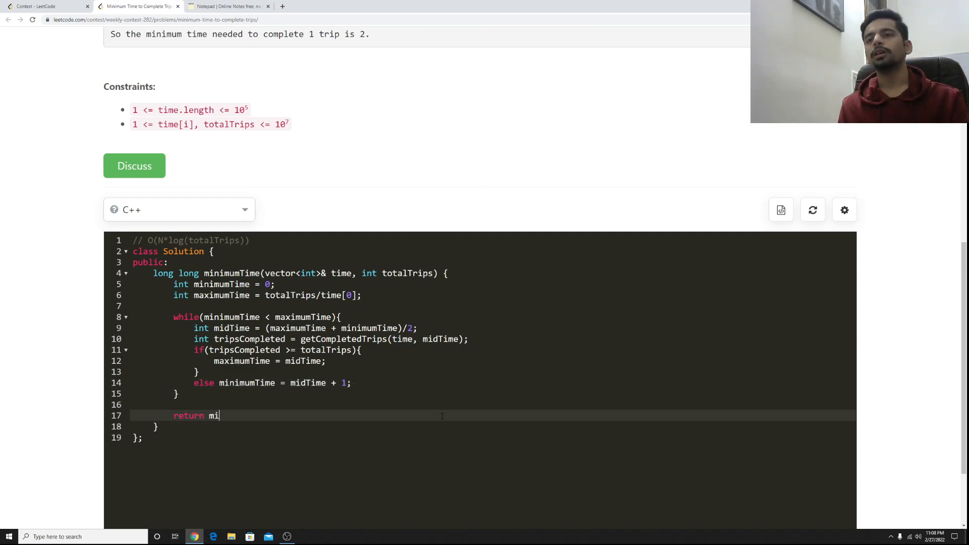
text(nimumTime;)
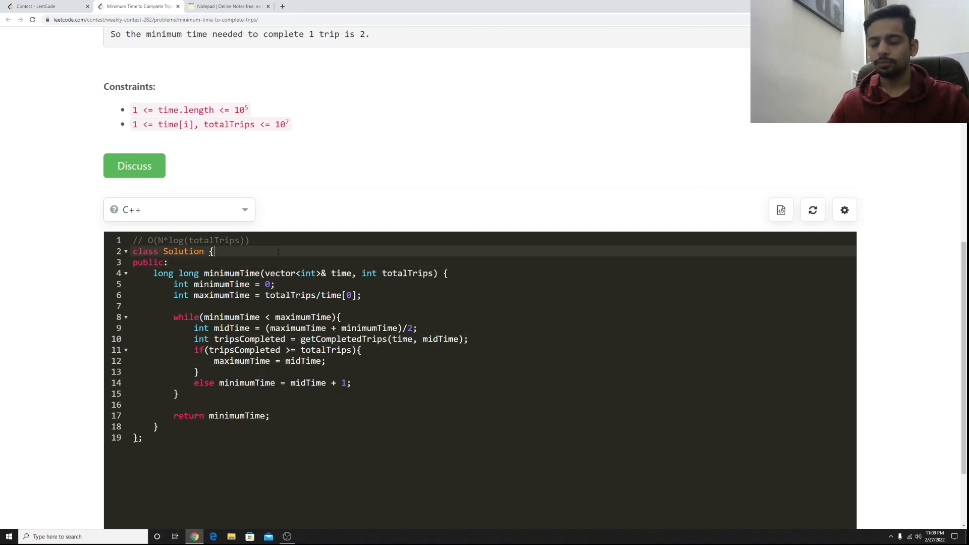
text(int getCompletedTrips())
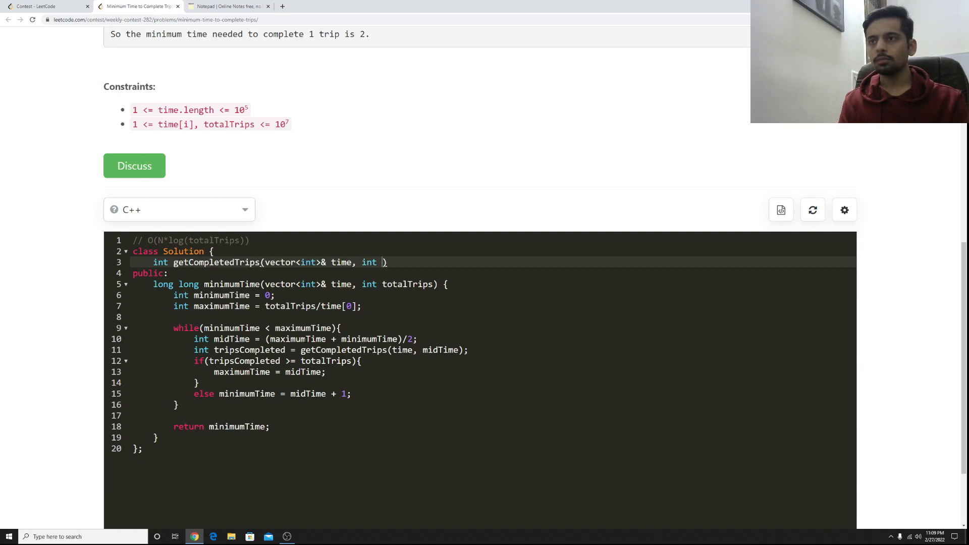
Finish the helper's timeAvailable parameter, declare tripsCompleted and loop for(int busTime : time)
text(timeAvailable)
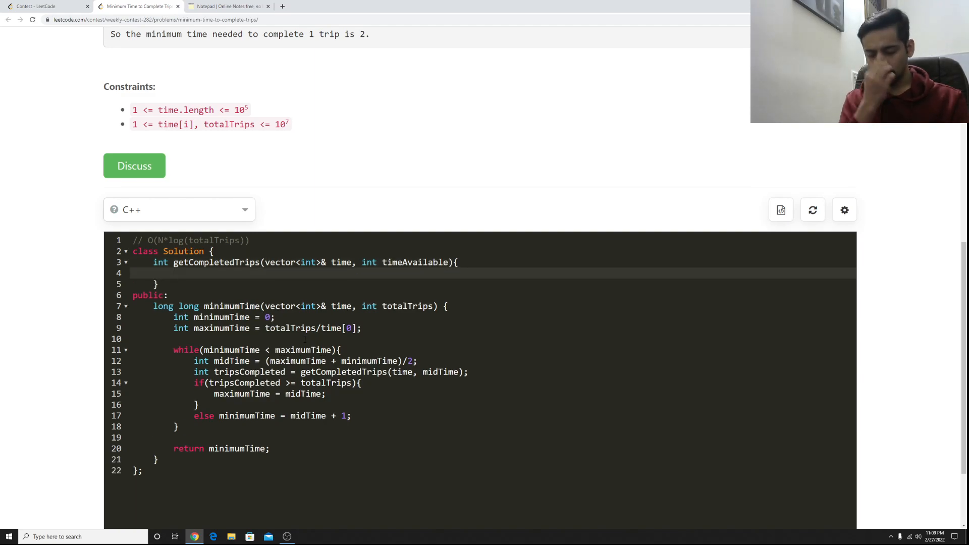
text(int tripsCompleted = 0;)
text(for)
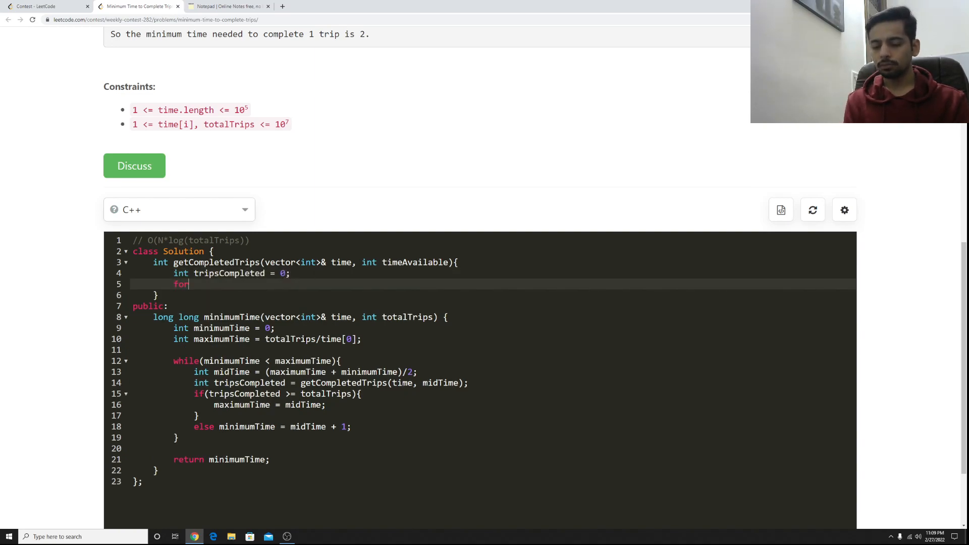
text((int b))
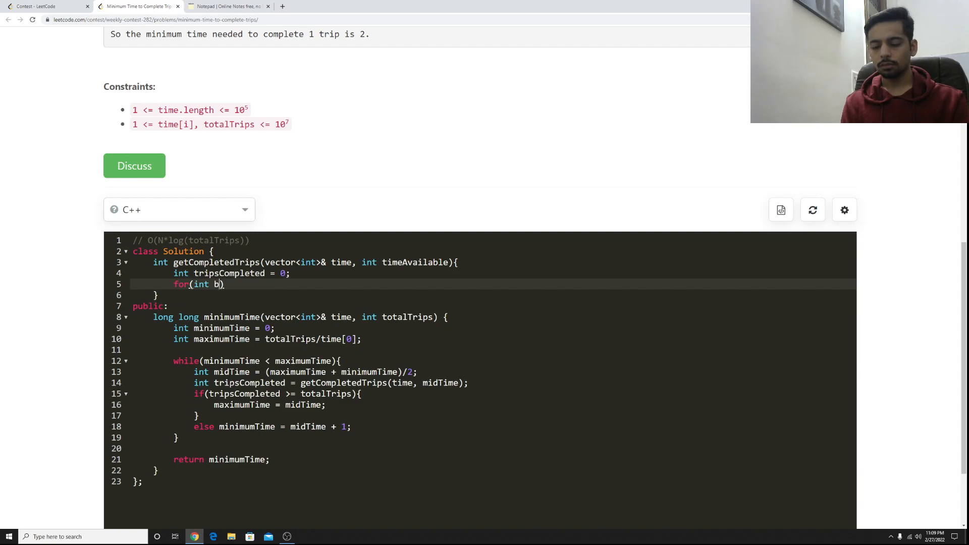
text(usTime)
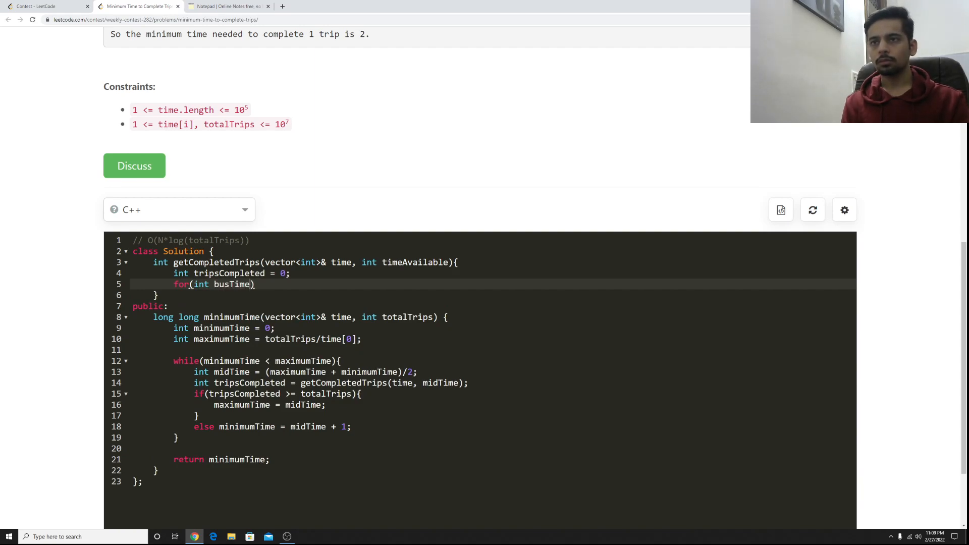
text(: time){})
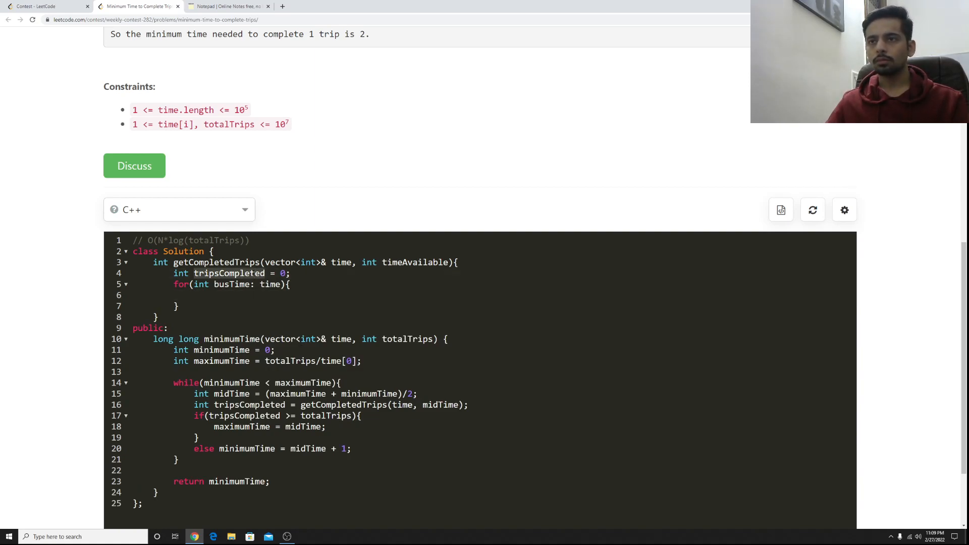
Accumulate tripsCompleted += timeAvailable/busTime and return tripsCompleted
text(tripsCompleted +=)
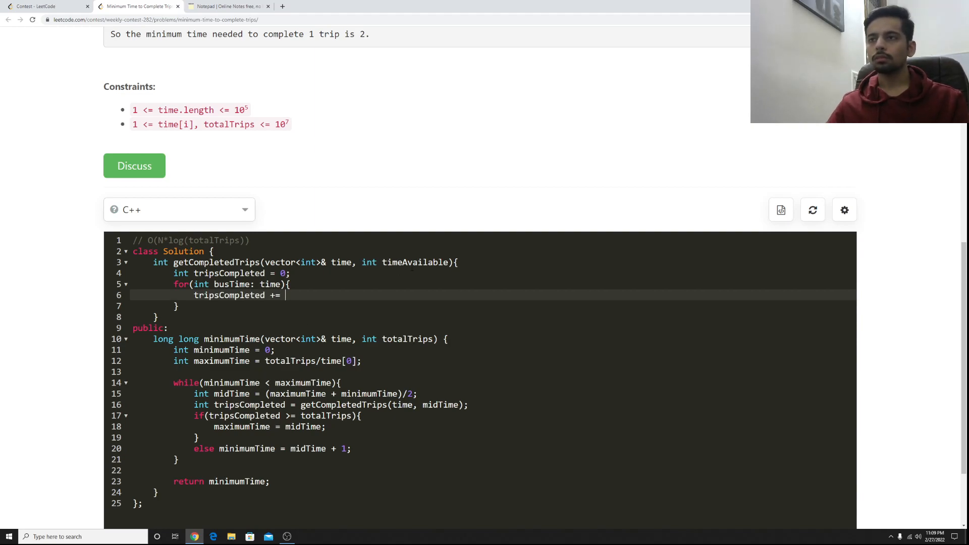
text(timeAvailable/)
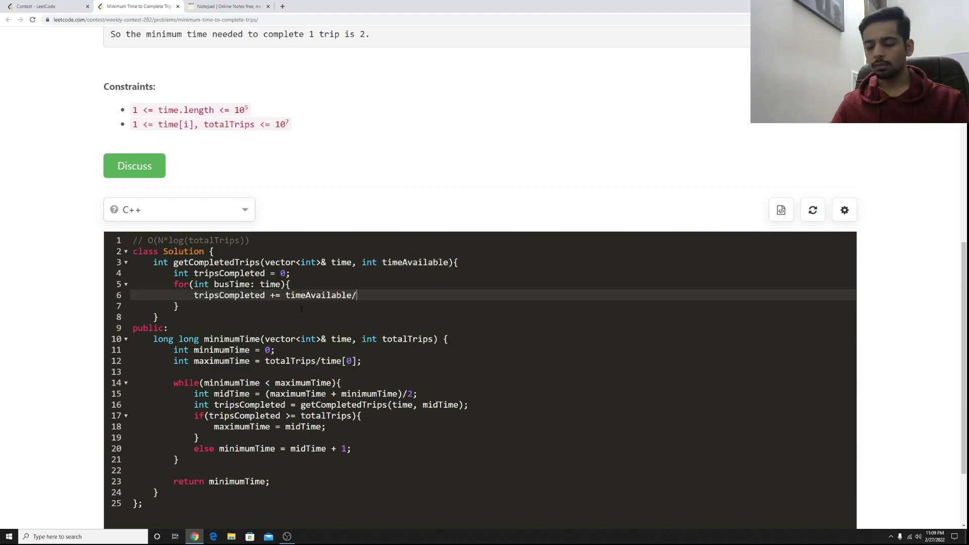
text(busT)
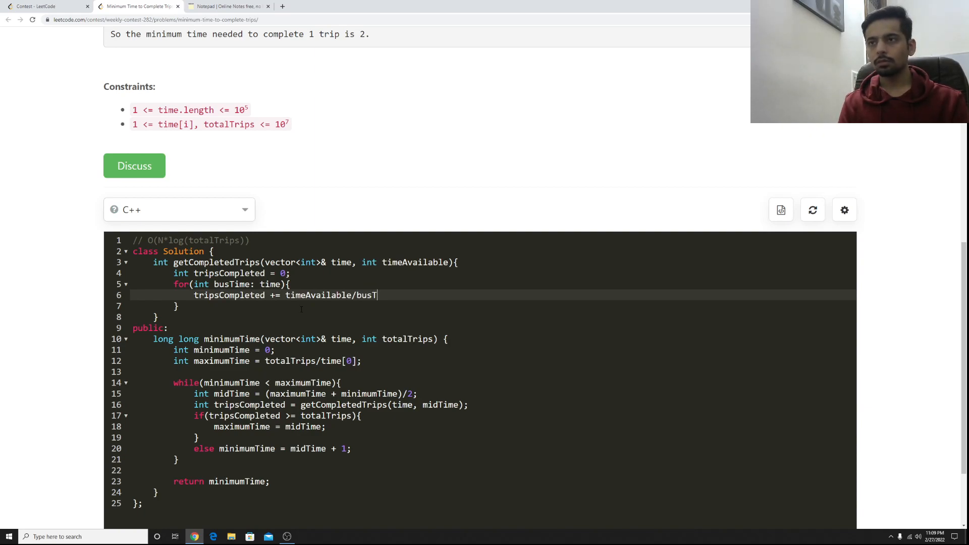
text(ime;)
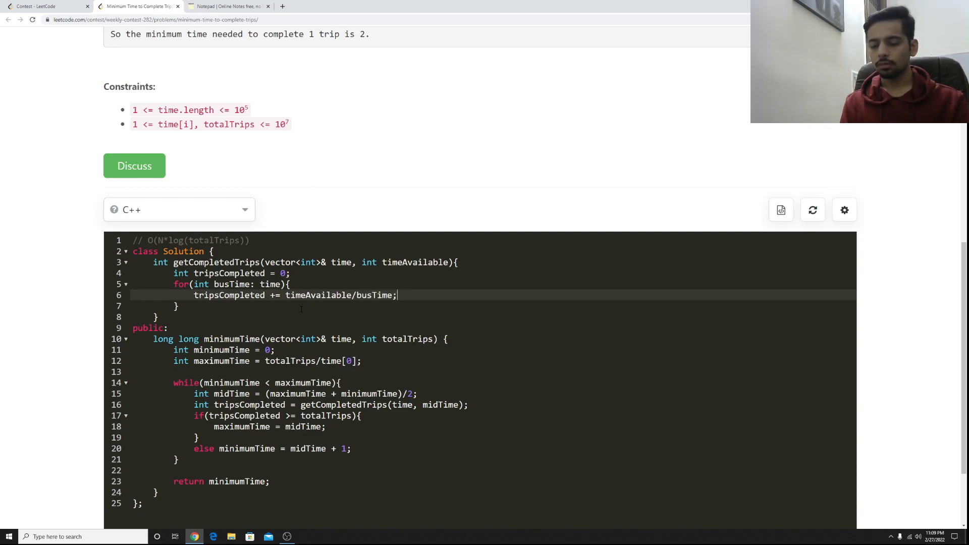
text(return timeAvailable)
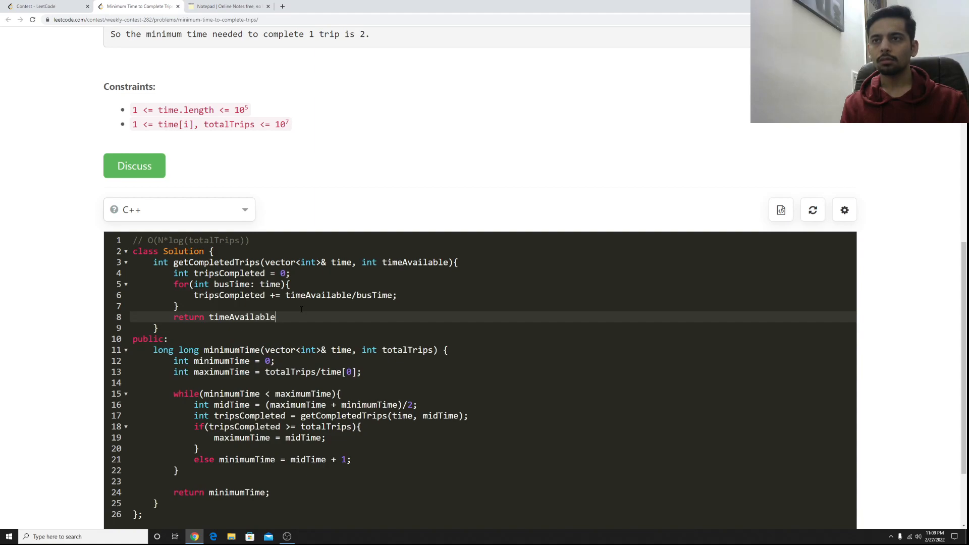
key(BackSpace)
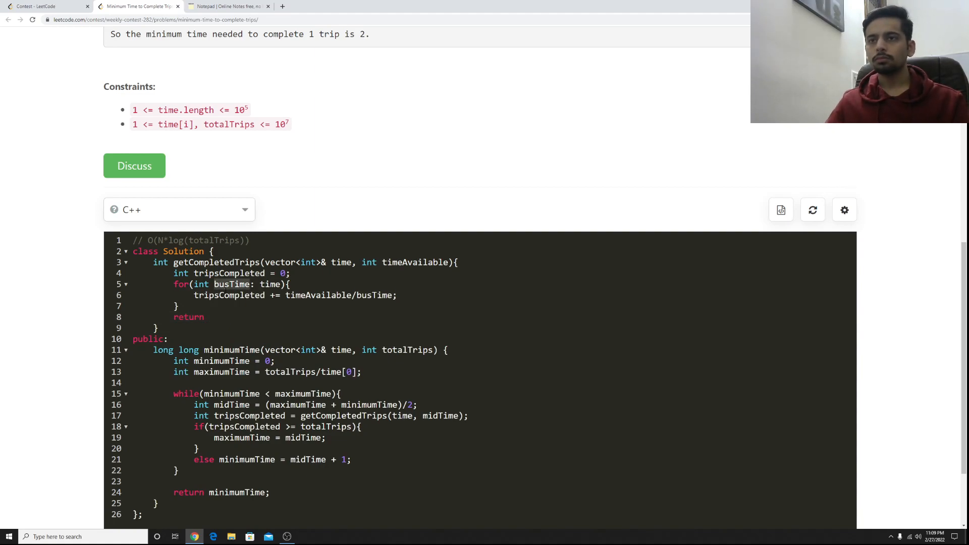
text(tripsCompleted;)
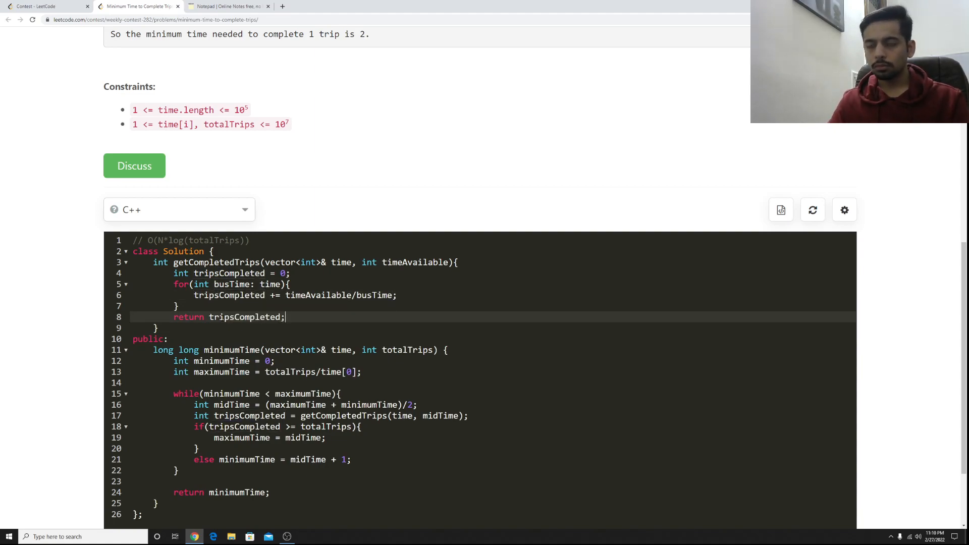
scroll(down, 3)
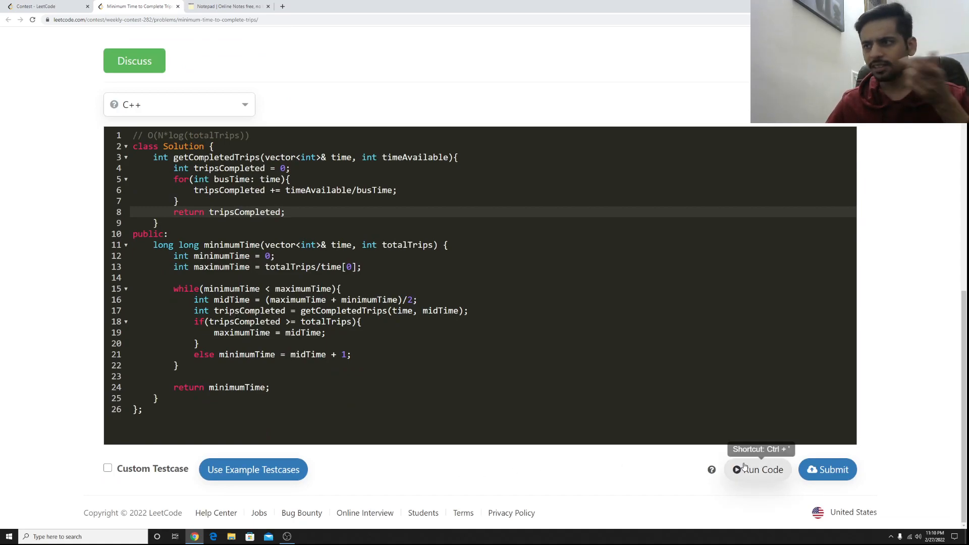
Run on the examples: [1,2,3],5 gives 3 but [2],1 gives 0 instead of 2; check Example 2
click(756, 470)
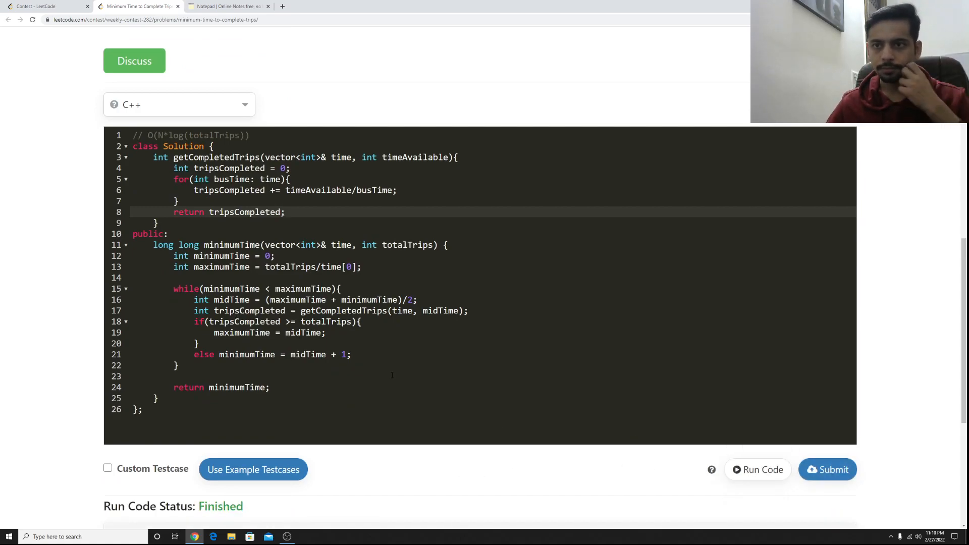
click(756, 469)
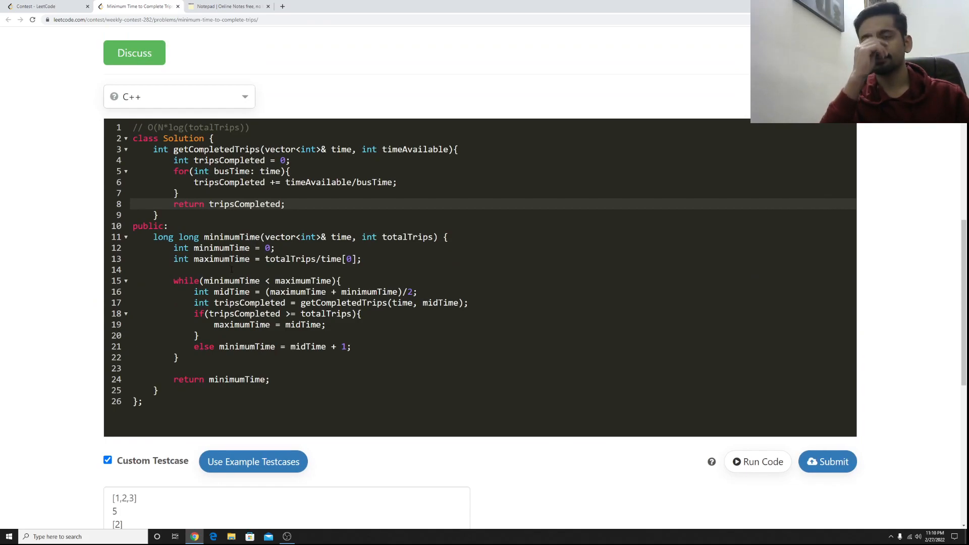
click(755, 462)
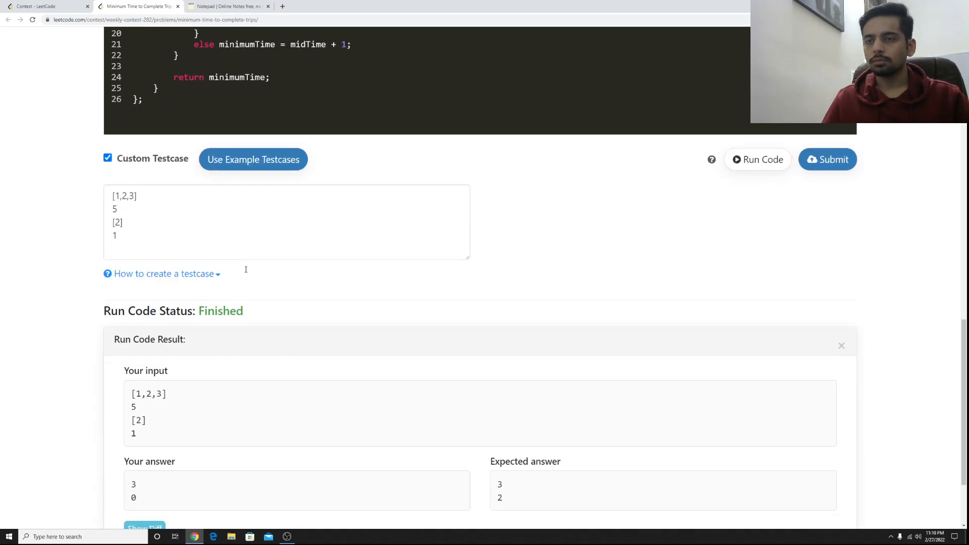
scroll(down, 3)
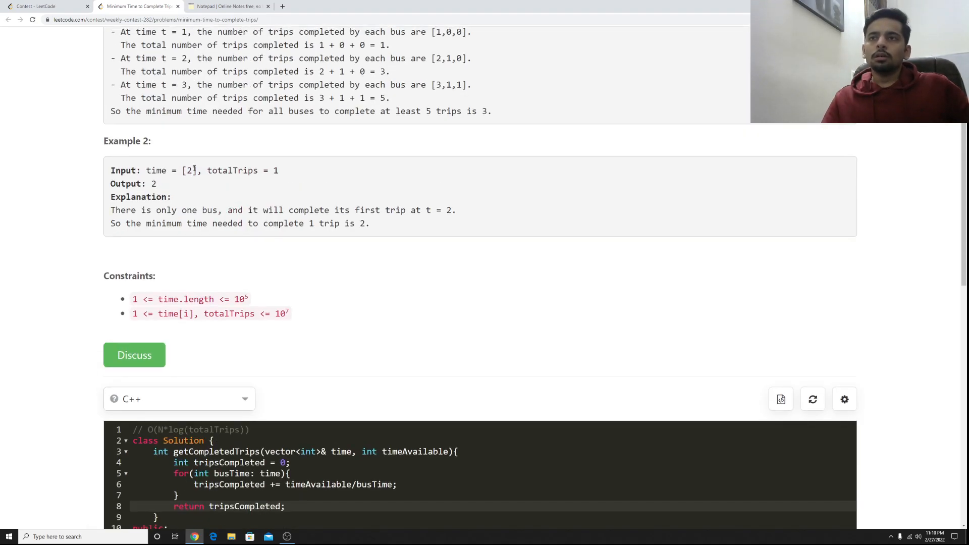
drag(110, 170, 195, 170)
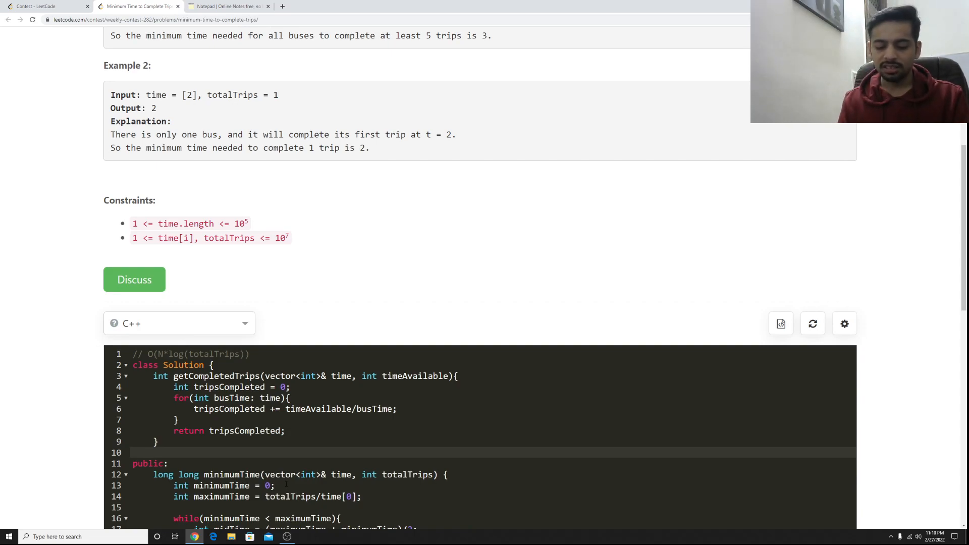
Reason in scratch notes, then correct the upper bound to maximumTime = totalTrips*time[0] and remove the notes
text(t)
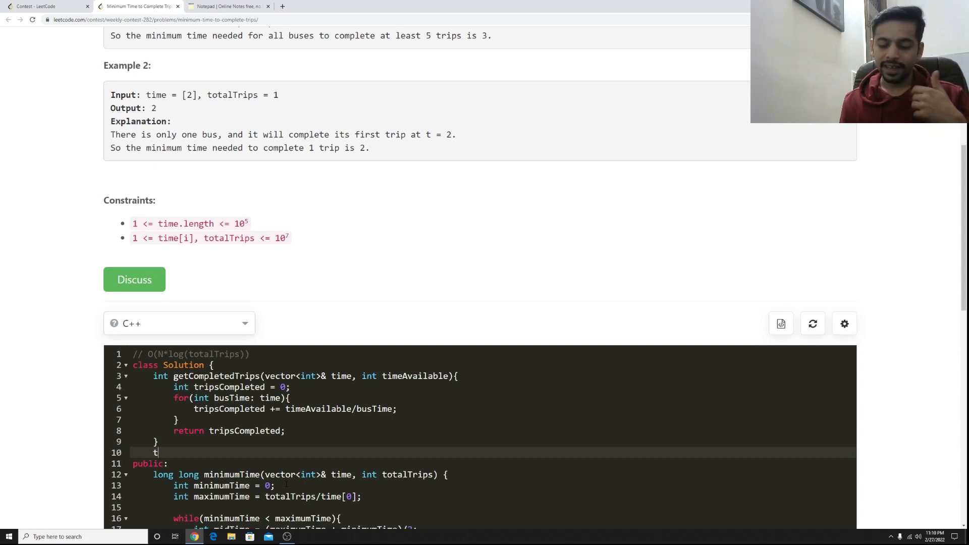
text(-> 1)
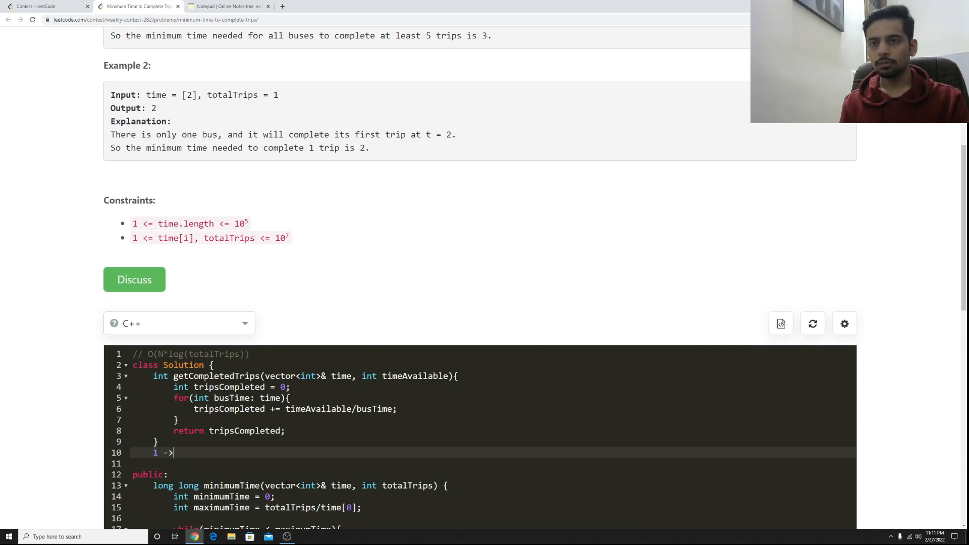
text(t)
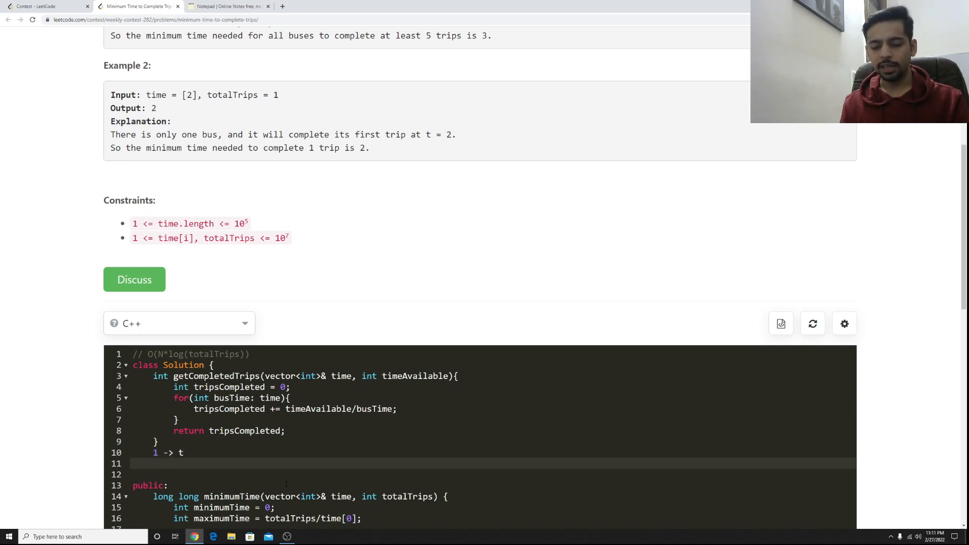
text(x -> t*)
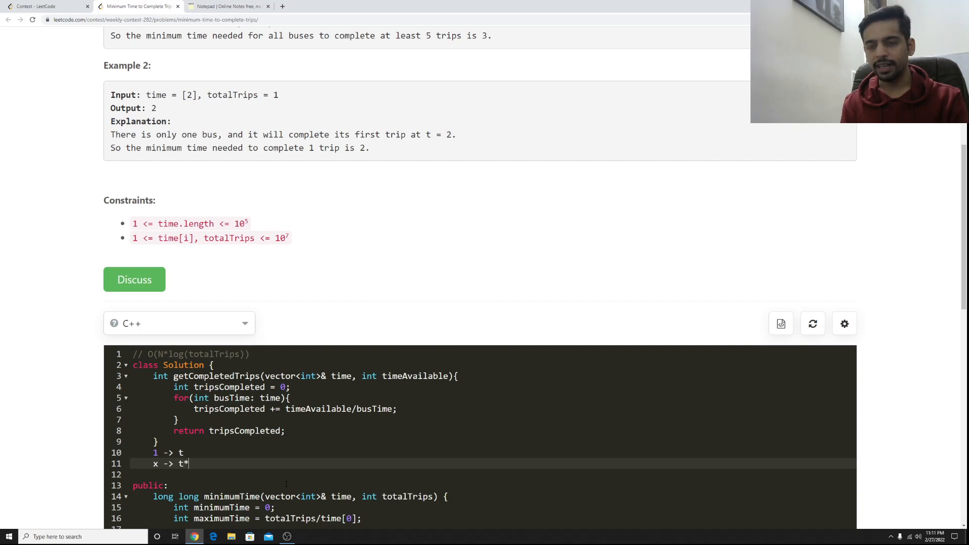
text(x)
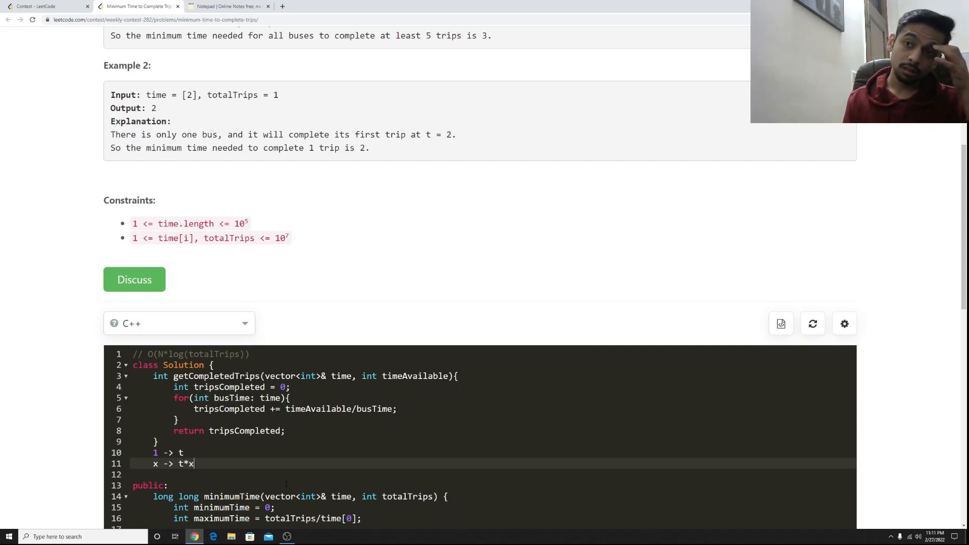
scroll(down, 3)
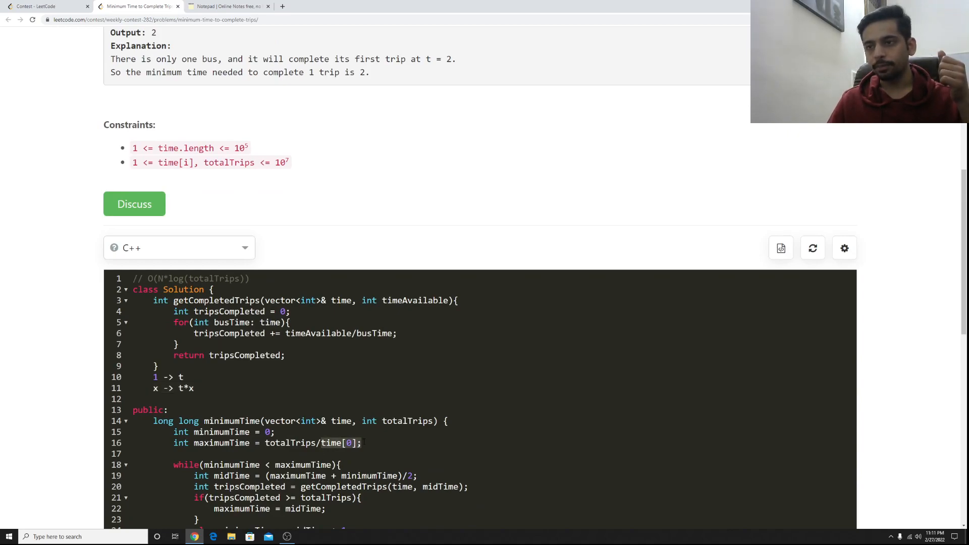
double_click(291, 441)
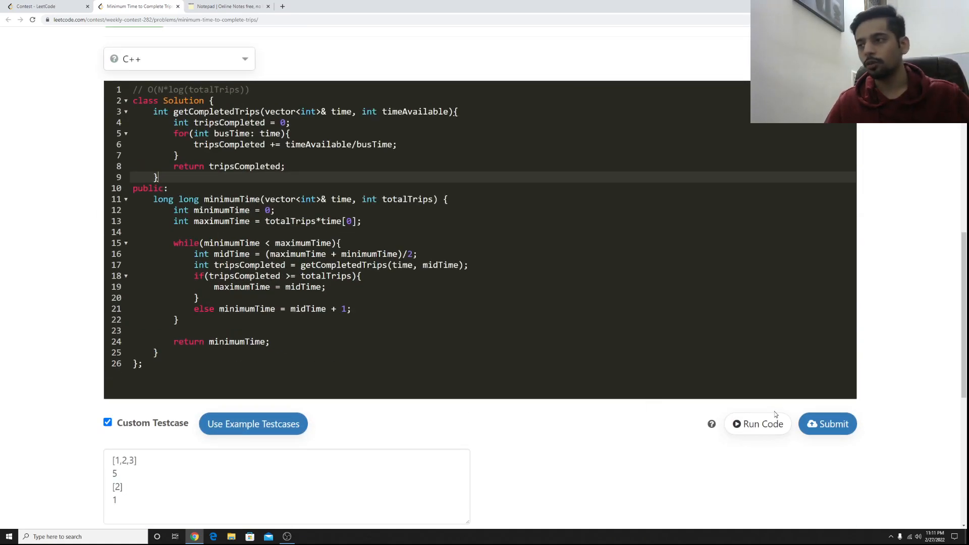
Rerun, change the helper return, bounds, midTime and tripsCompleted to long long, and submit — Runtime Error
click(757, 423)
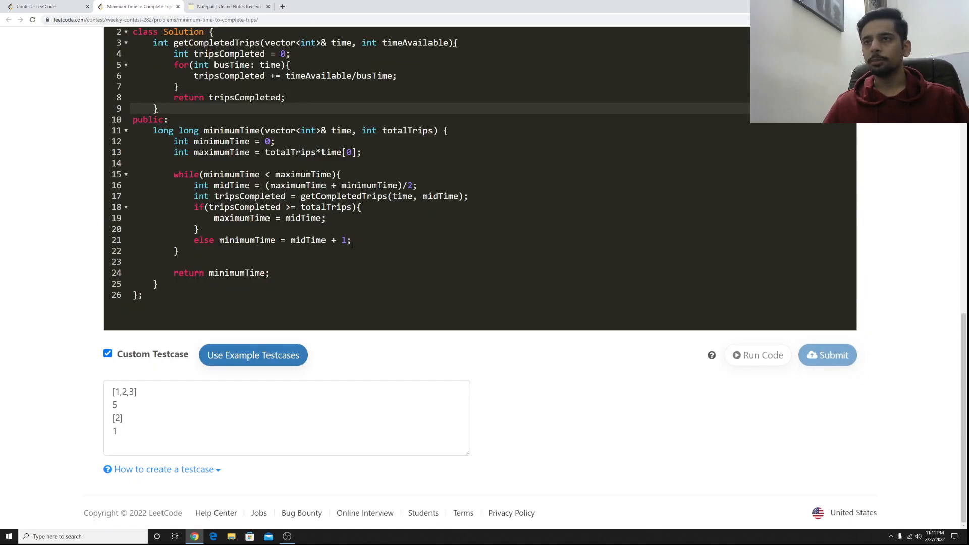
click(828, 354)
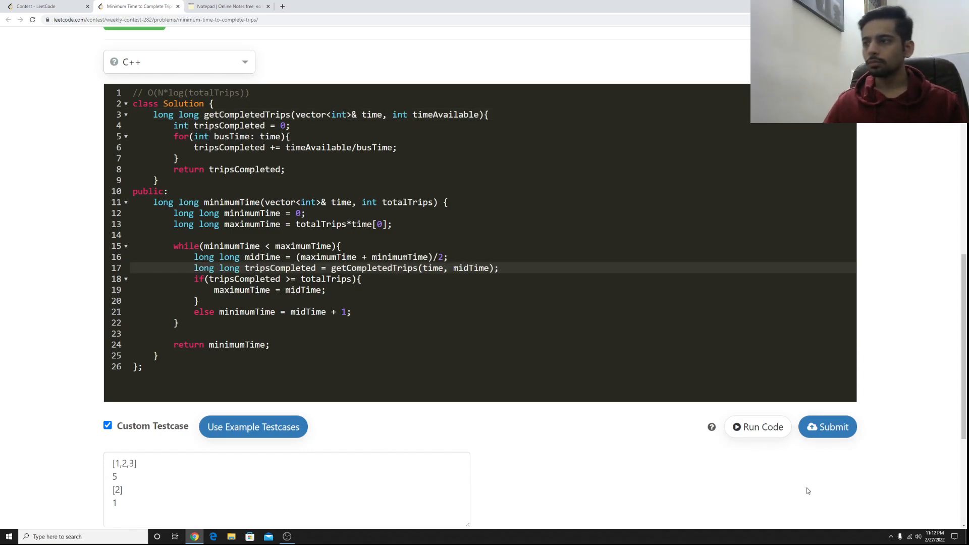
click(828, 426)
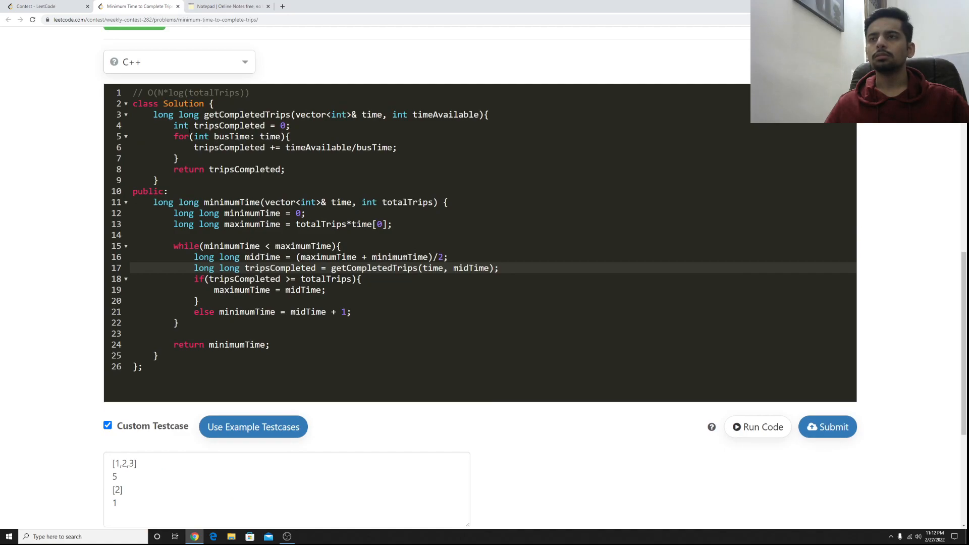
click(827, 425)
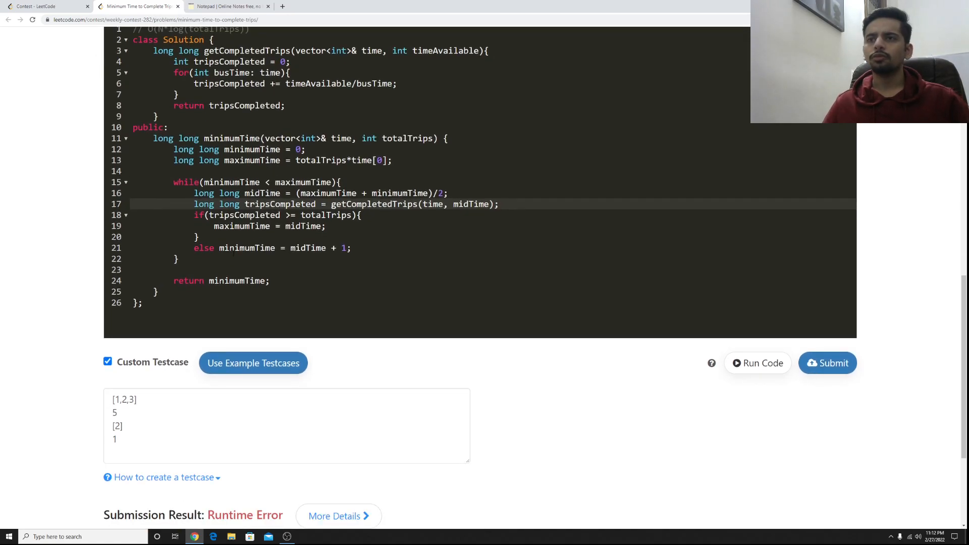
scroll(down, 3)
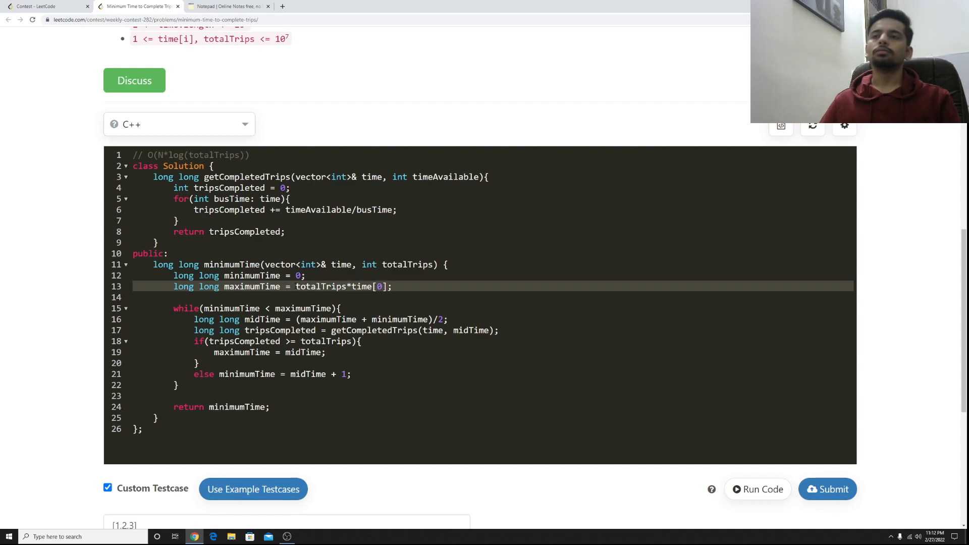
Make the upper bound 1LL*totalTrips*time[0] and timeAvailable long long; resubmissions still give Wrong Answer
text(1LL*)
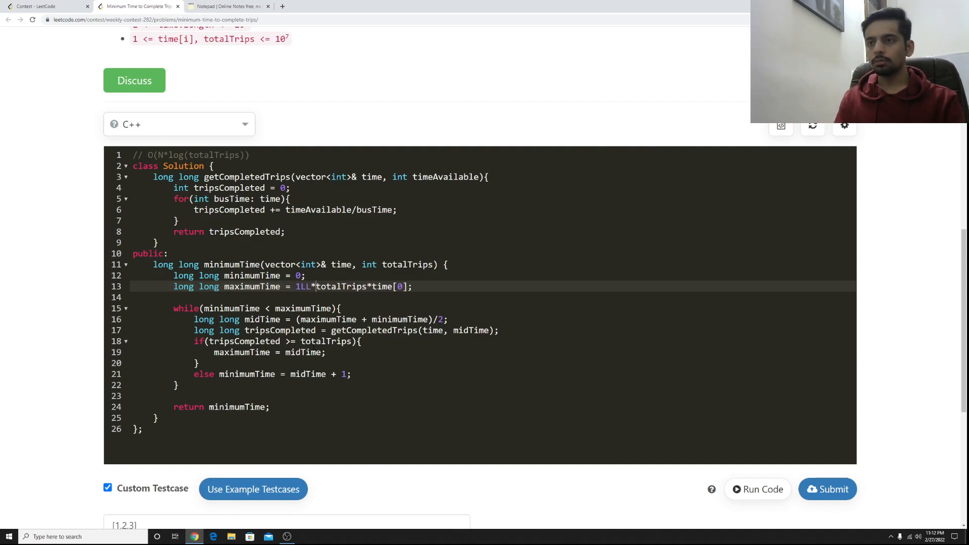
click(827, 488)
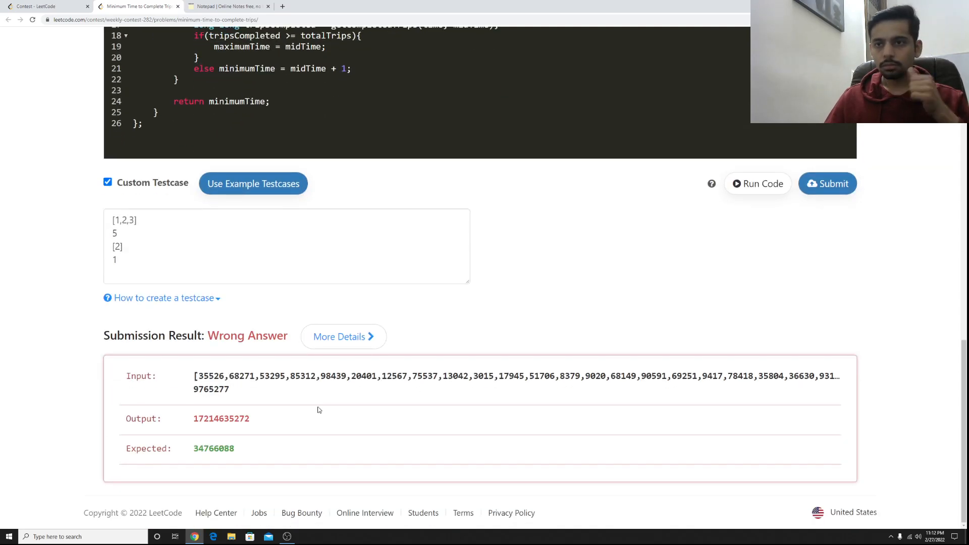
double_click(221, 418)
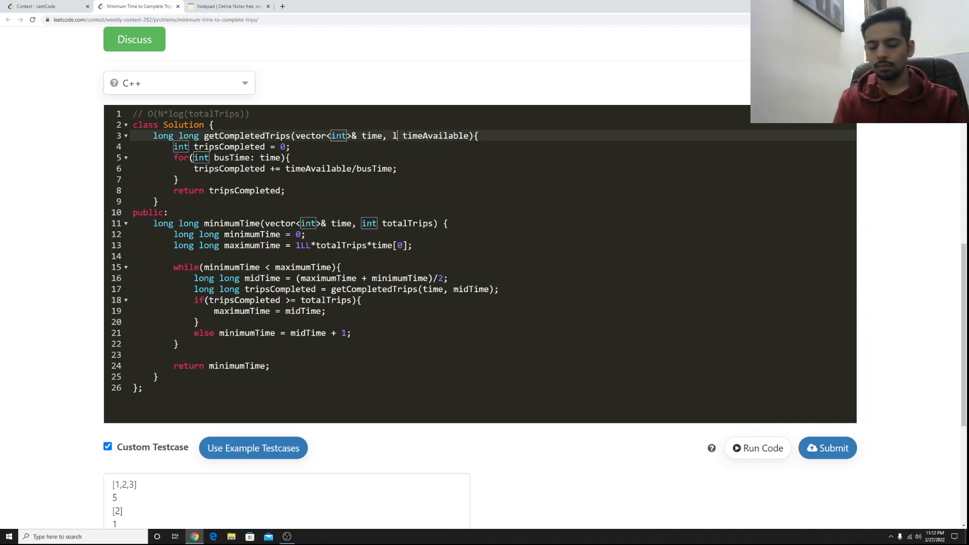
text(long long)
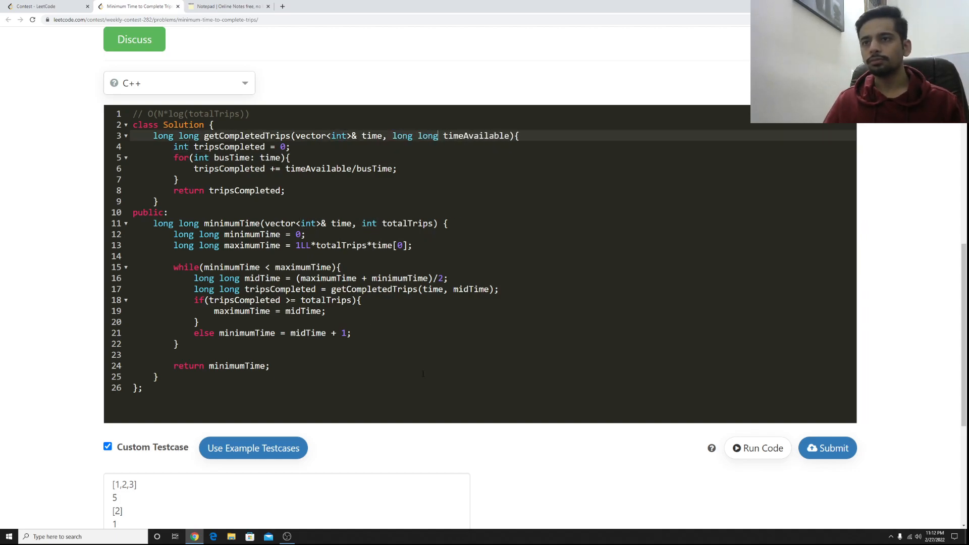
click(828, 448)
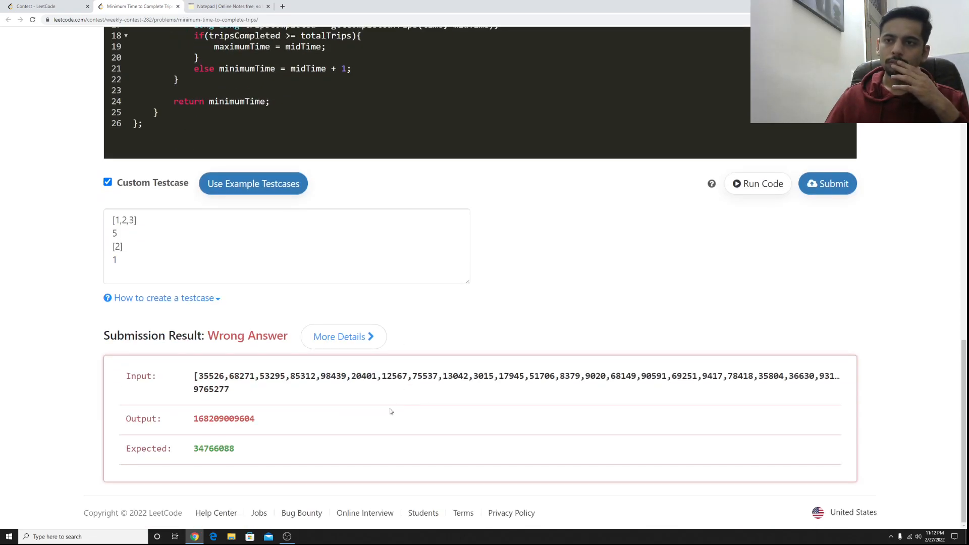
Change the helper's tripsCompleted counter from int to long long and submit the solution, getting Accepted
double_click(214, 448)
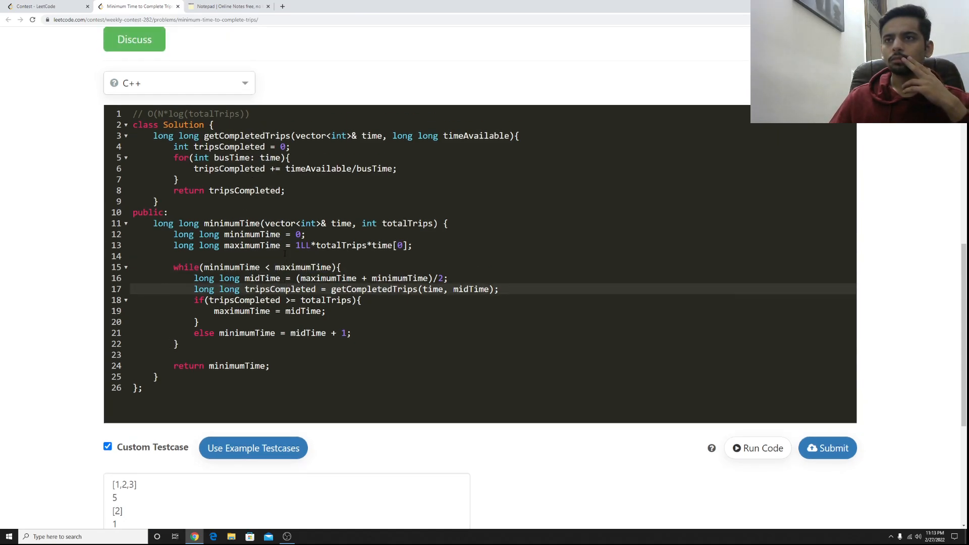
double_click(279, 289)
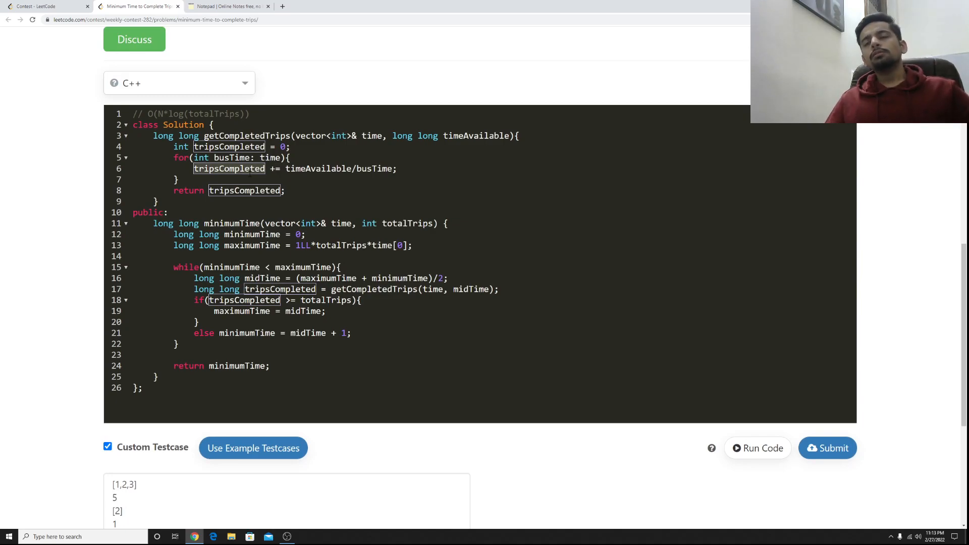
text(long long)
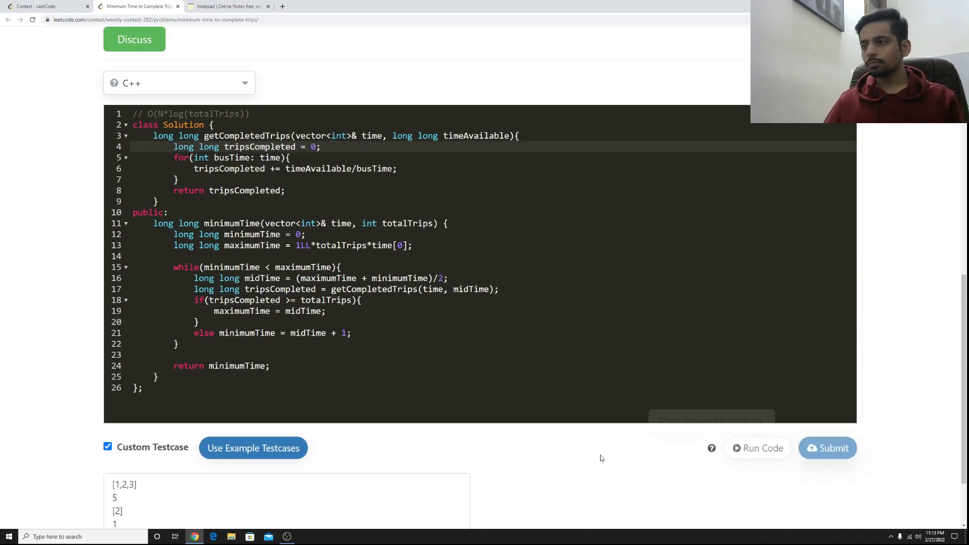
click(826, 447)
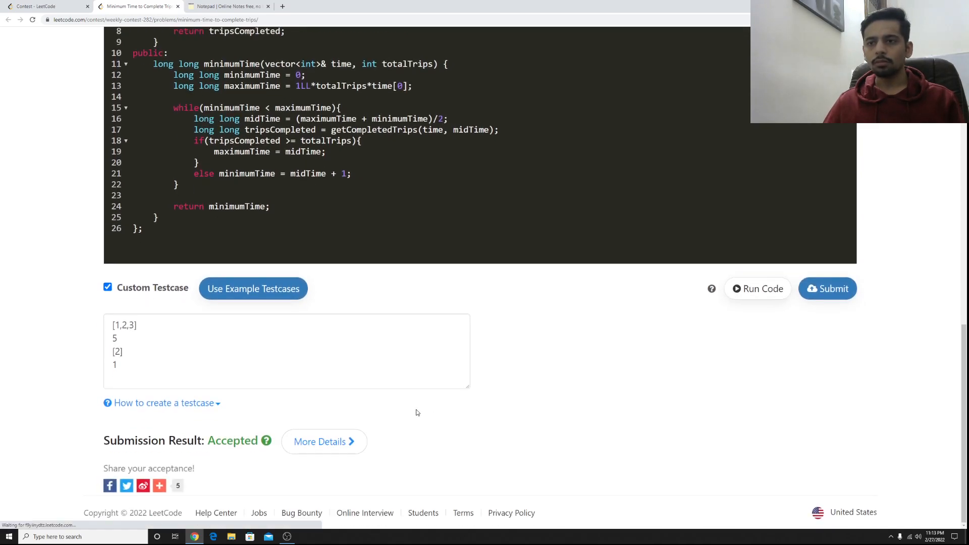